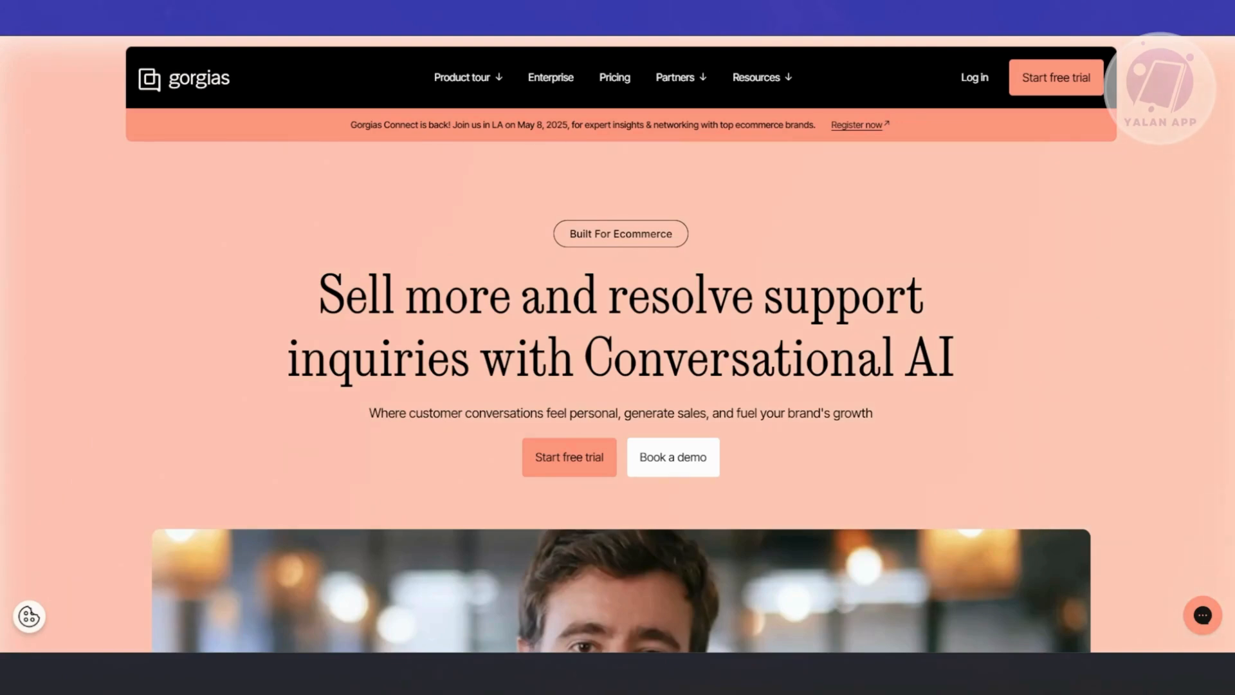
# Scroll the Gorgias homepage until the 'Meet the new Gorgias' intro video fills the screen
pyautogui.scroll(3)
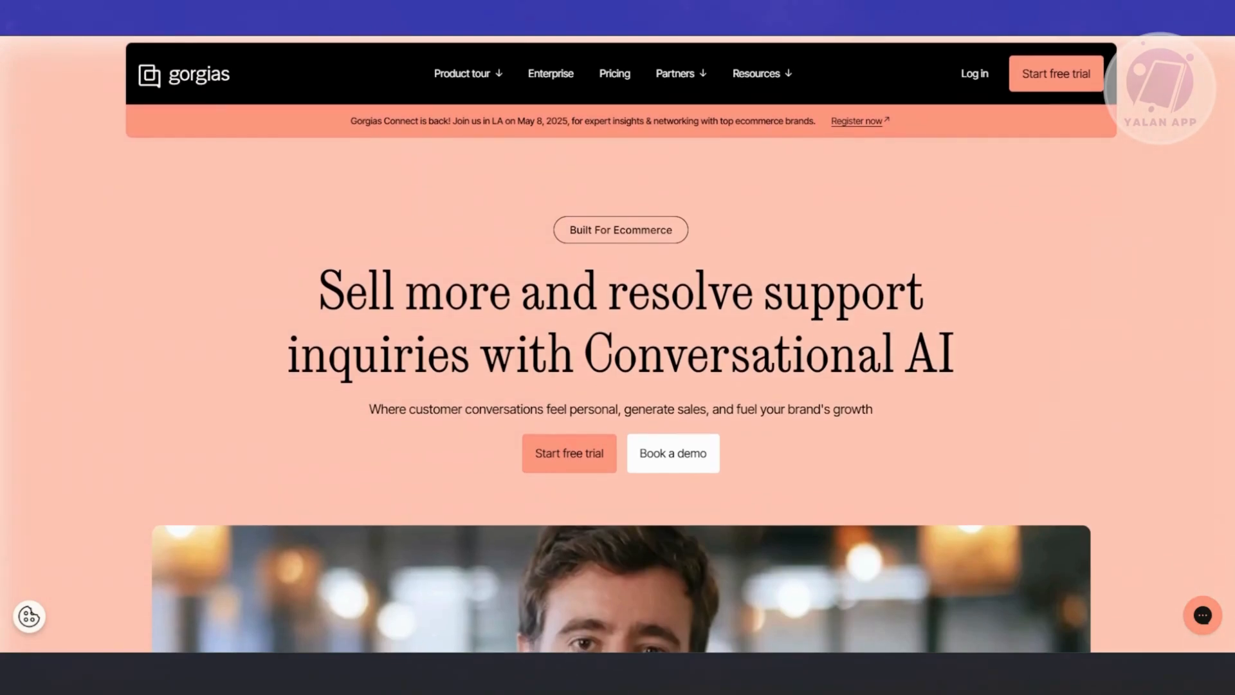
pyautogui.scroll(3)
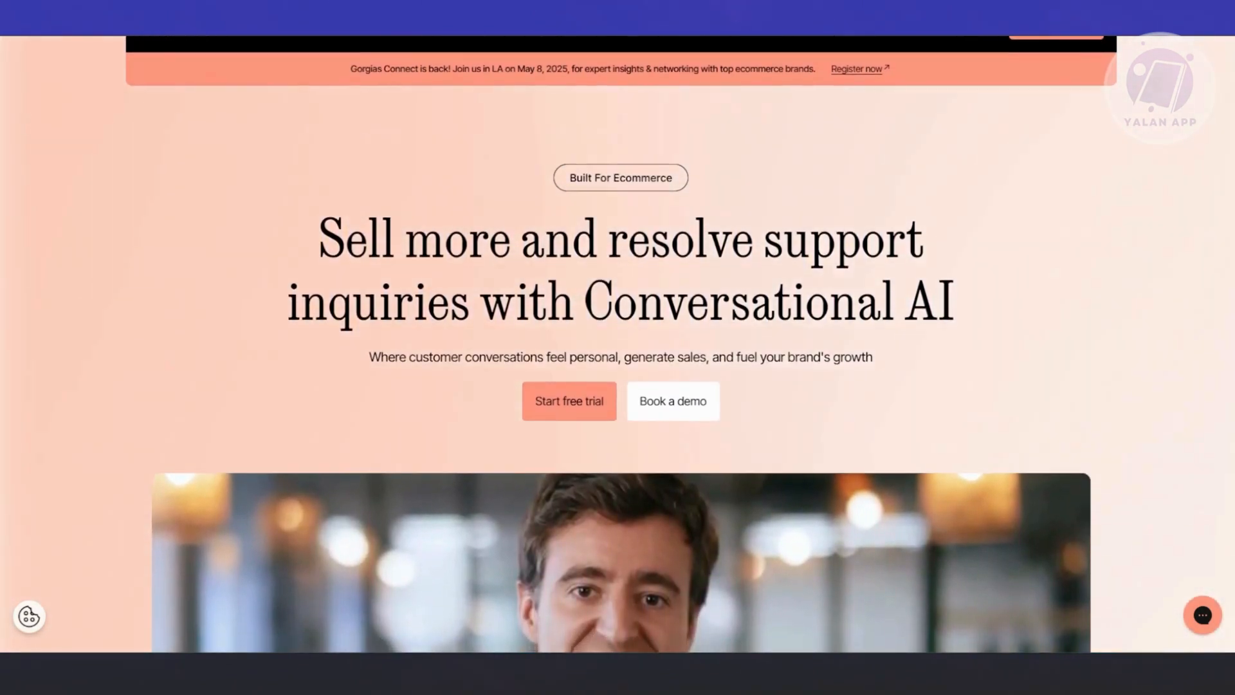
pyautogui.scroll(3)
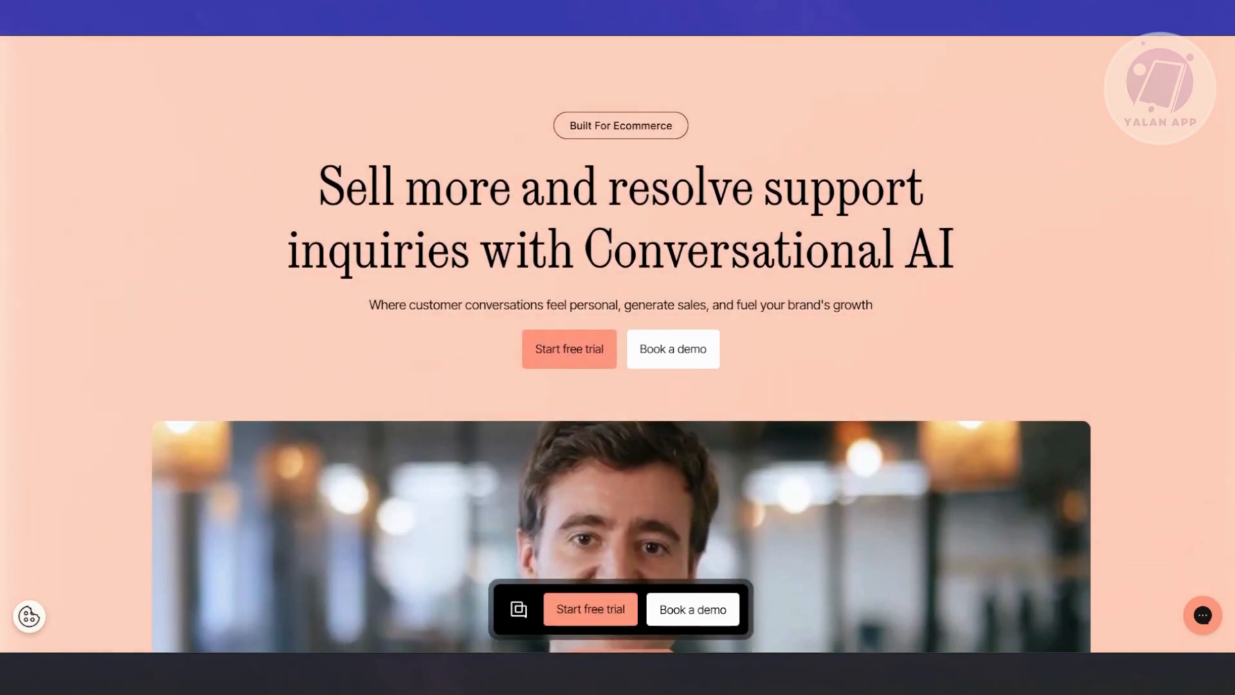
pyautogui.scroll(3)
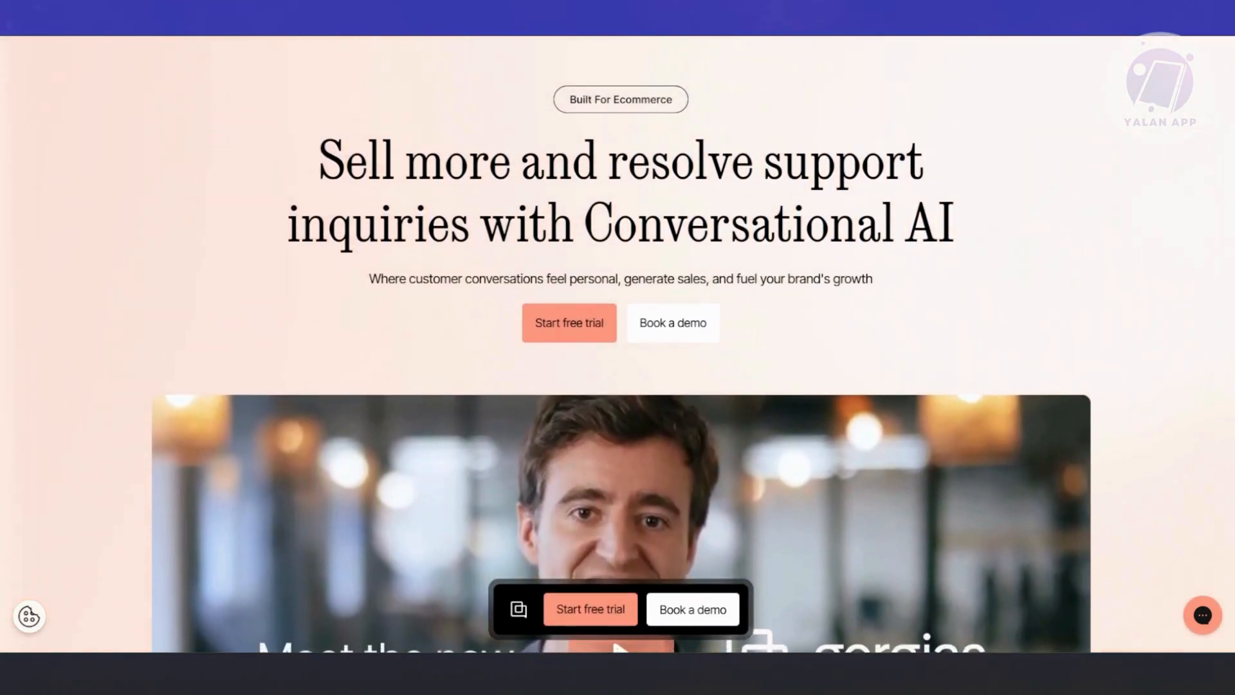
pyautogui.scroll(3)
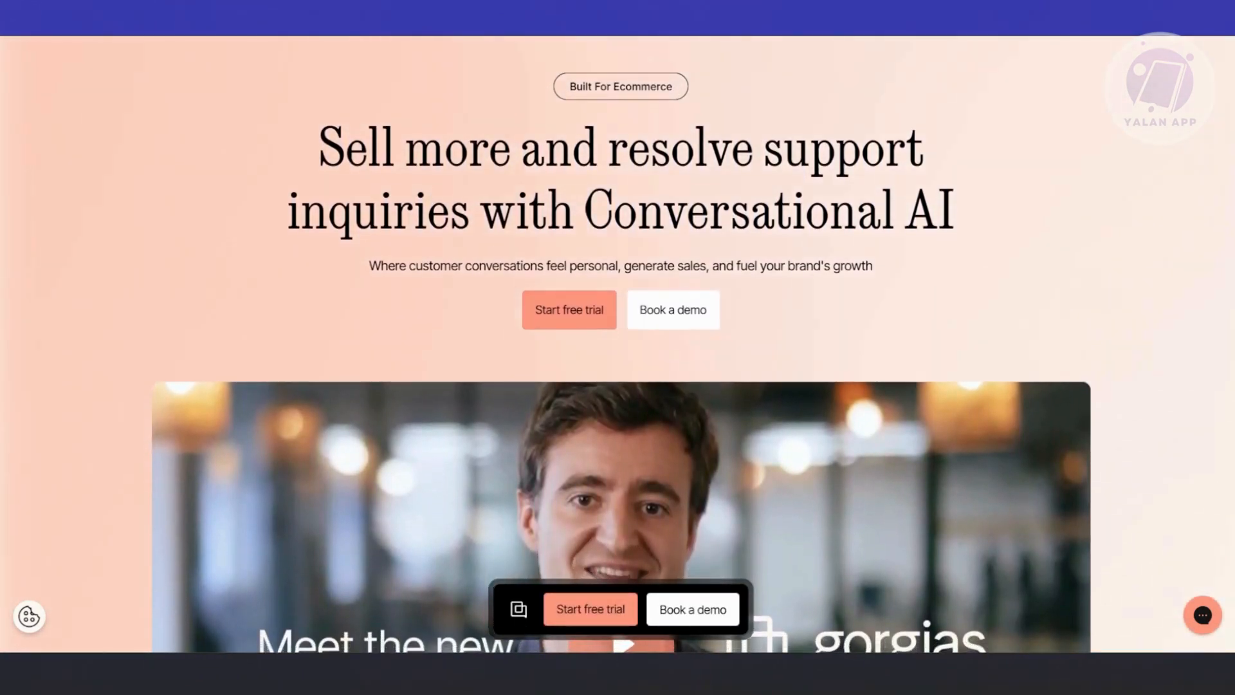
pyautogui.scroll(3)
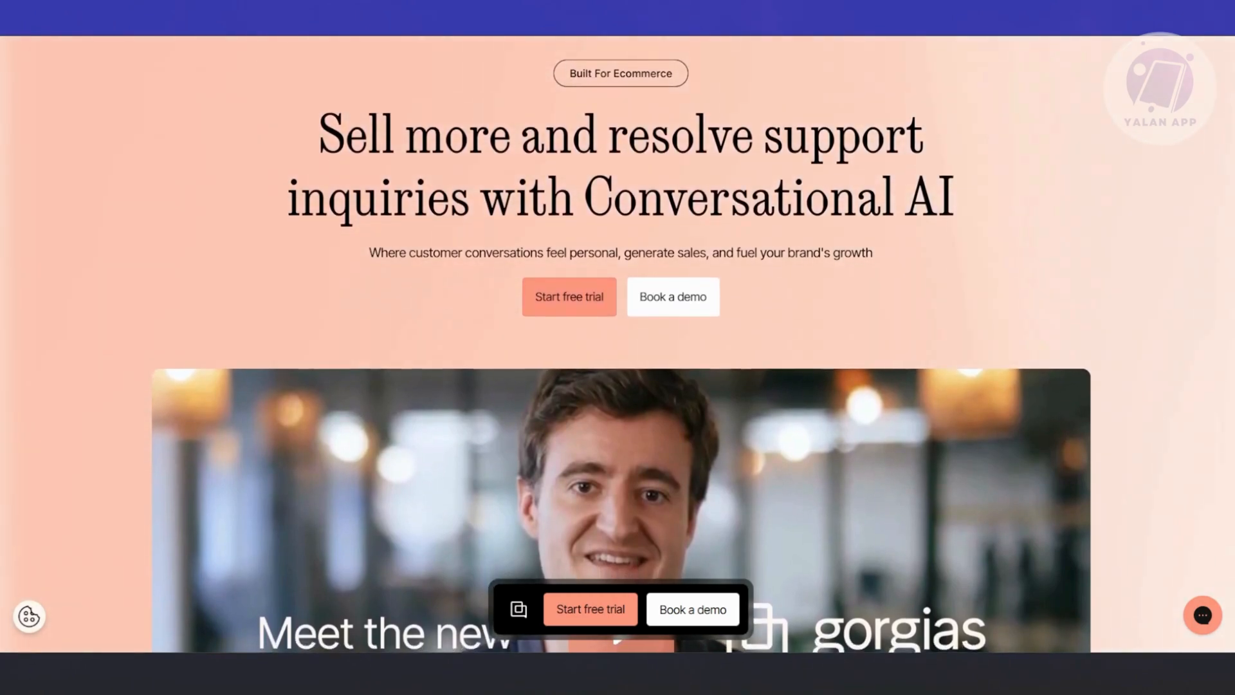
pyautogui.scroll(3)
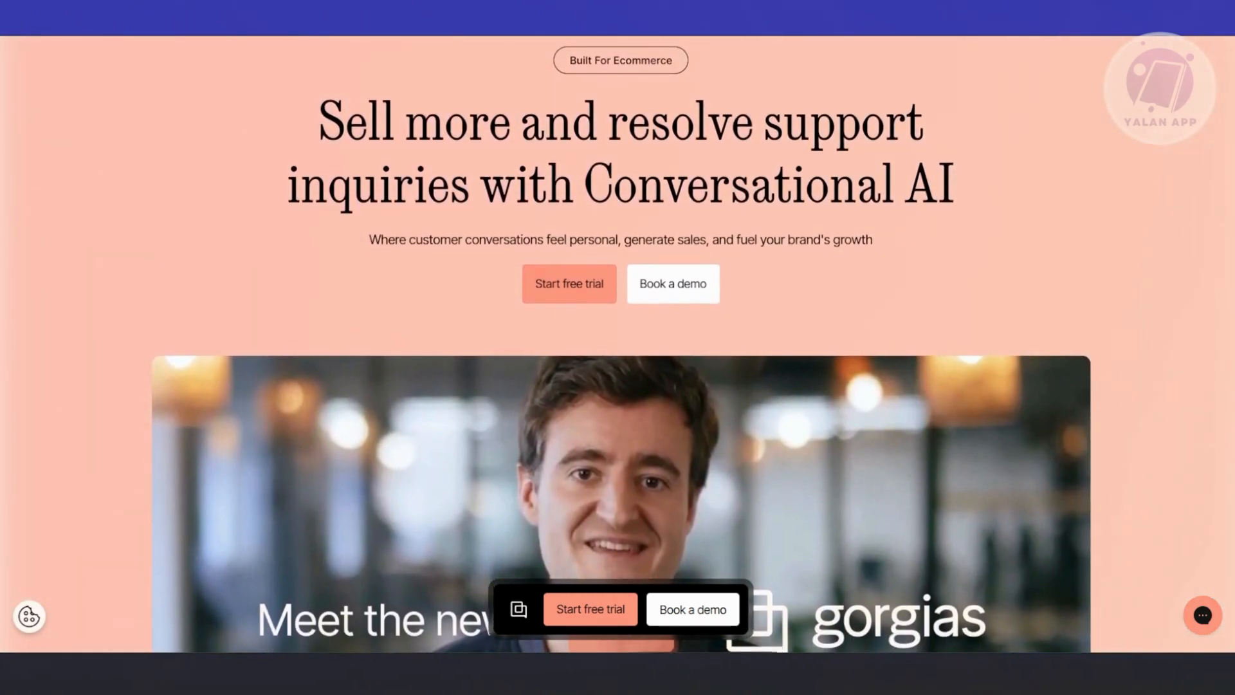
pyautogui.scroll(3)
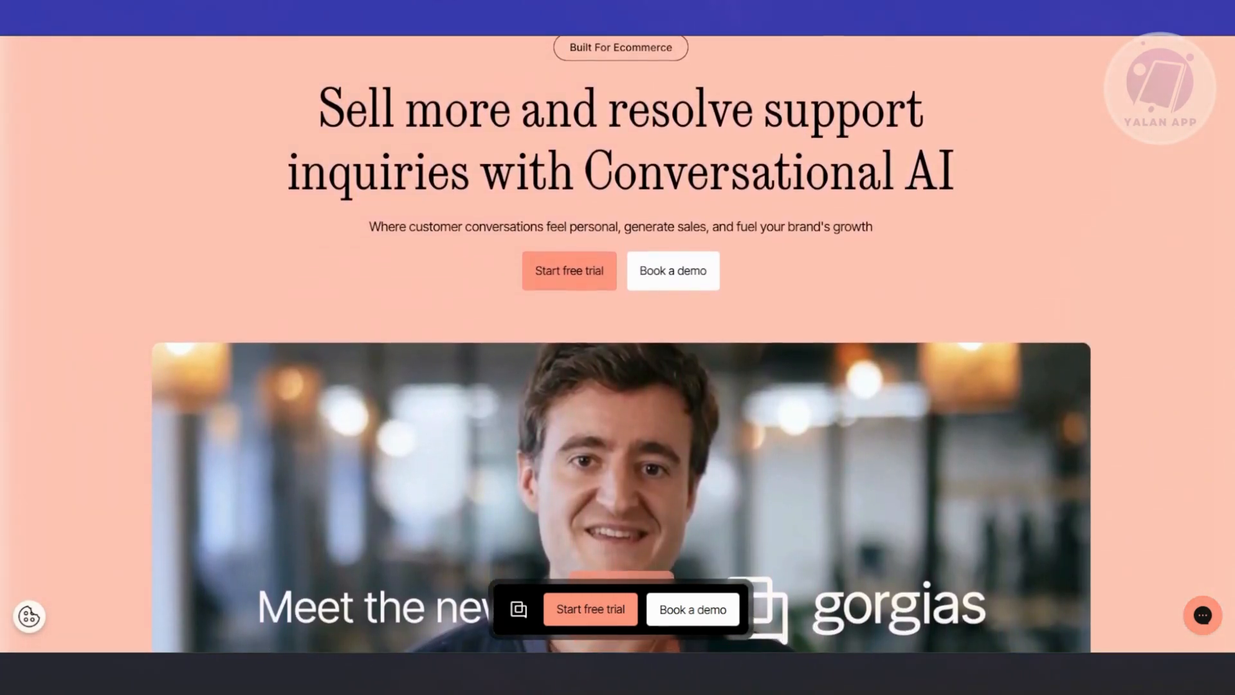
pyautogui.scroll(-3)
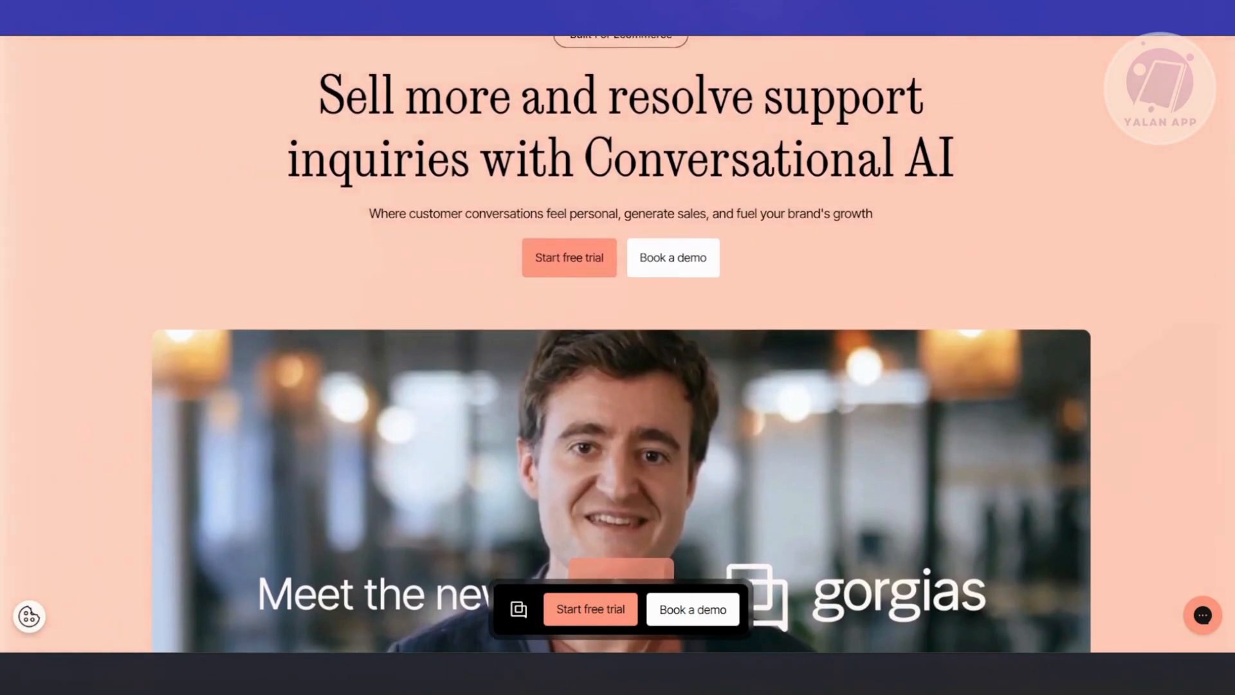
pyautogui.scroll(3)
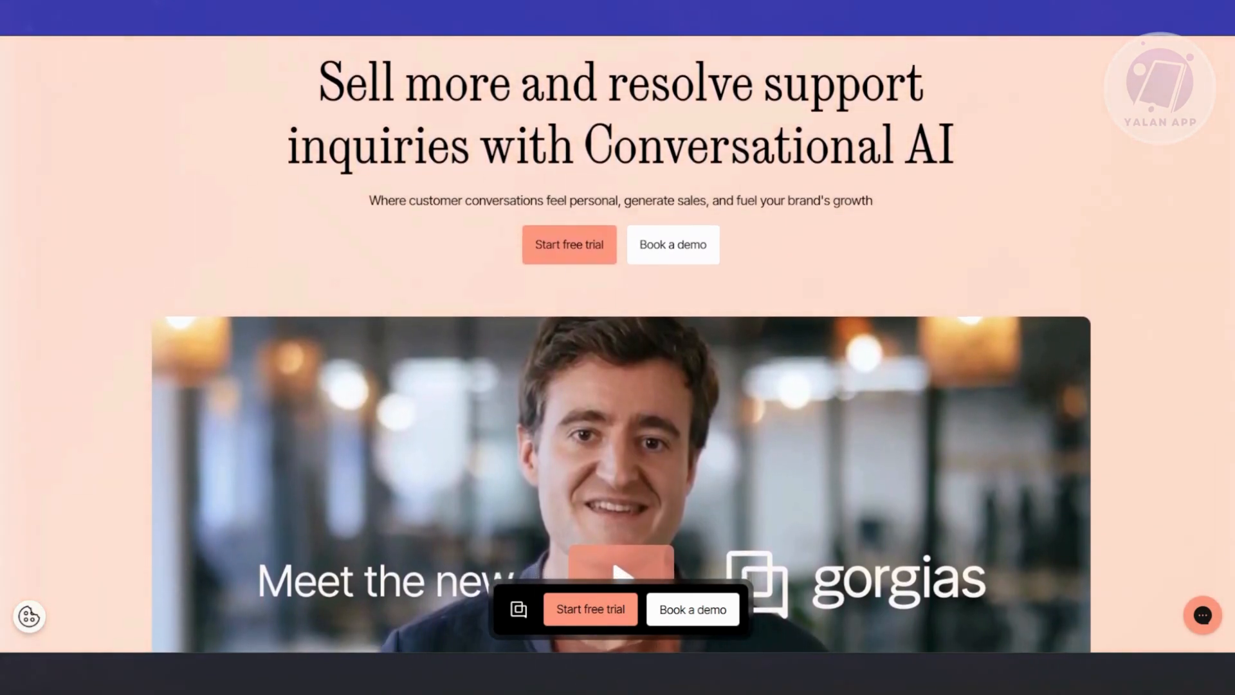
pyautogui.scroll(3)
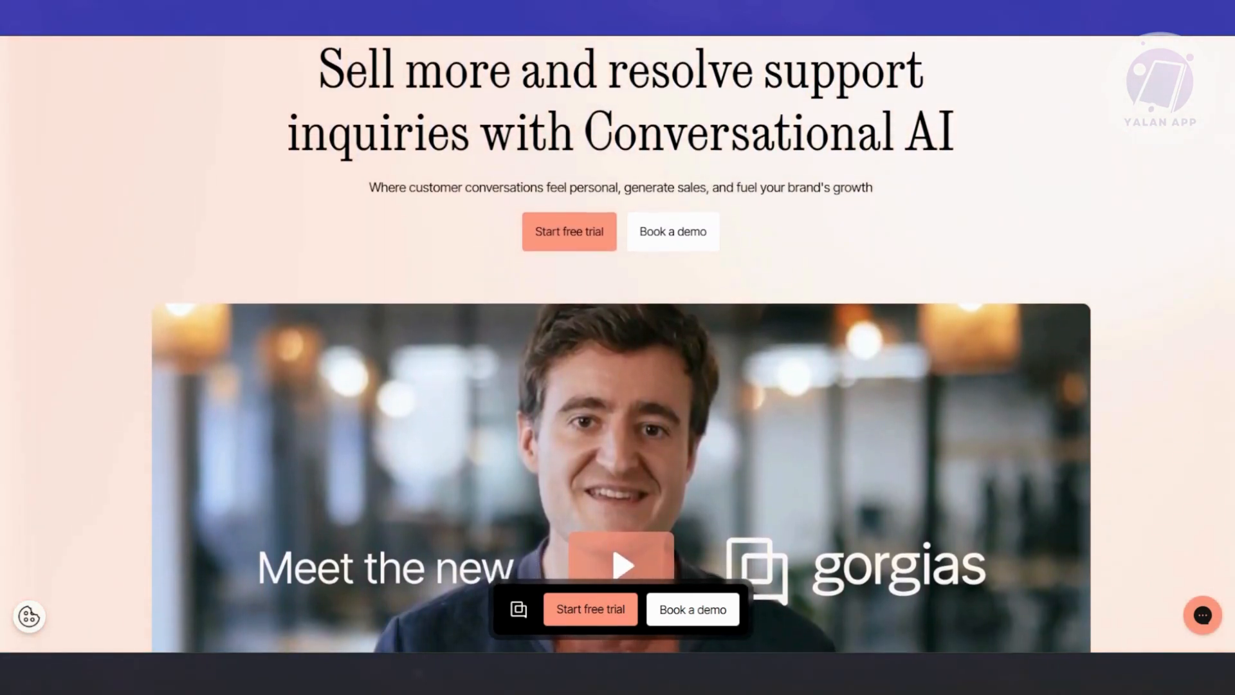
pyautogui.scroll(-3)
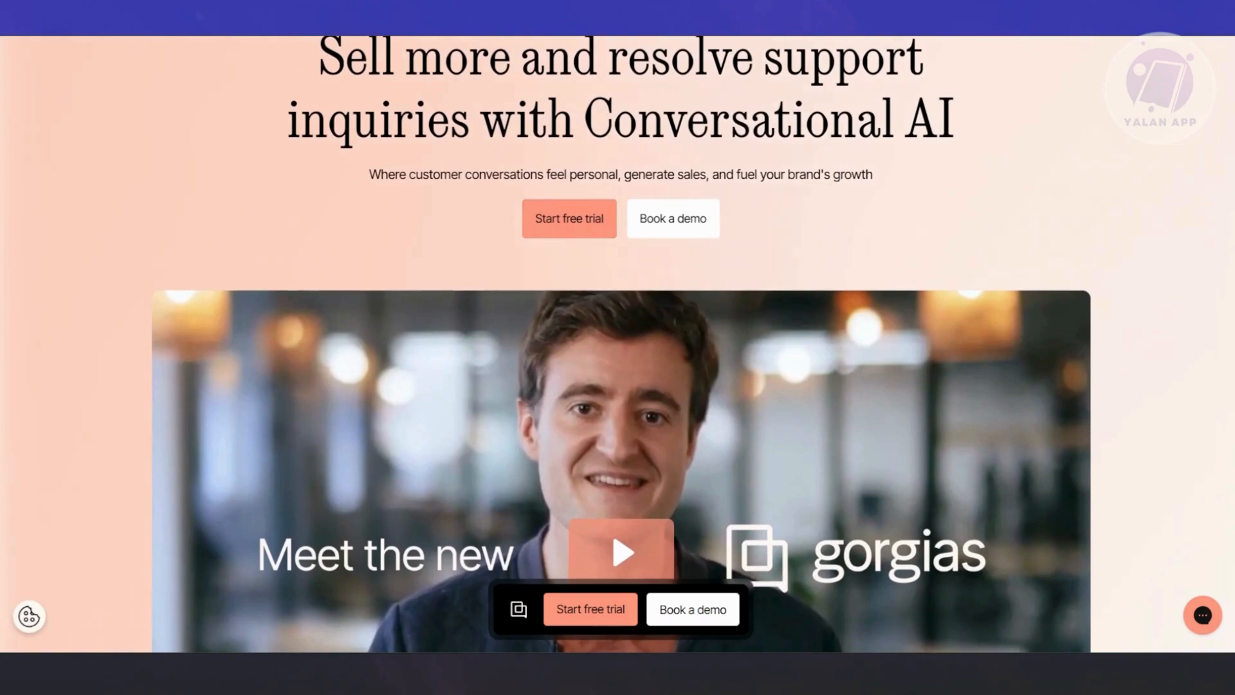
pyautogui.scroll(-3)
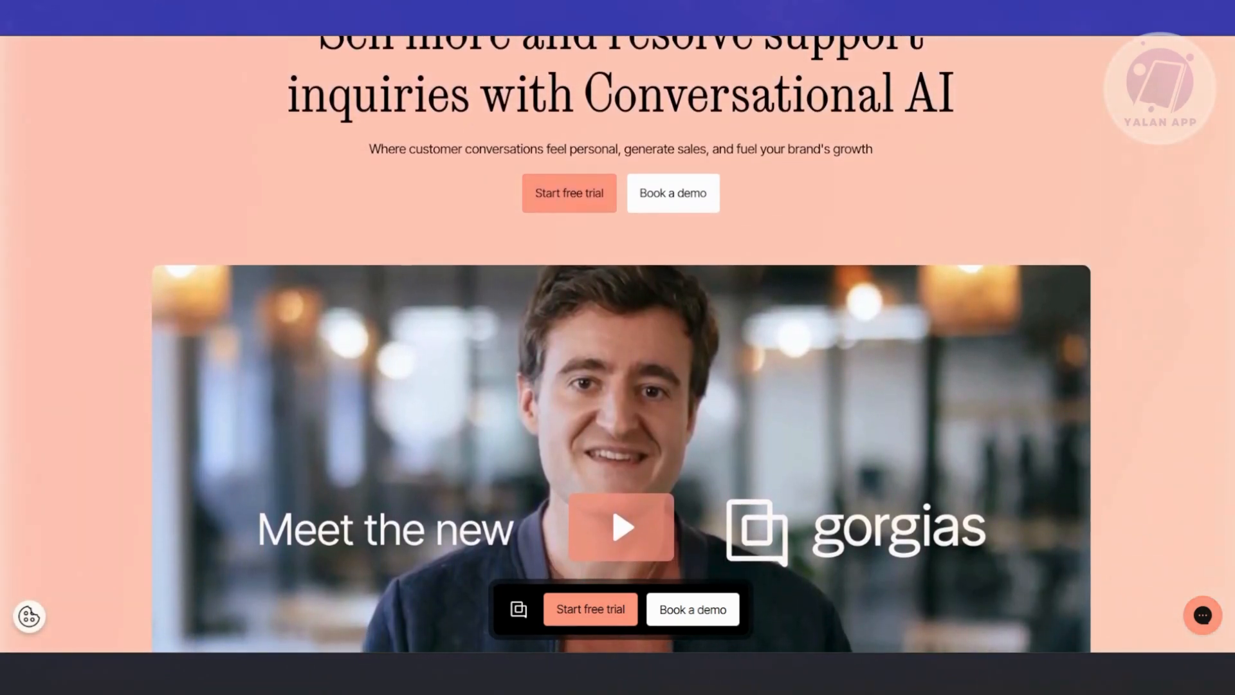
pyautogui.scroll(-3)
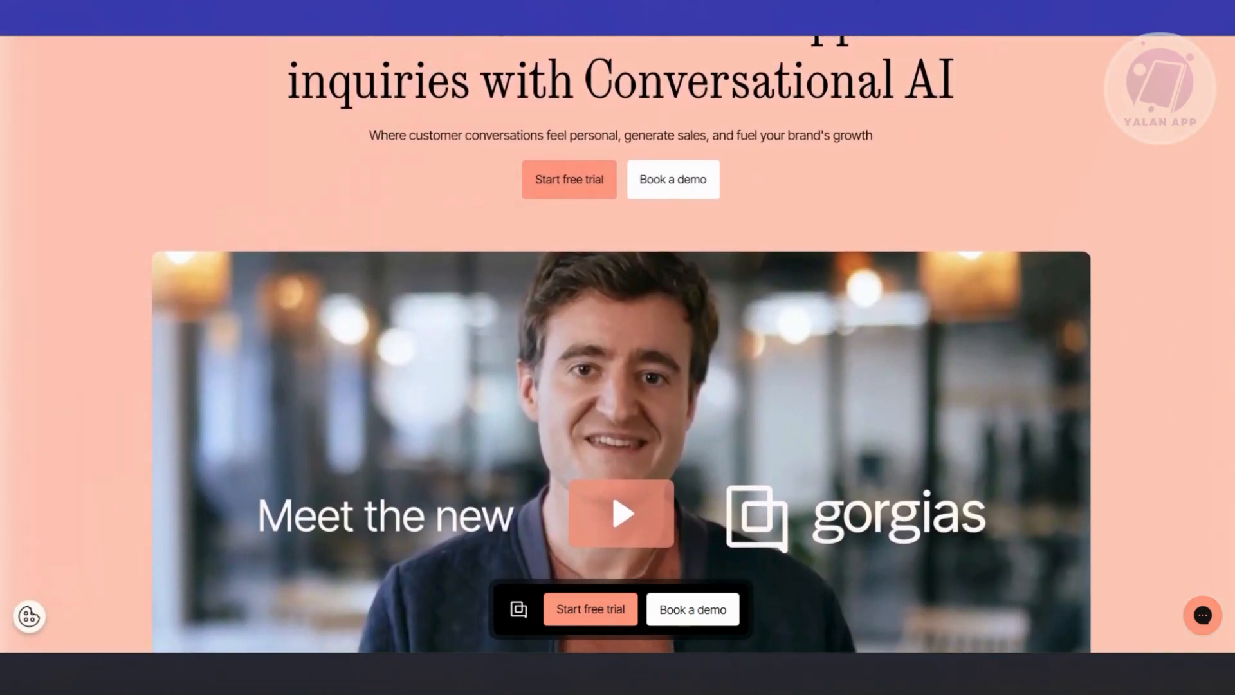
pyautogui.scroll(3)
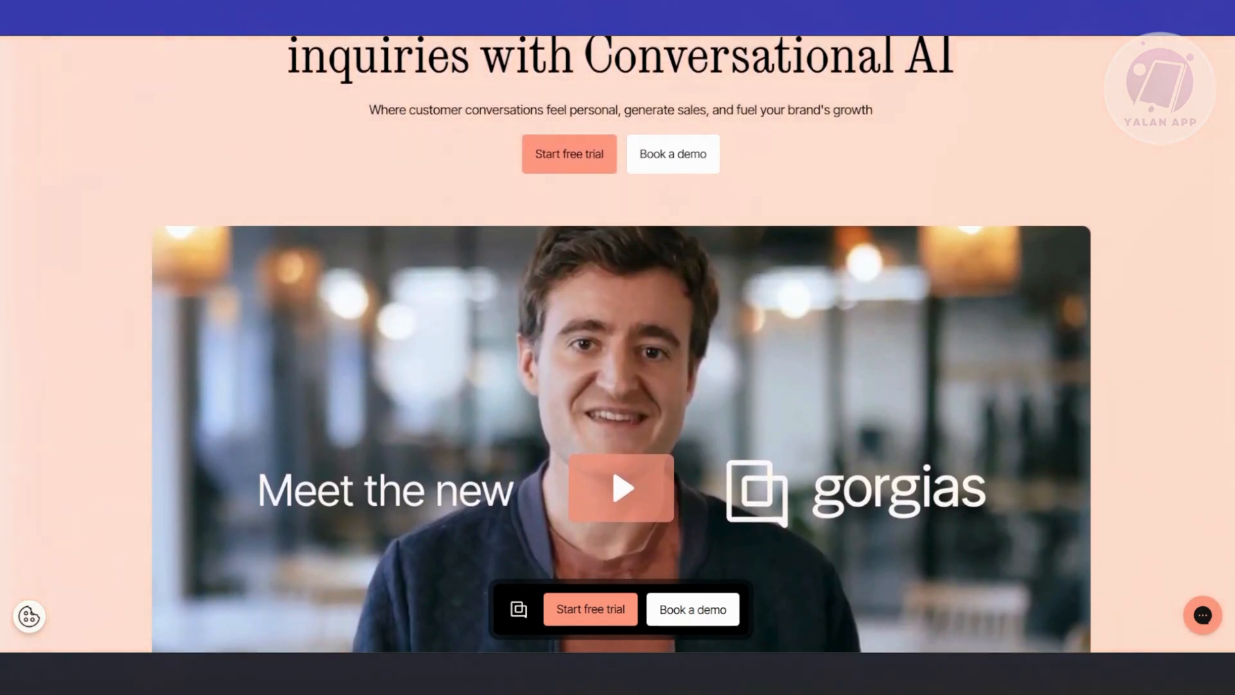
pyautogui.scroll(3)
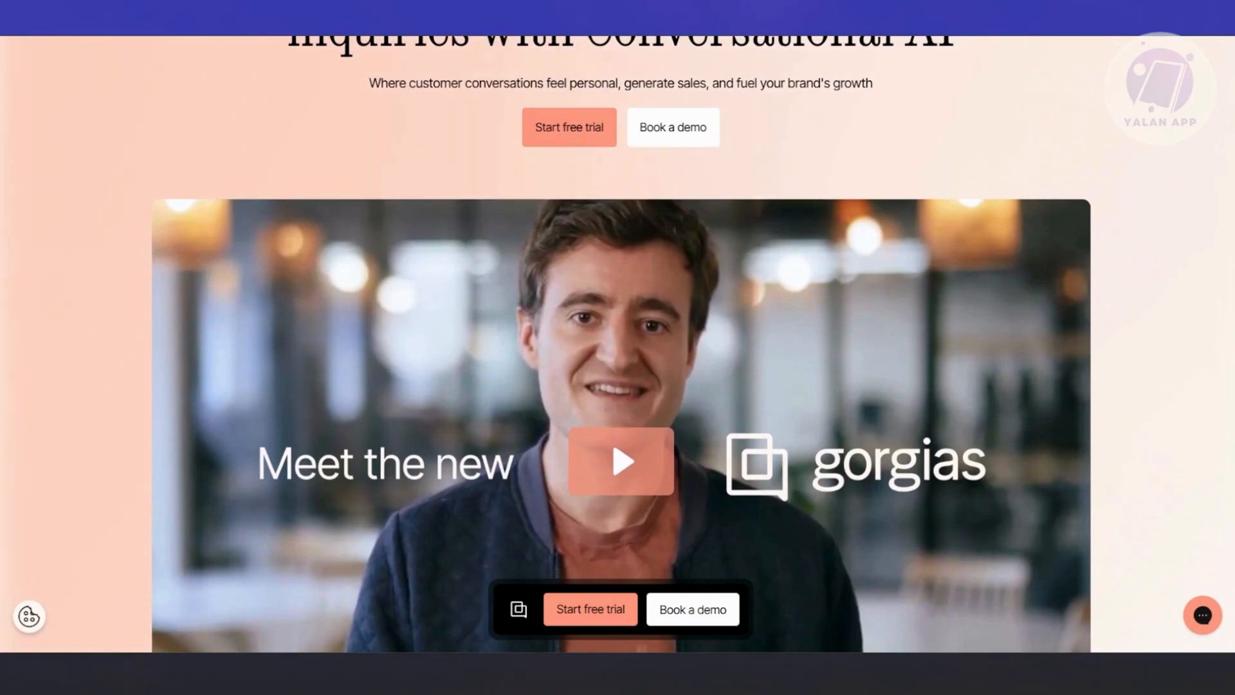
pyautogui.scroll(3)
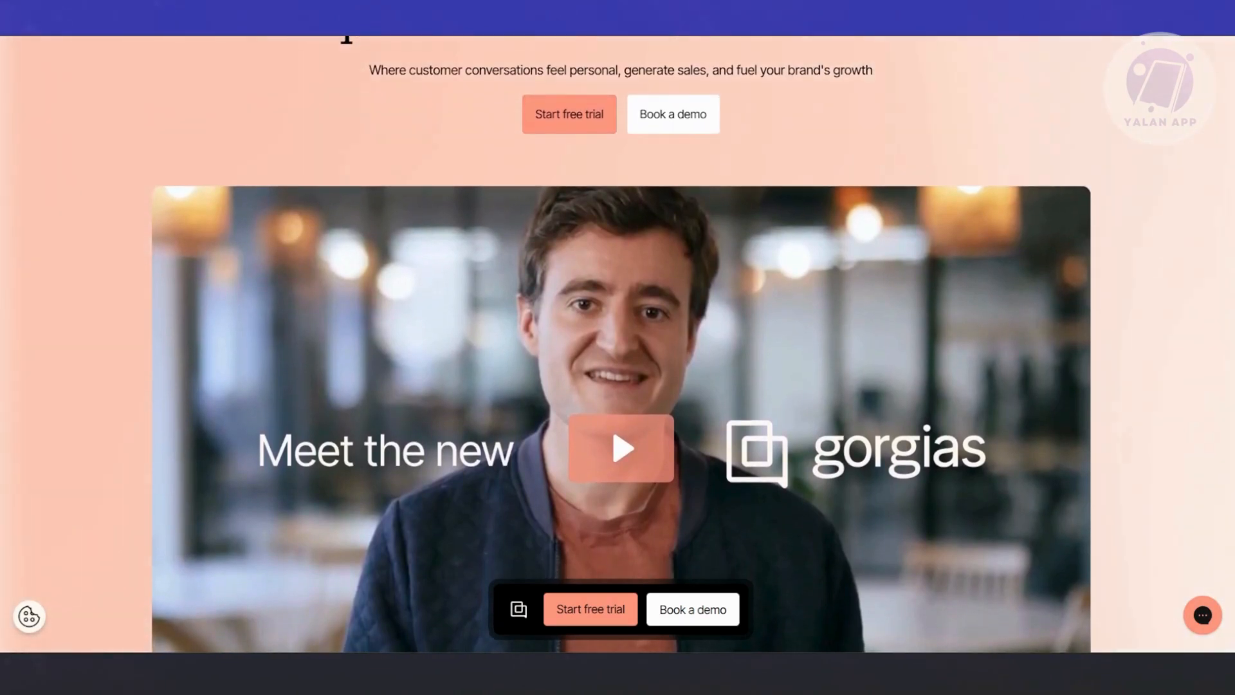
pyautogui.scroll(3)
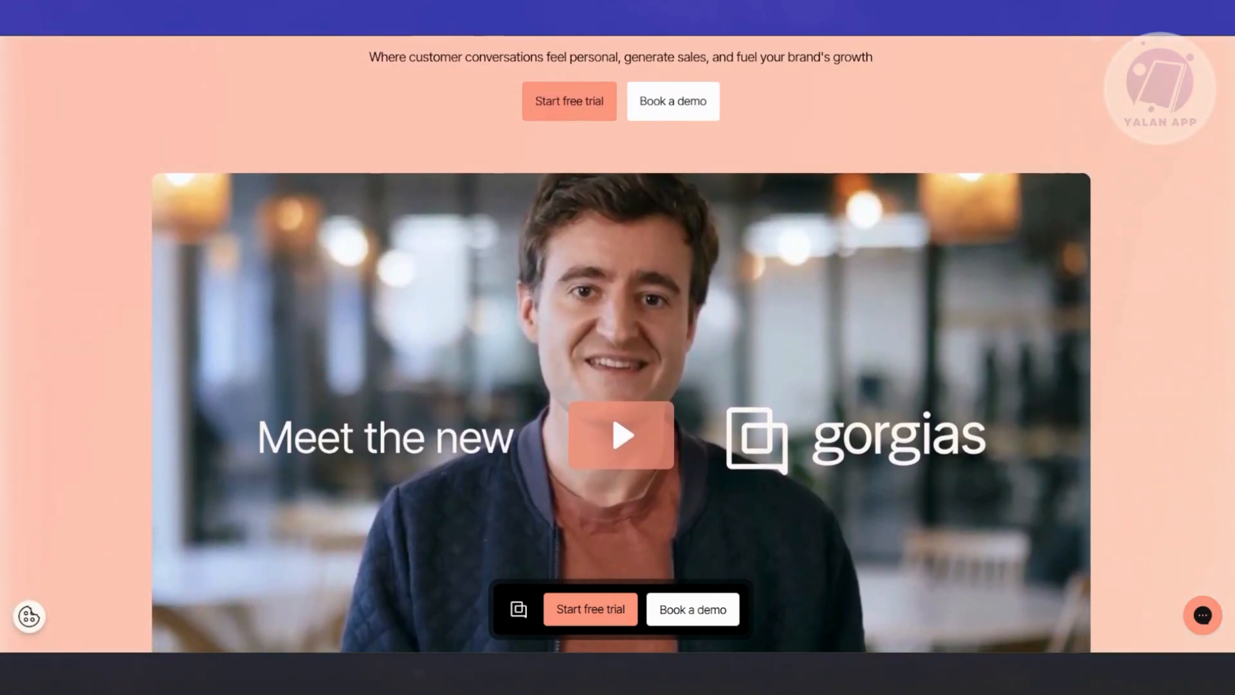
pyautogui.scroll(3)
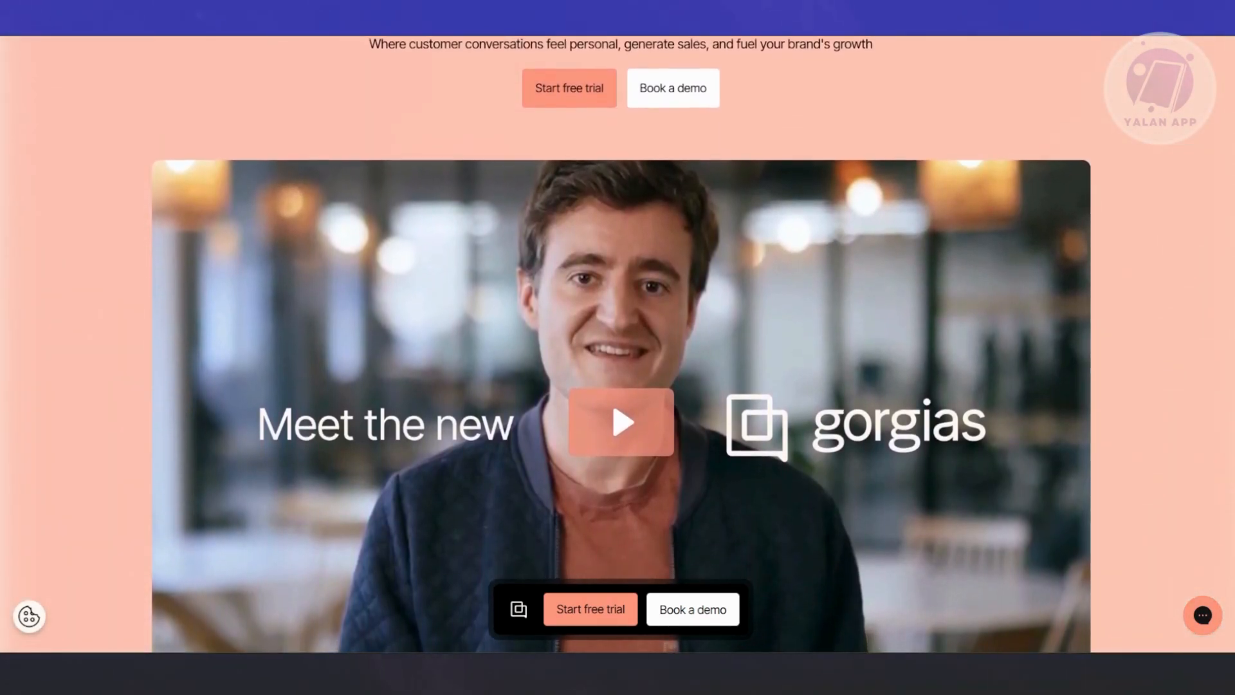
pyautogui.scroll(3)
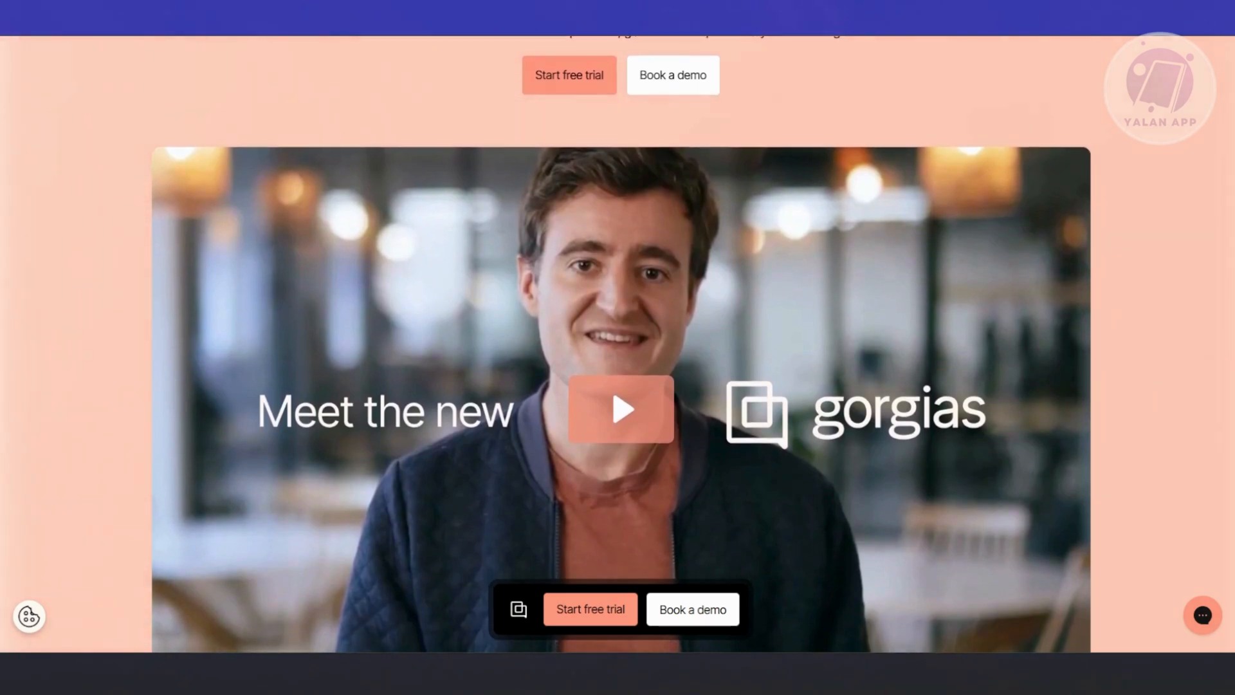
pyautogui.scroll(3)
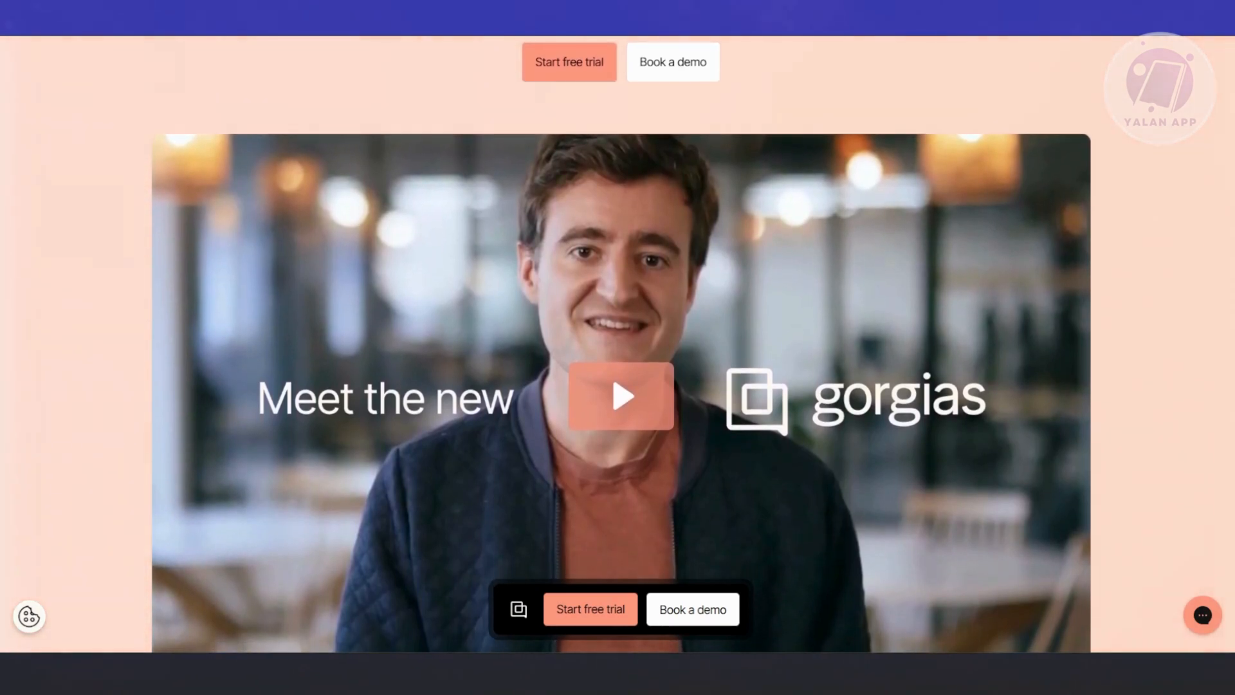
pyautogui.scroll(3)
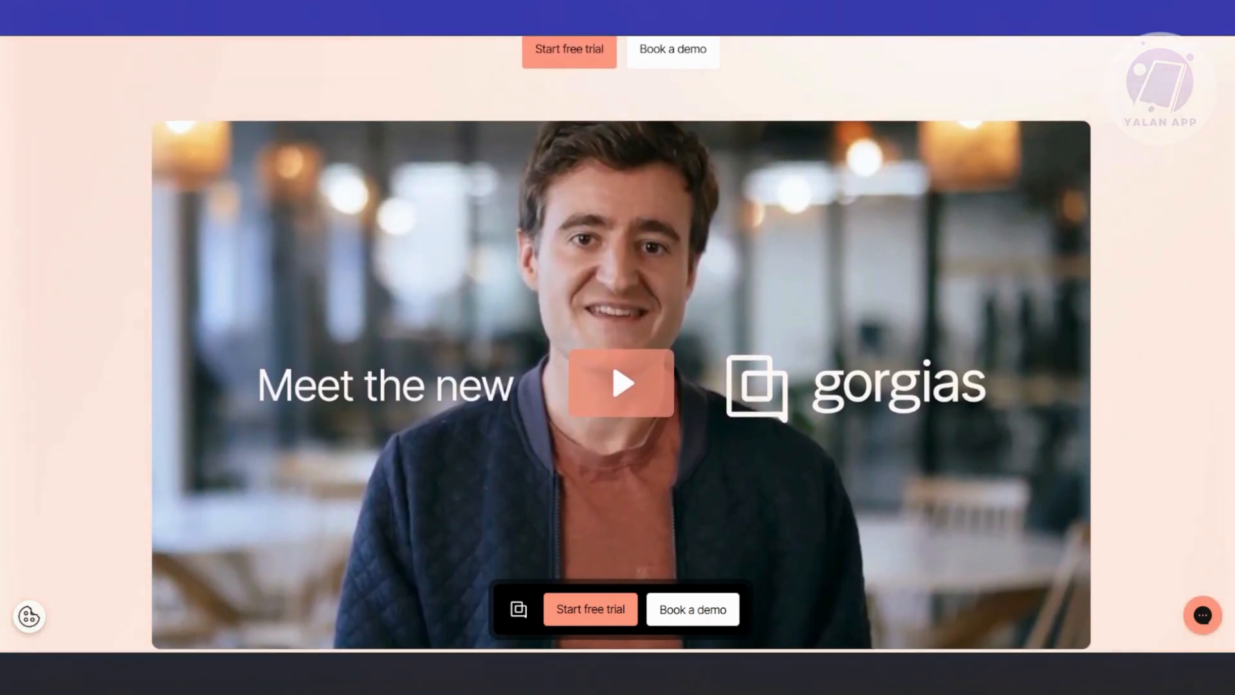
pyautogui.scroll(-3)
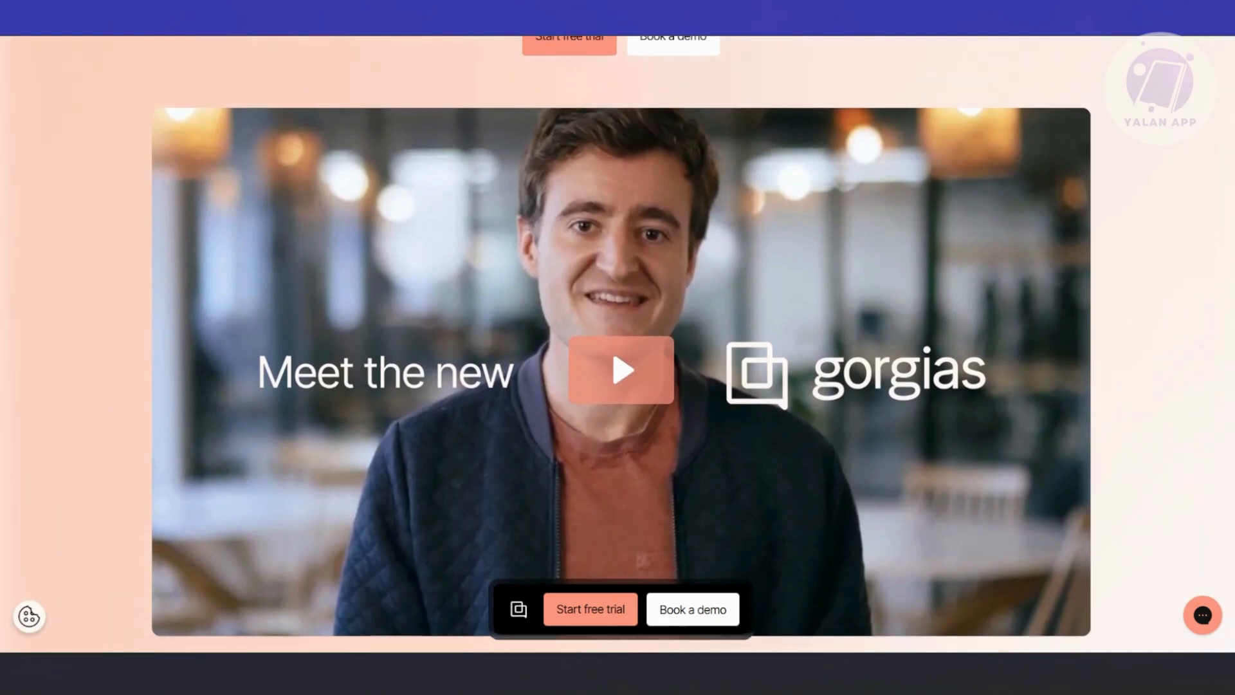
pyautogui.scroll(3)
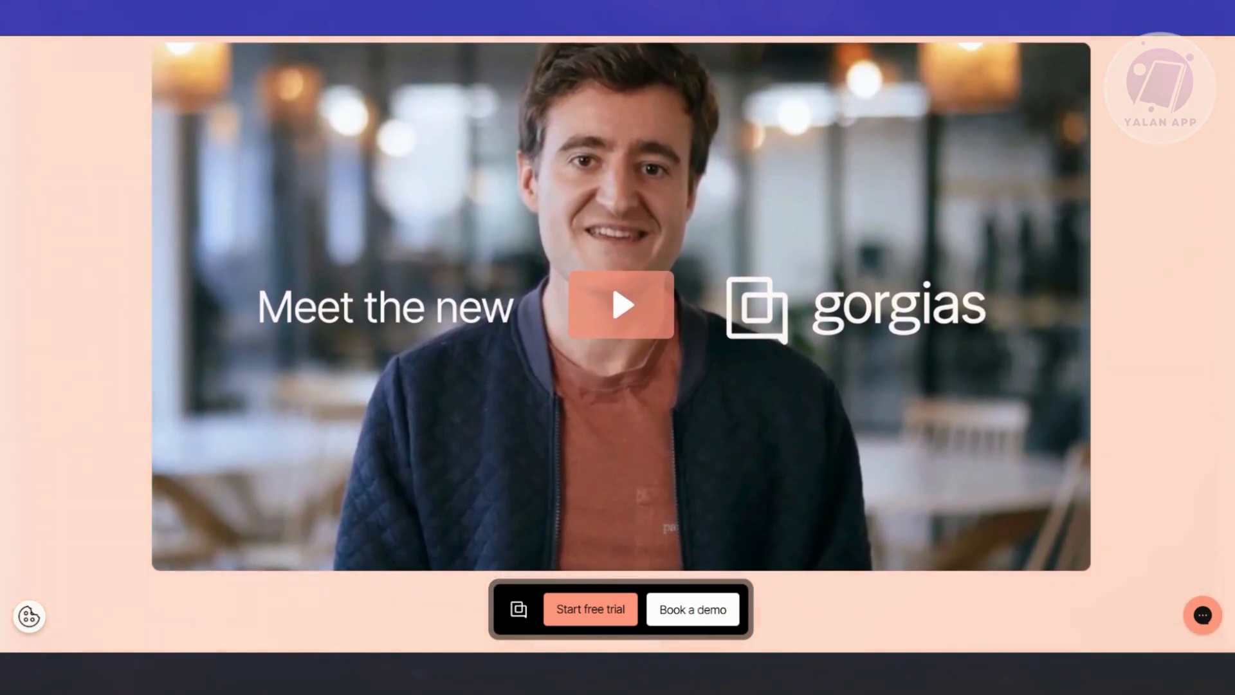
# Scroll past the intro video to the trusted-brand logos and 'How Gorgias stands out' heading
pyautogui.scroll(-3)
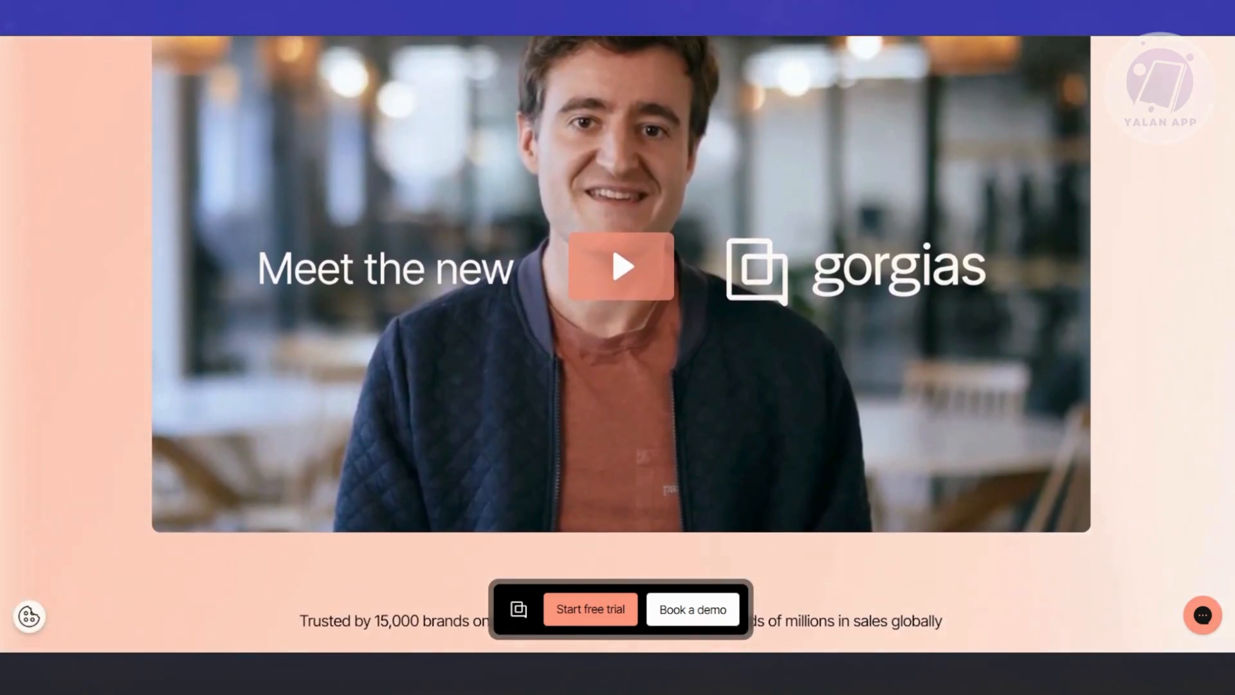
pyautogui.scroll(-3)
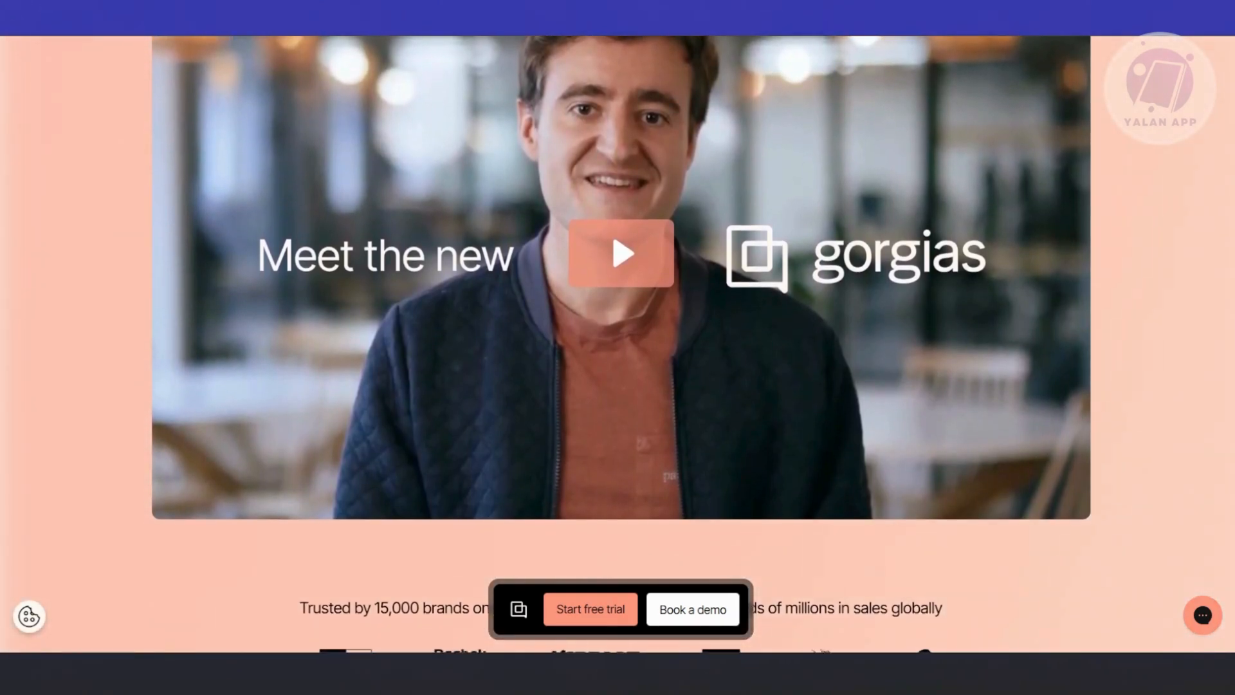
pyautogui.scroll(-3)
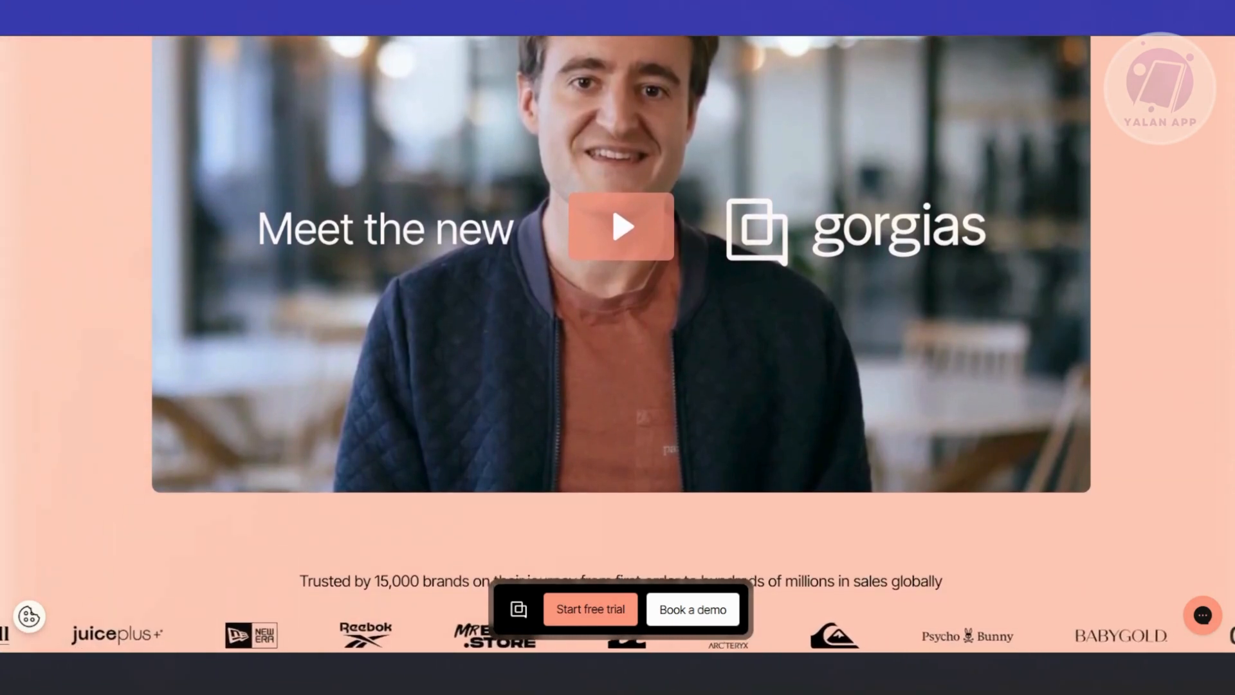
pyautogui.scroll(-3)
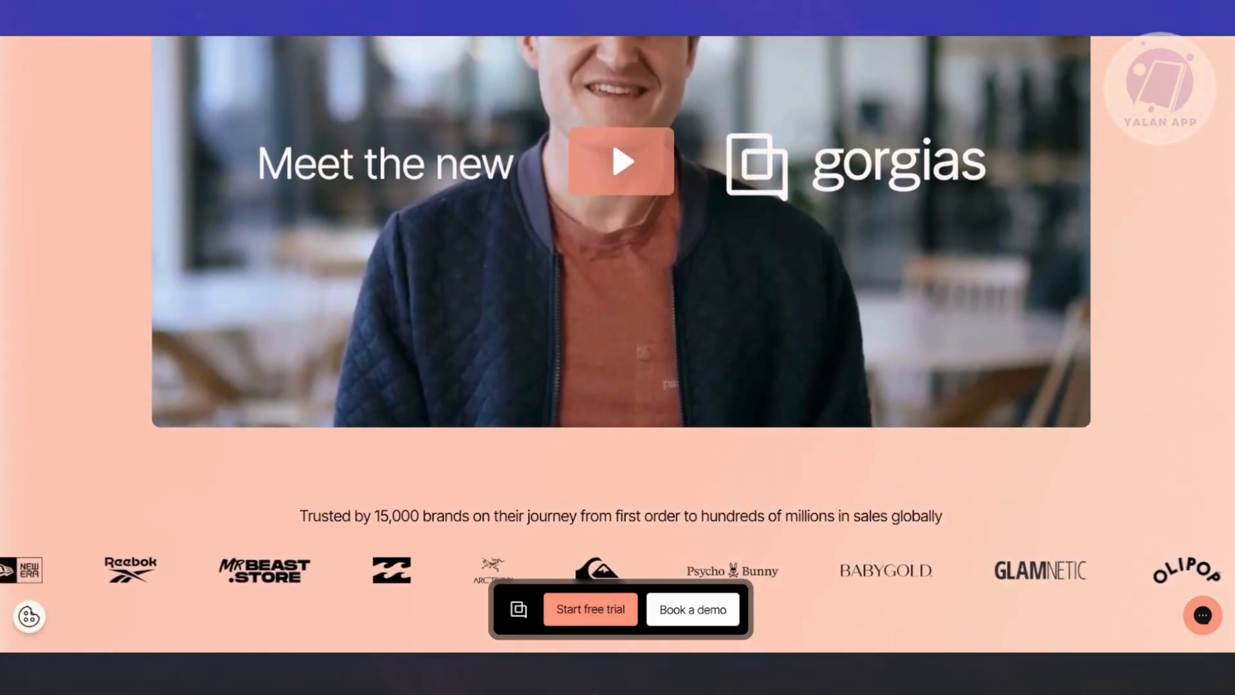
pyautogui.scroll(-3)
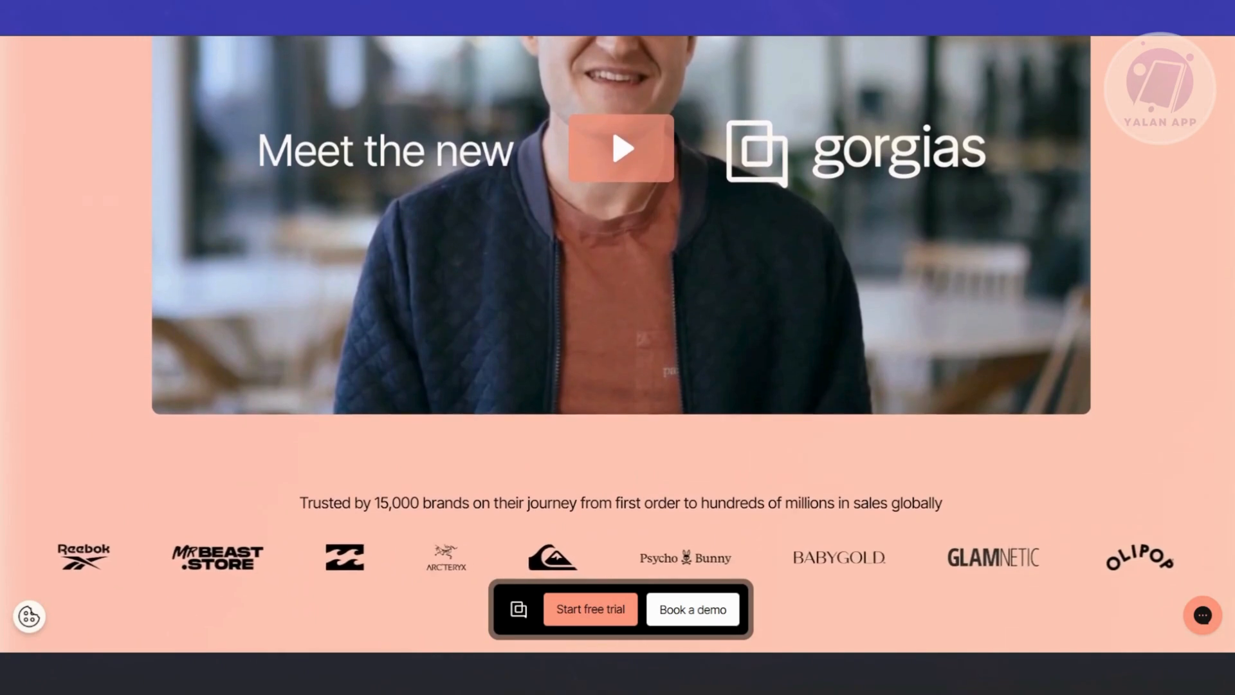
pyautogui.scroll(-3)
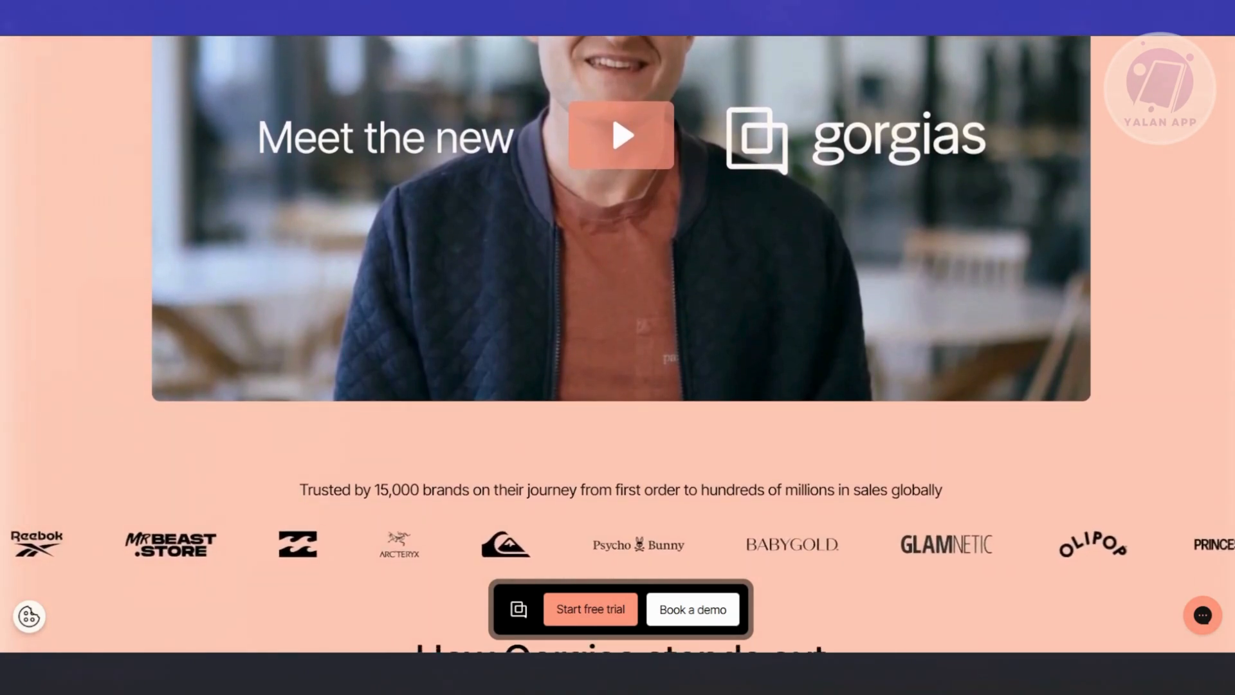
pyautogui.scroll(-3)
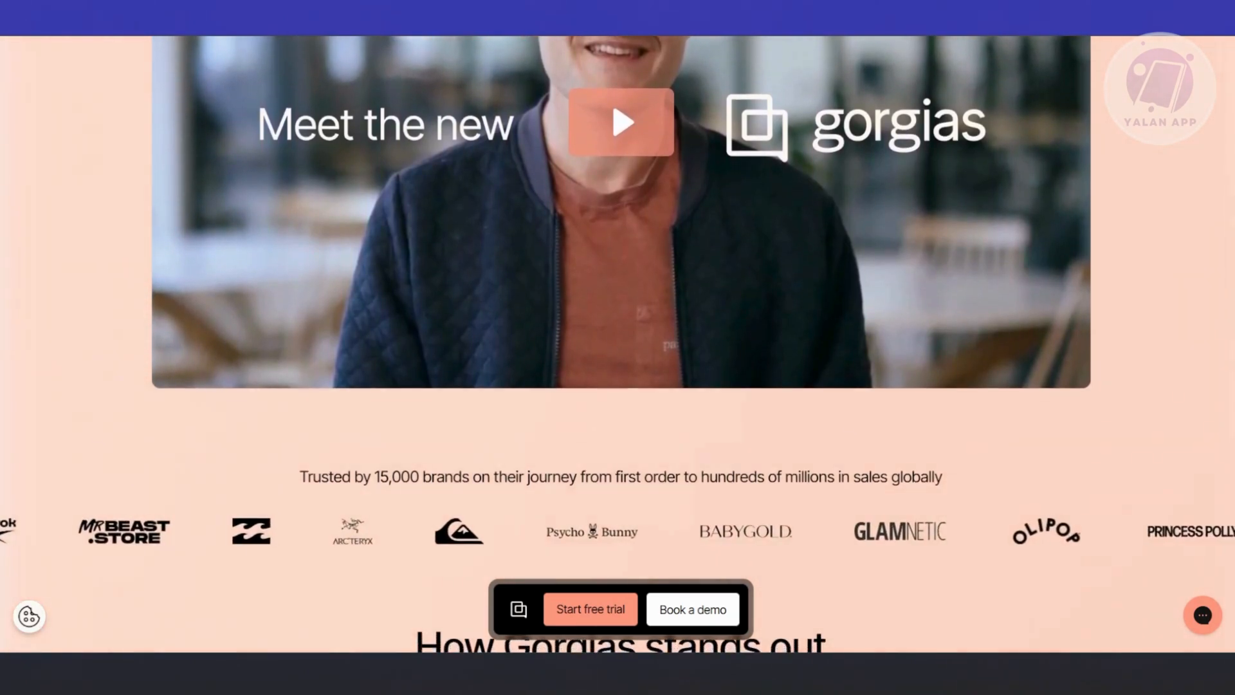
pyautogui.scroll(3)
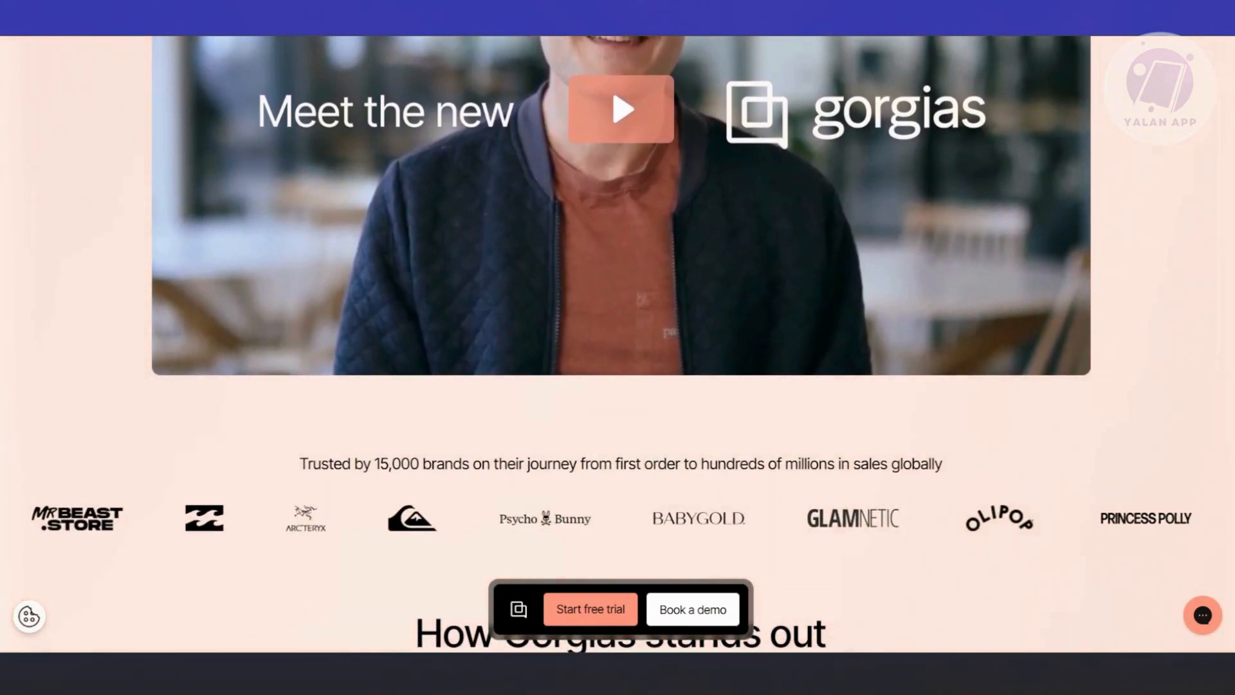
pyautogui.scroll(-3)
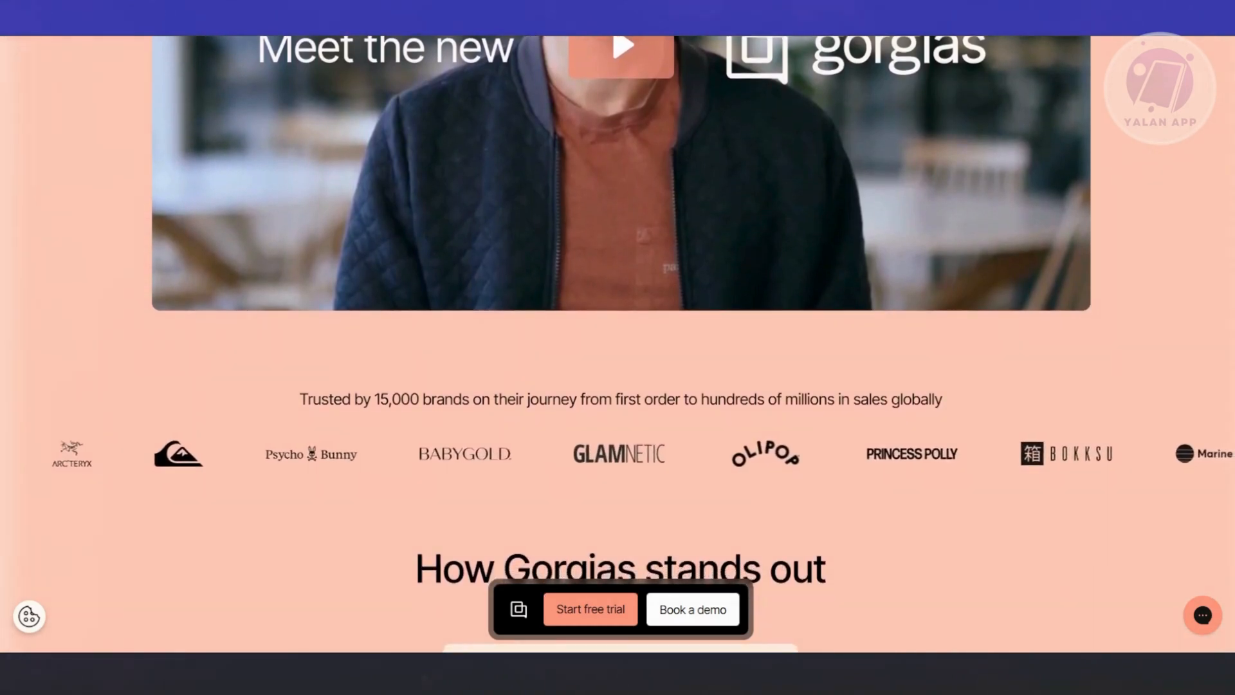
# Scroll to the three 'How Gorgias stands out' feature tabs and the Conversational AI heading
pyautogui.scroll(-3)
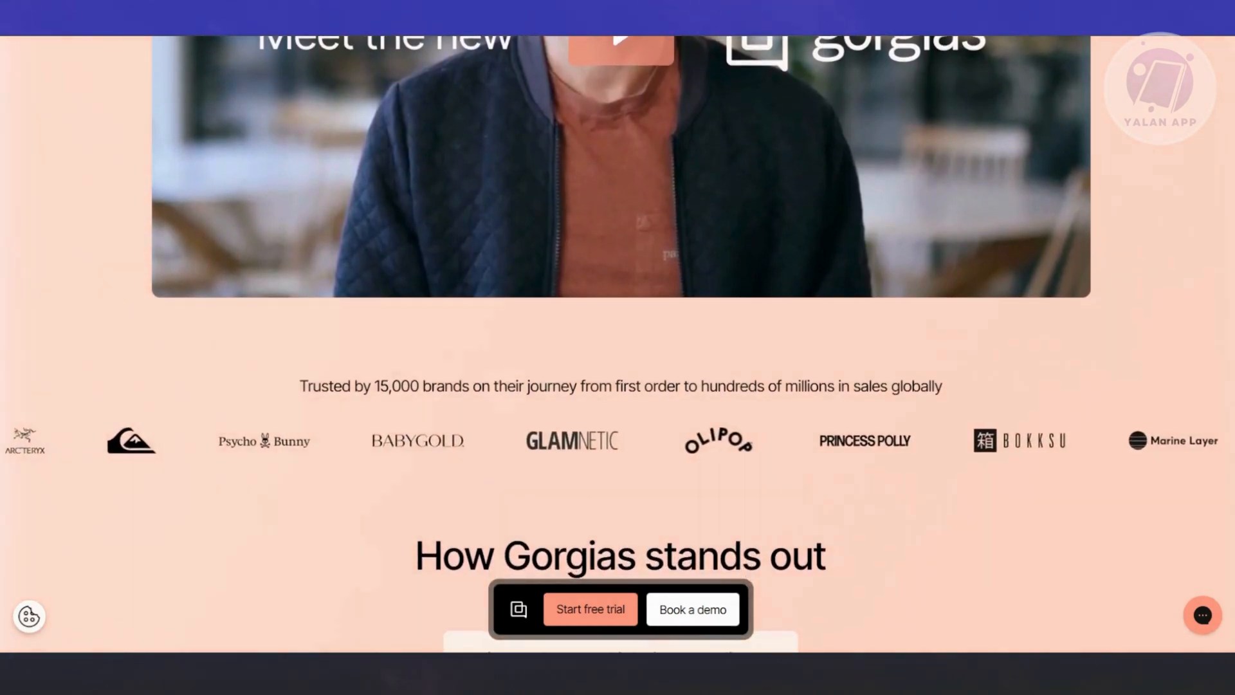
pyautogui.scroll(-3)
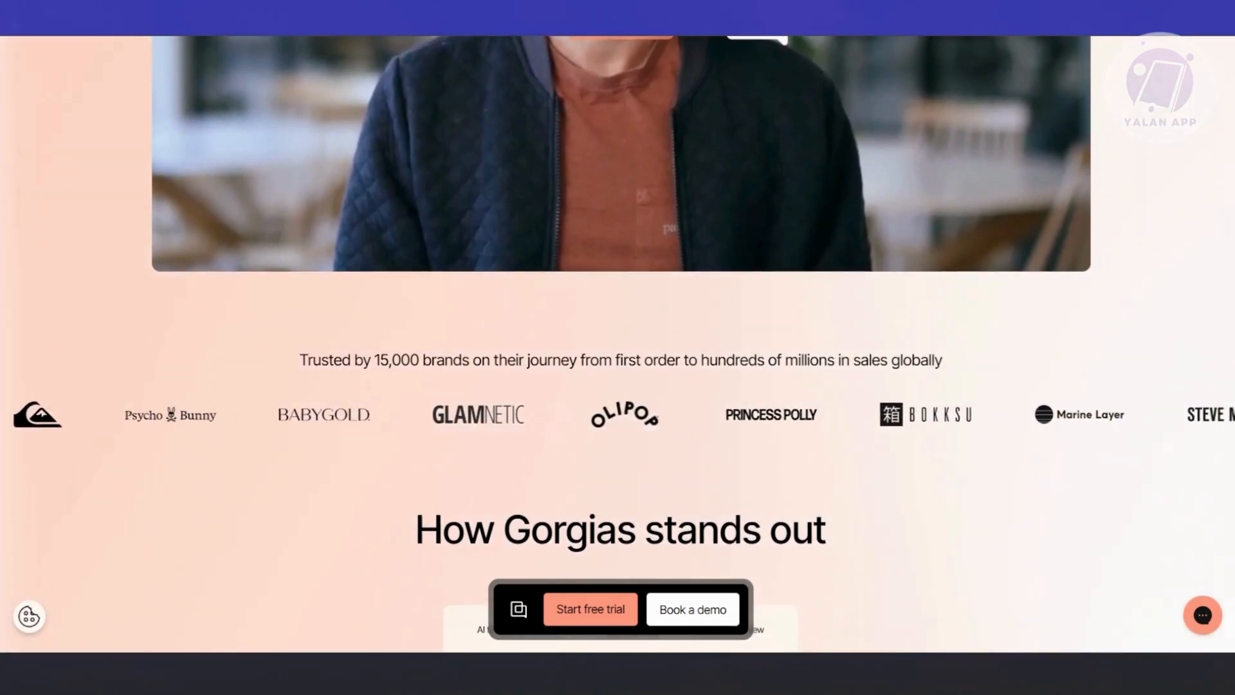
pyautogui.scroll(3)
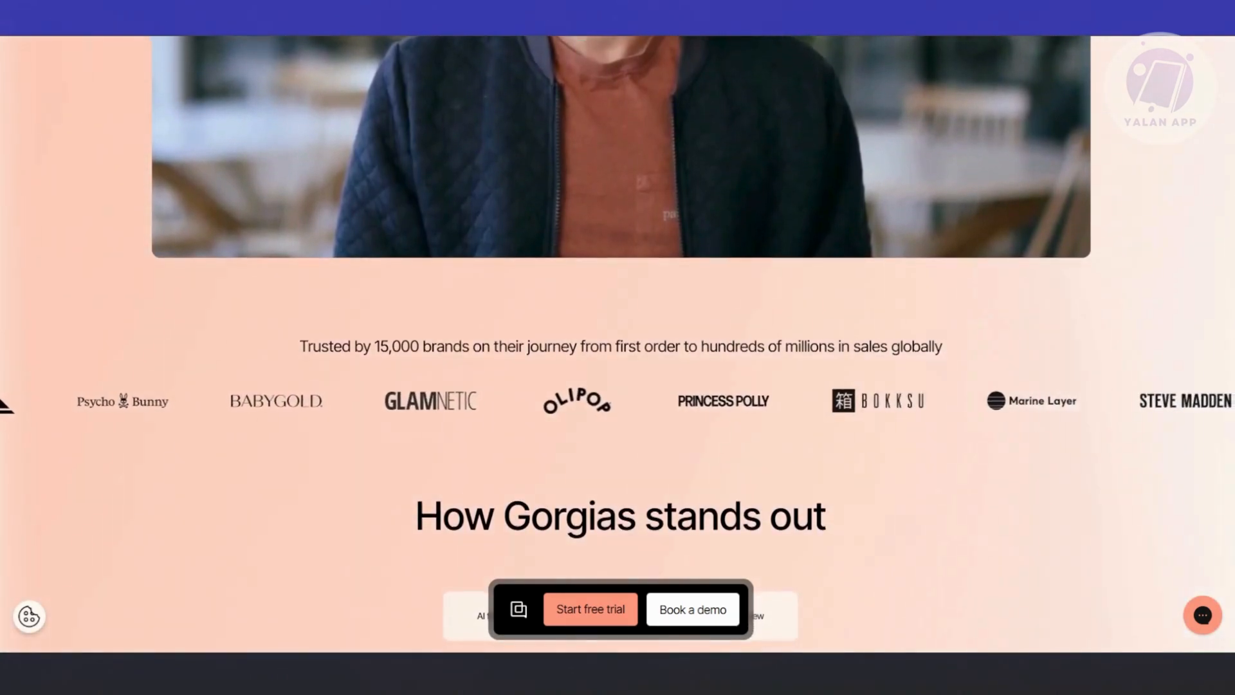
pyautogui.scroll(3)
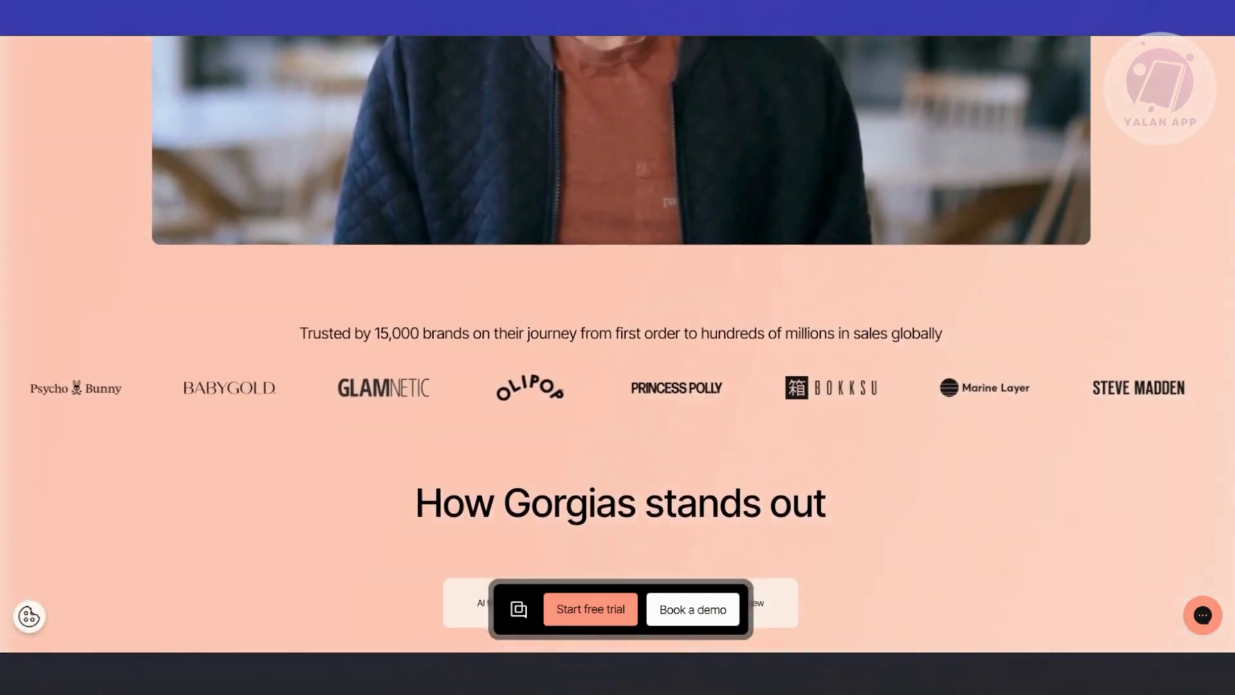
pyautogui.scroll(-3)
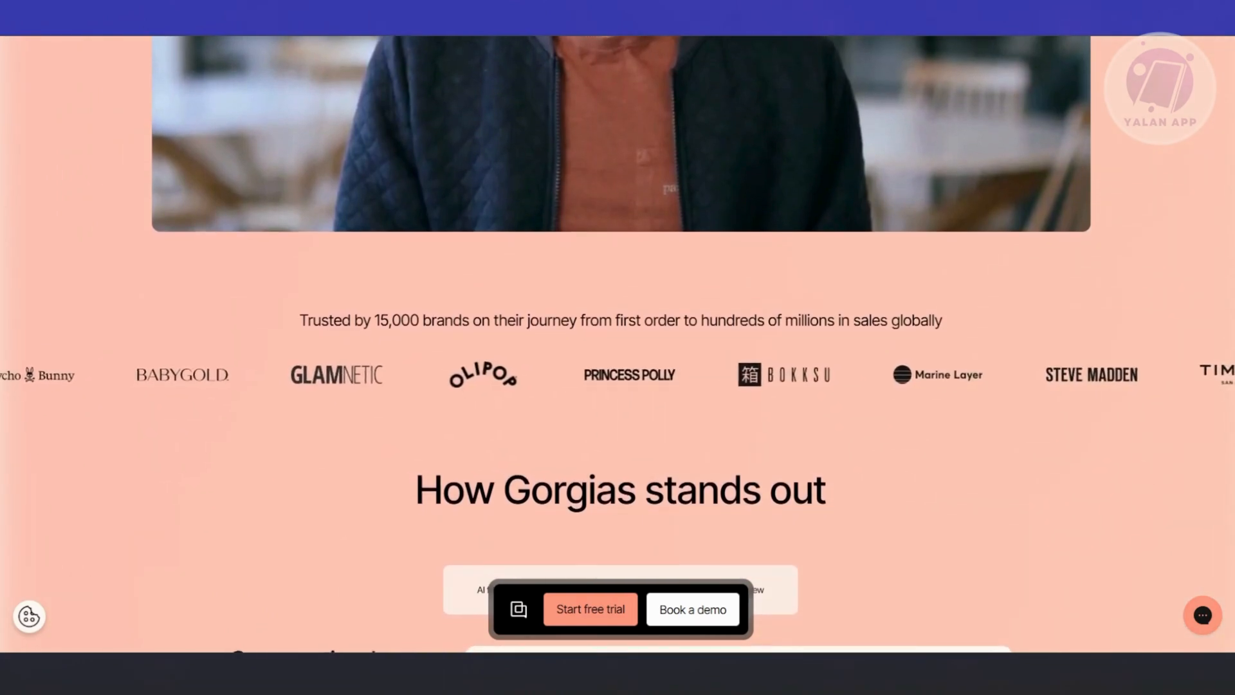
pyautogui.scroll(-3)
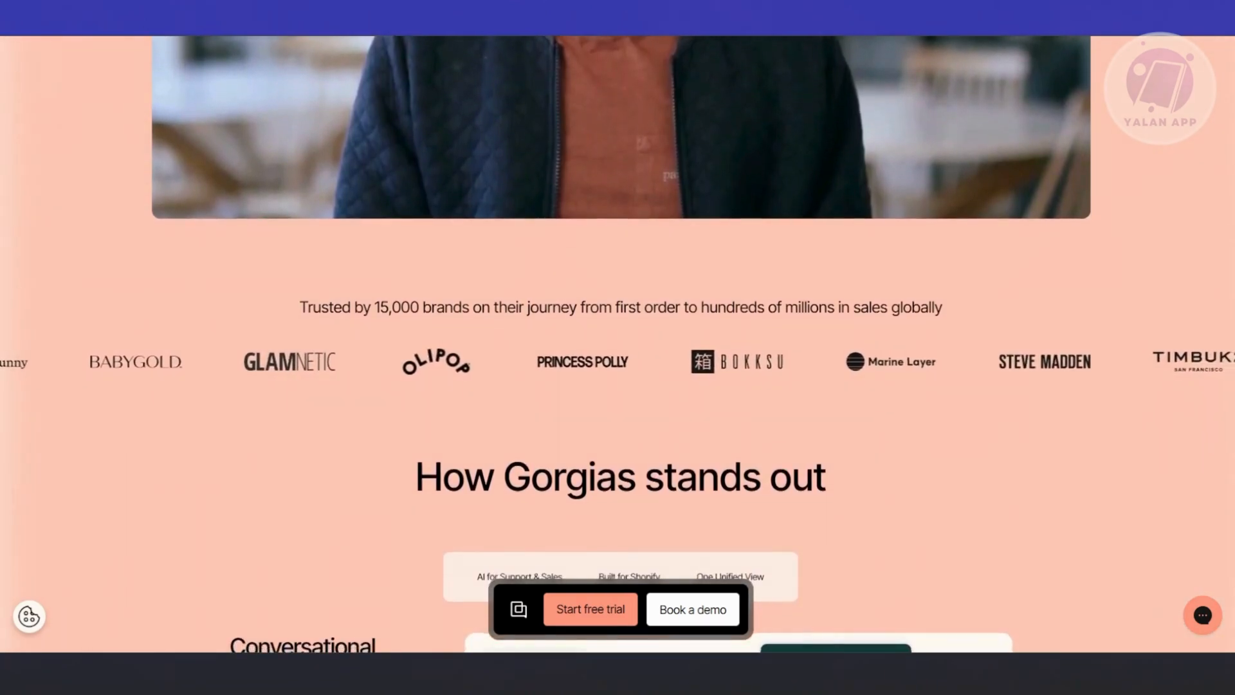
pyautogui.scroll(-3)
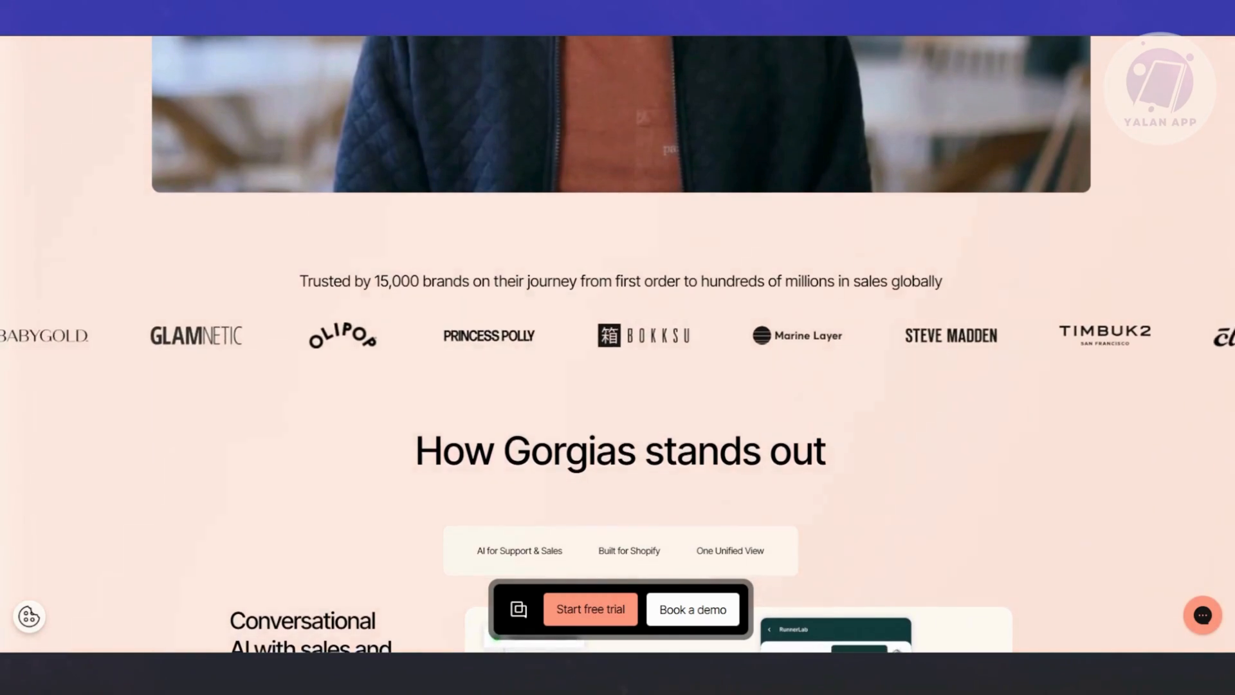
pyautogui.scroll(3)
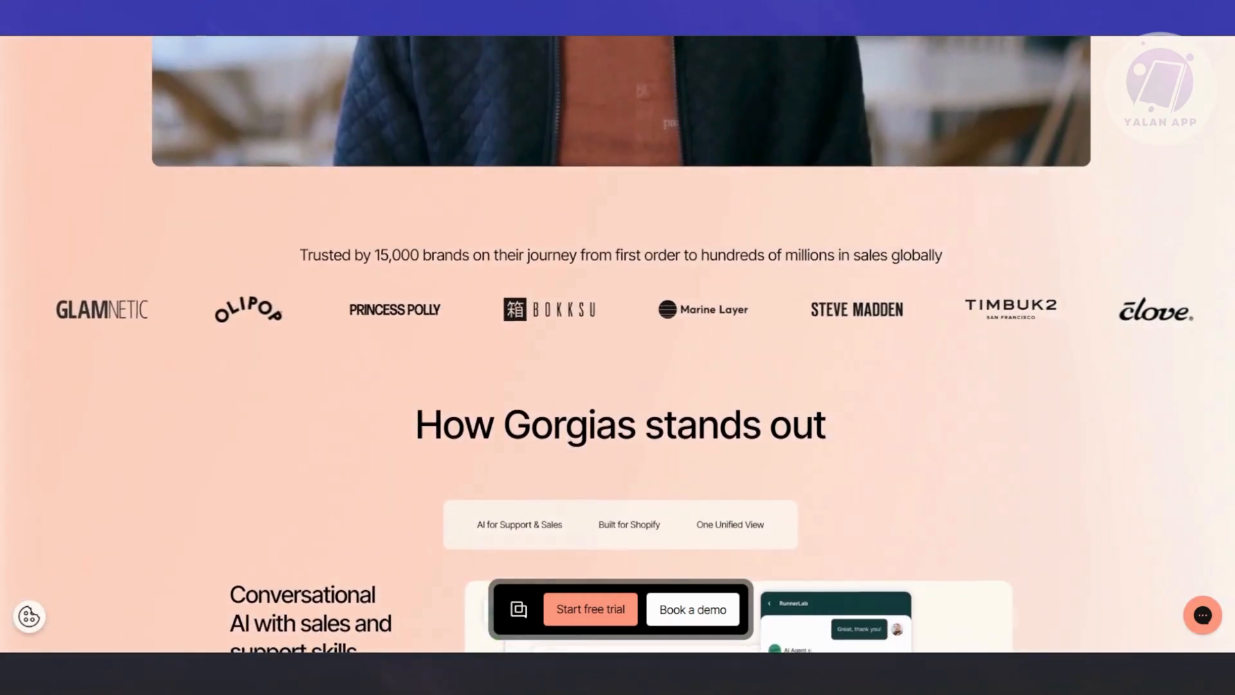
pyautogui.scroll(-3)
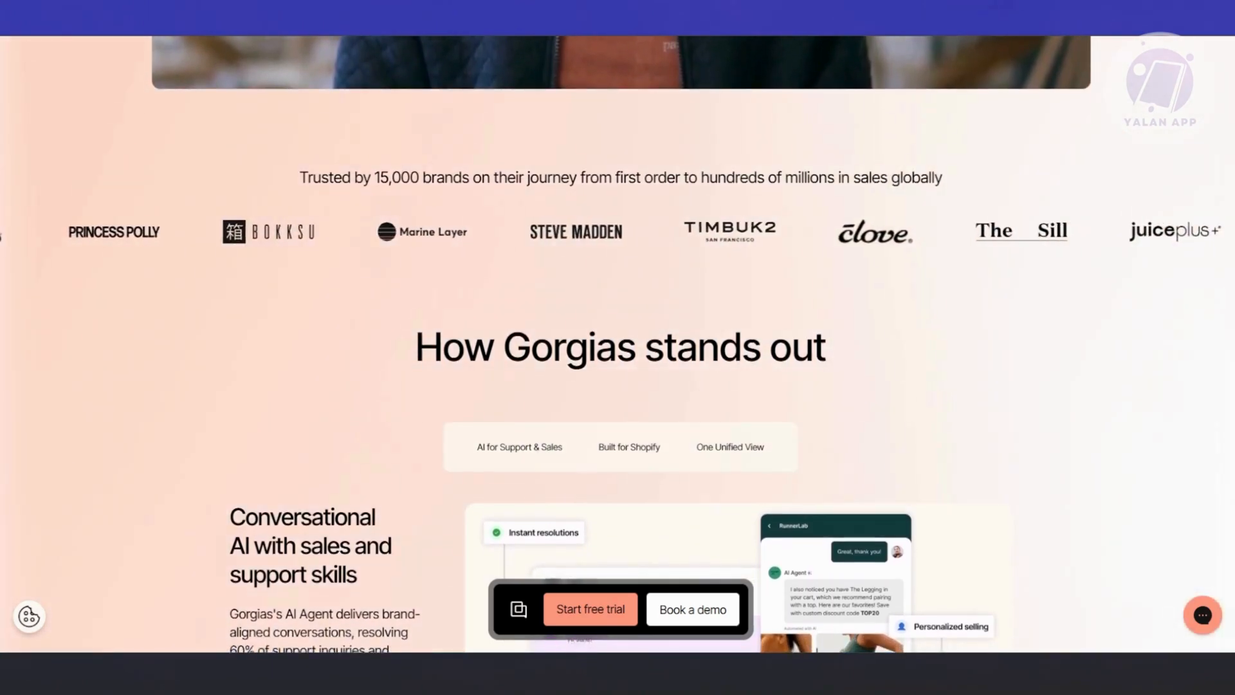
pyautogui.scroll(3)
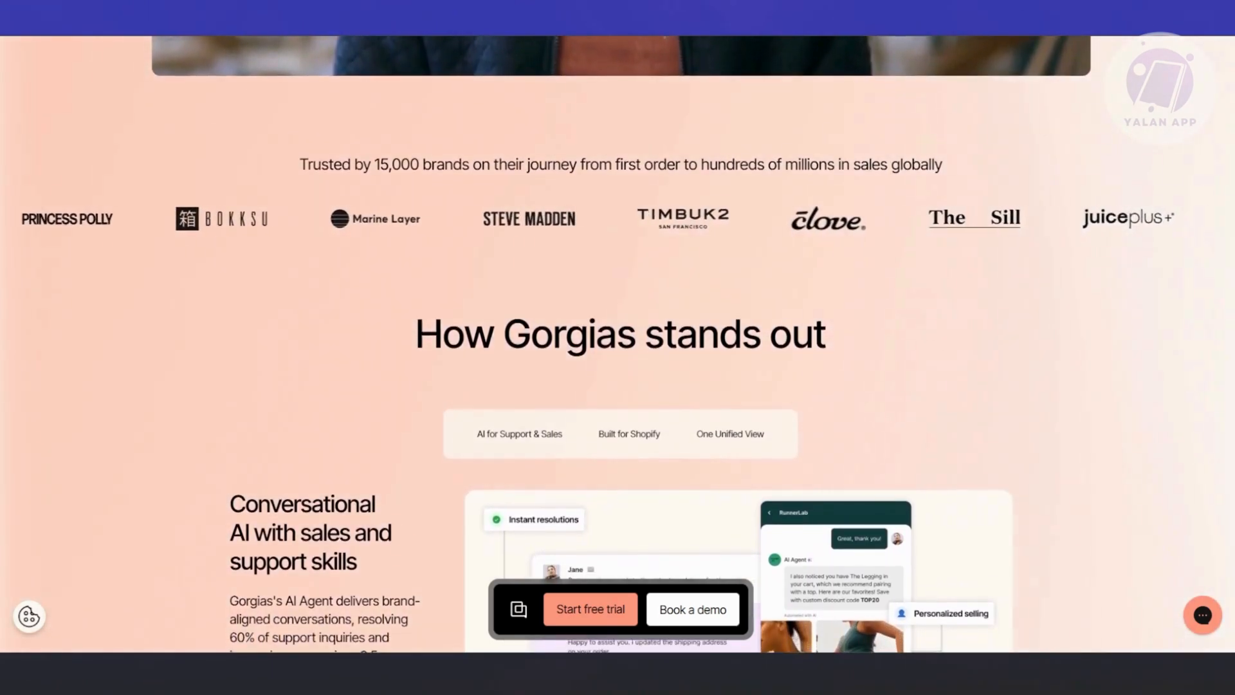
pyautogui.scroll(3)
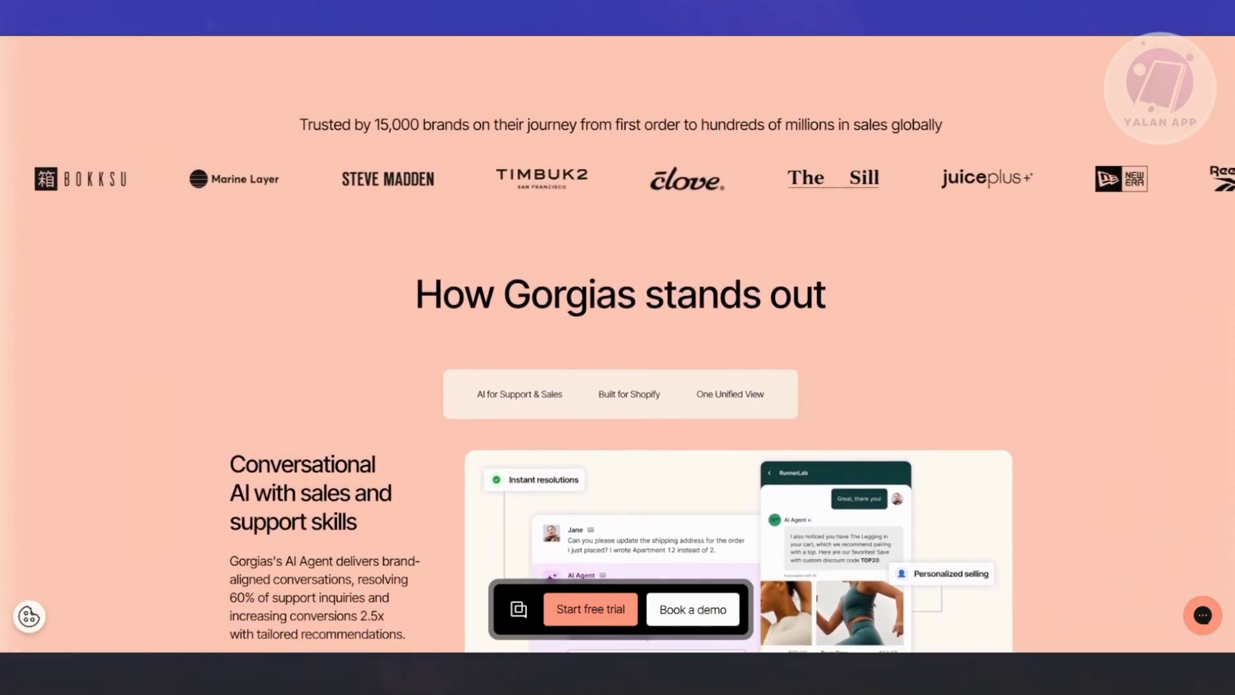
pyautogui.scroll(-3)
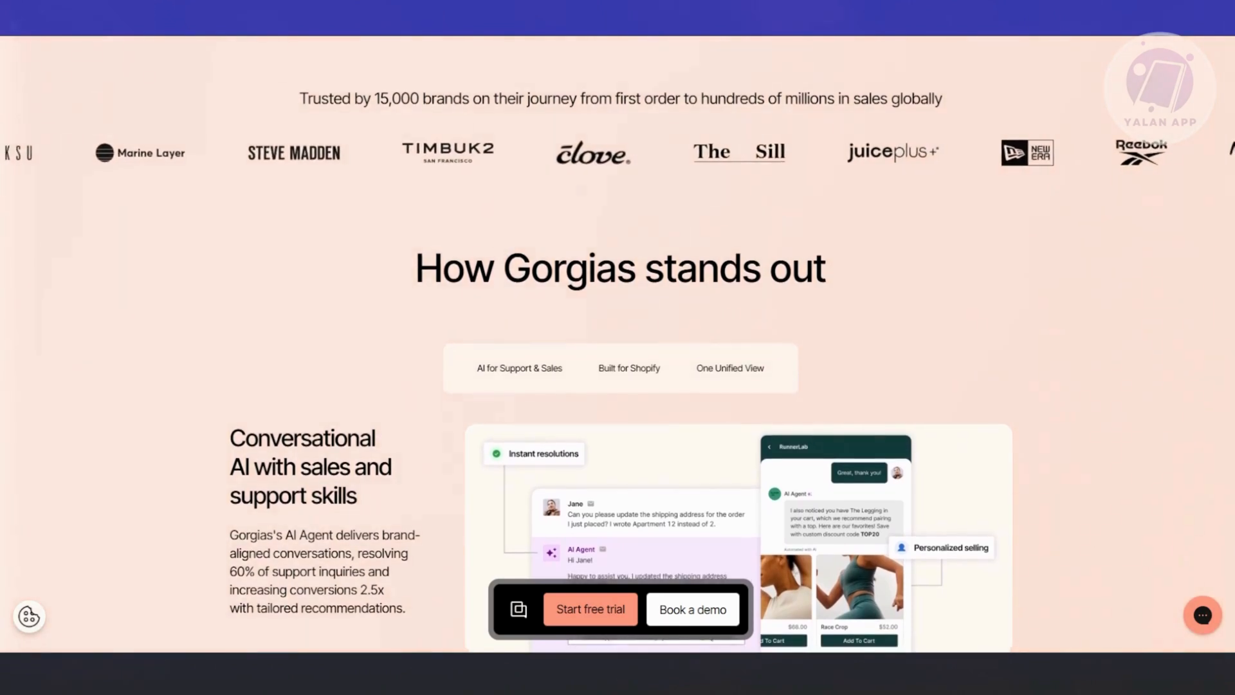
pyautogui.scroll(3)
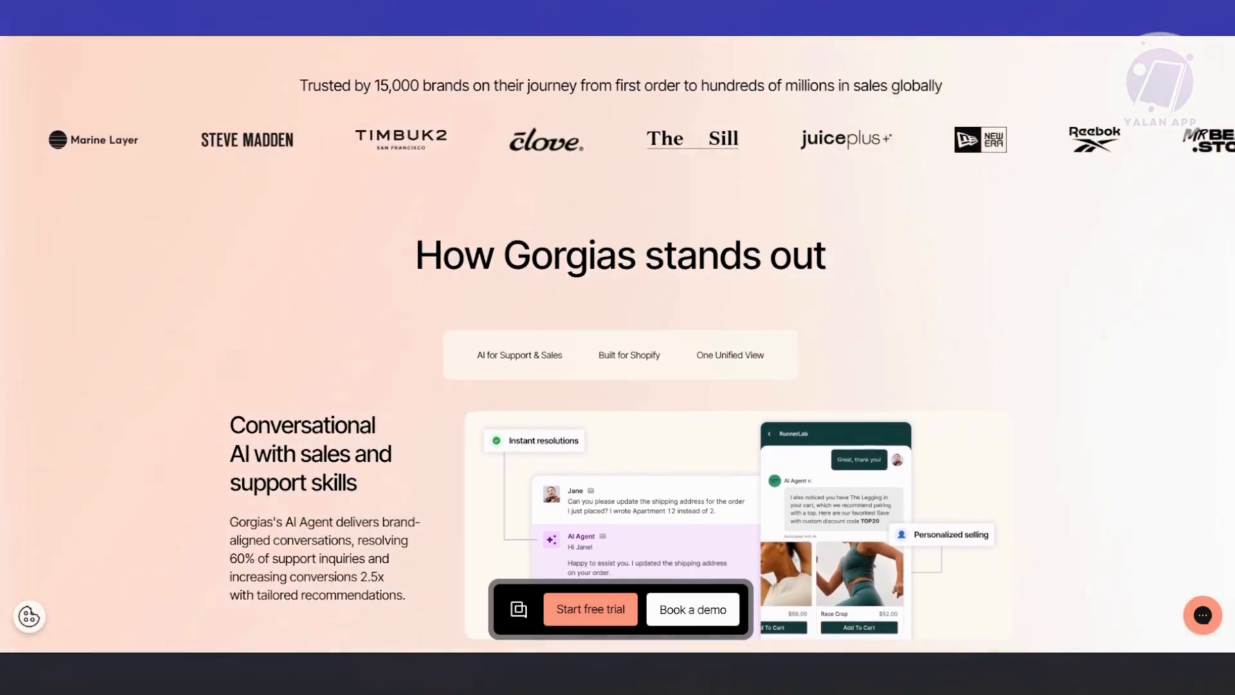
pyautogui.scroll(-3)
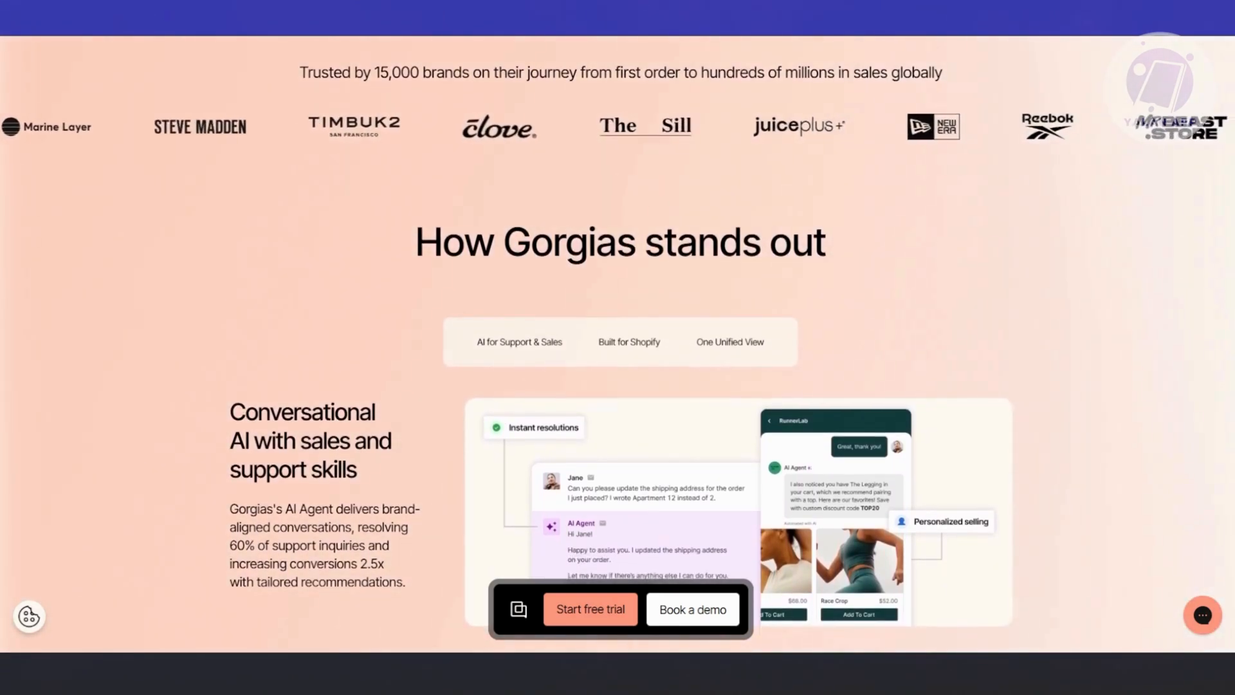
pyautogui.scroll(-3)
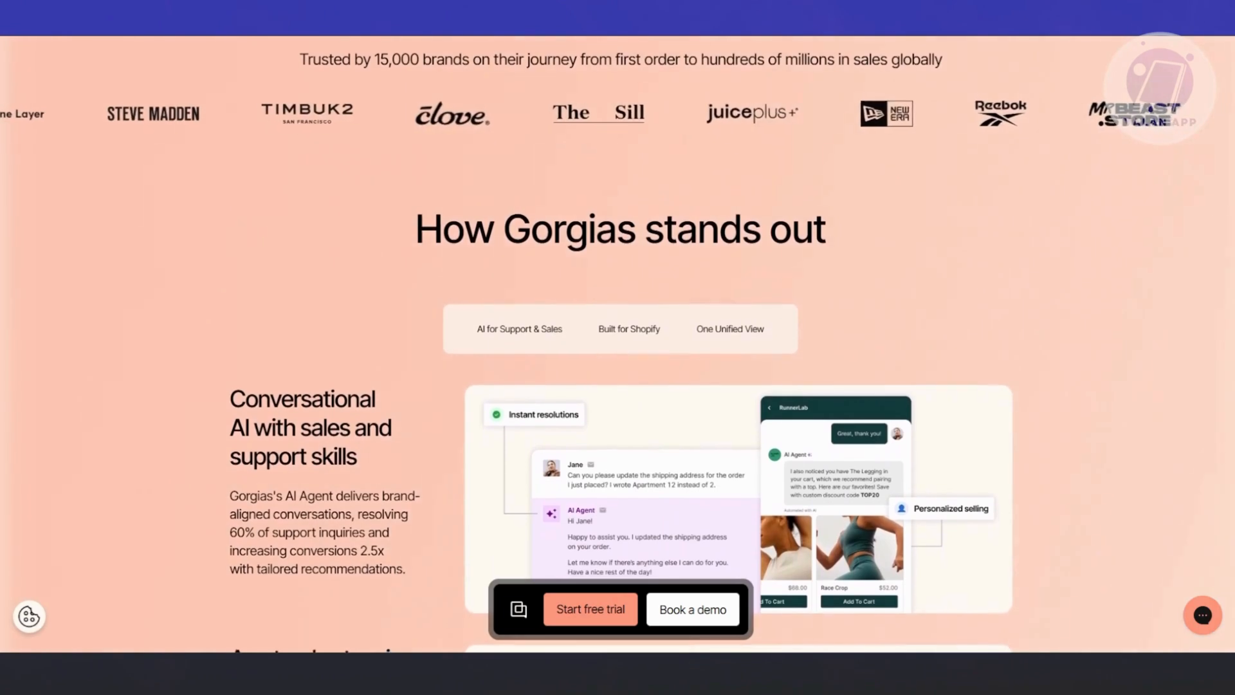
pyautogui.scroll(-3)
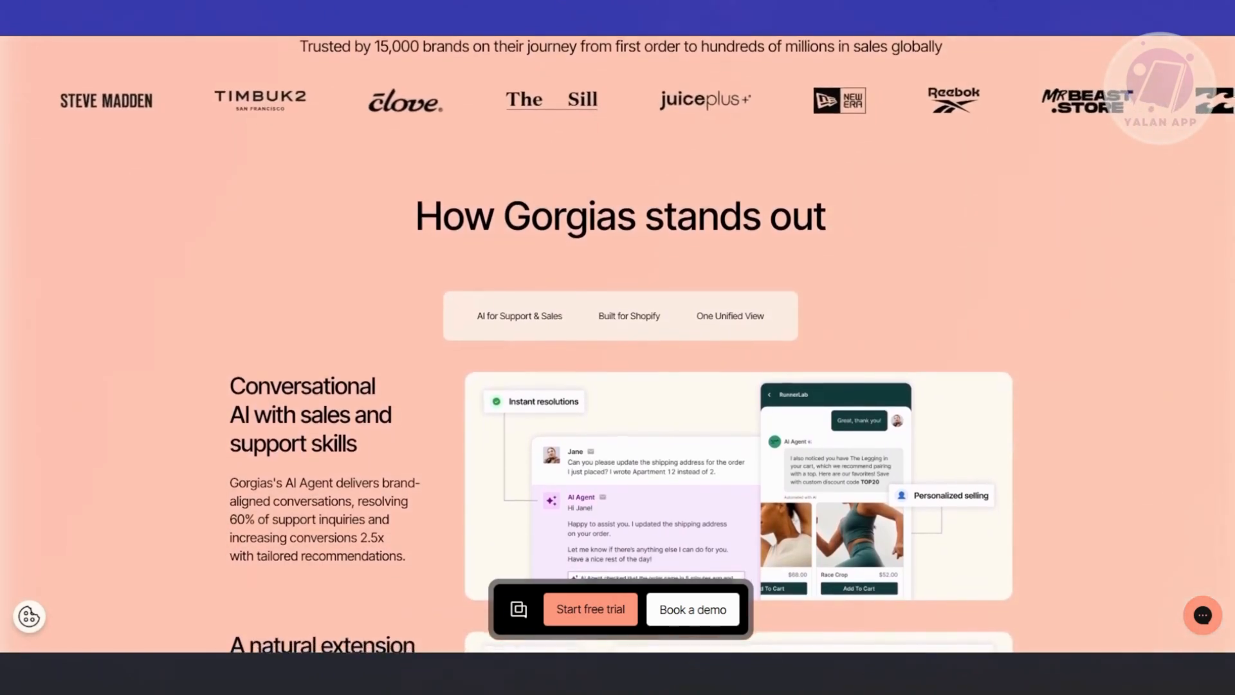
pyautogui.scroll(-3)
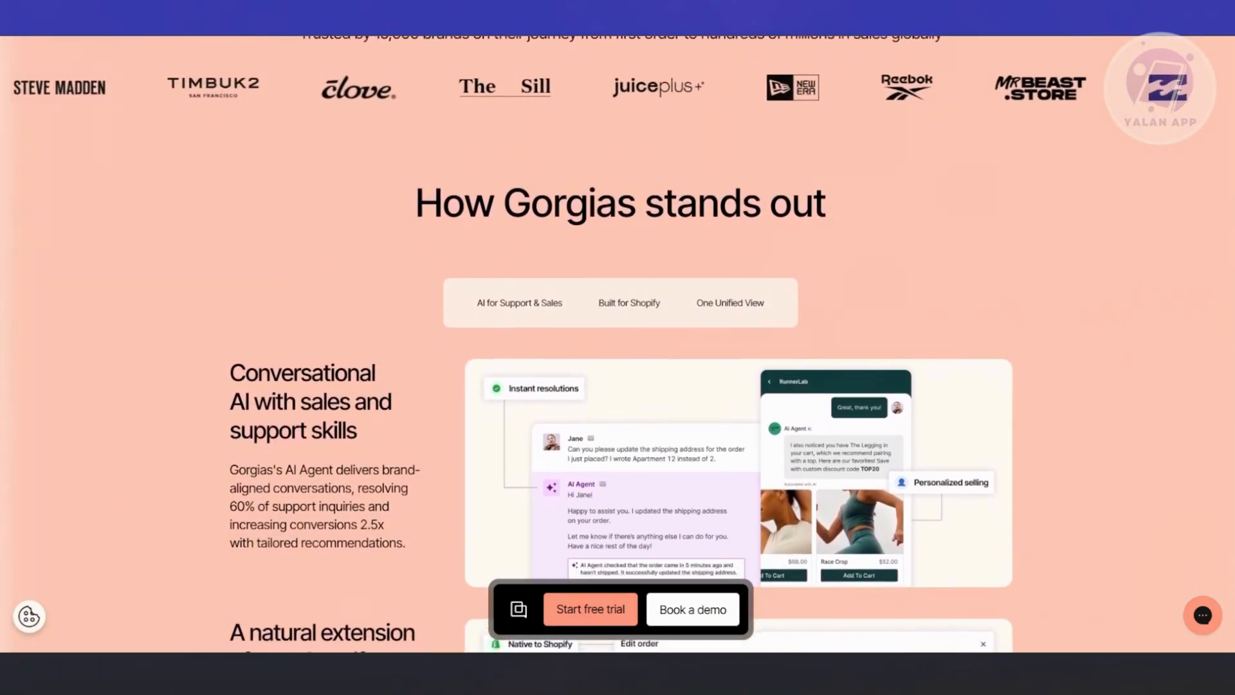
pyautogui.scroll(-3)
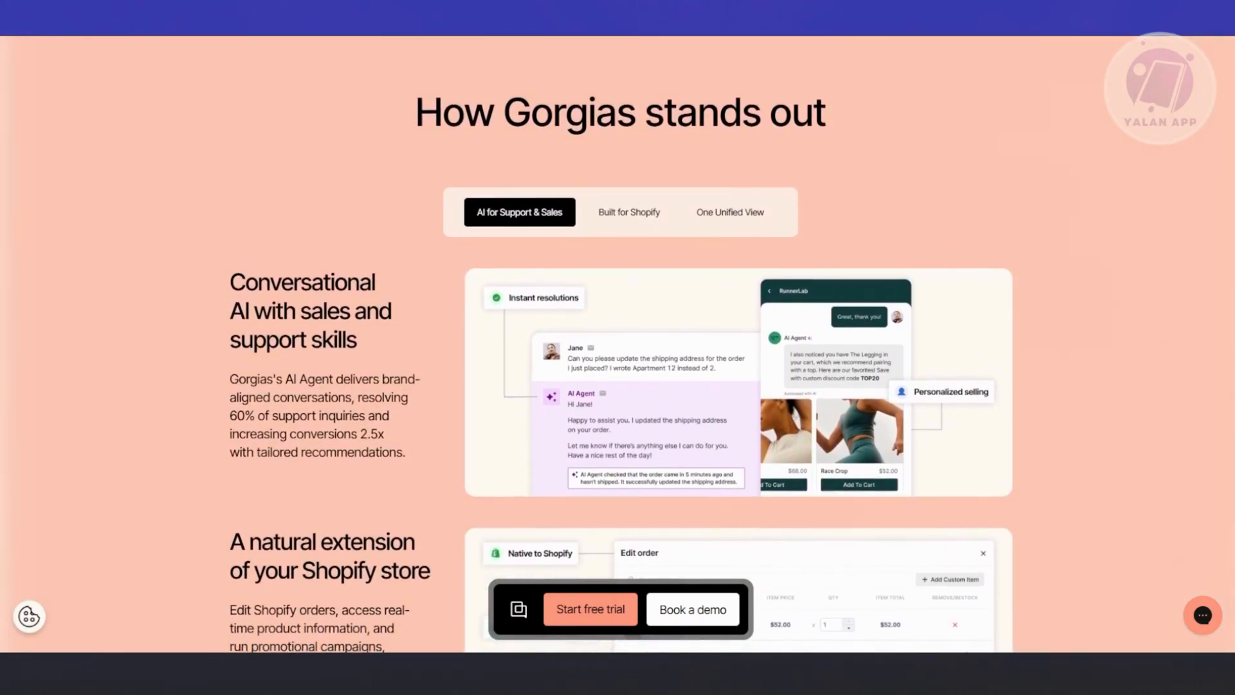
pyautogui.scroll(-3)
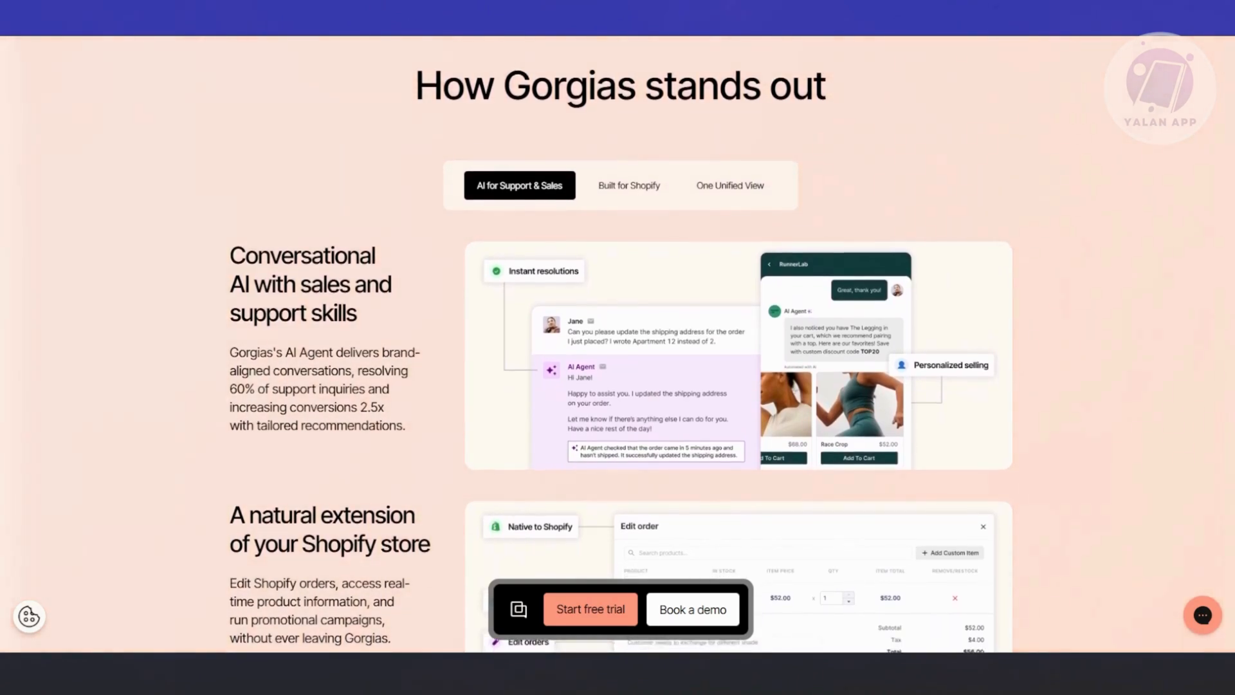
pyautogui.scroll(-3)
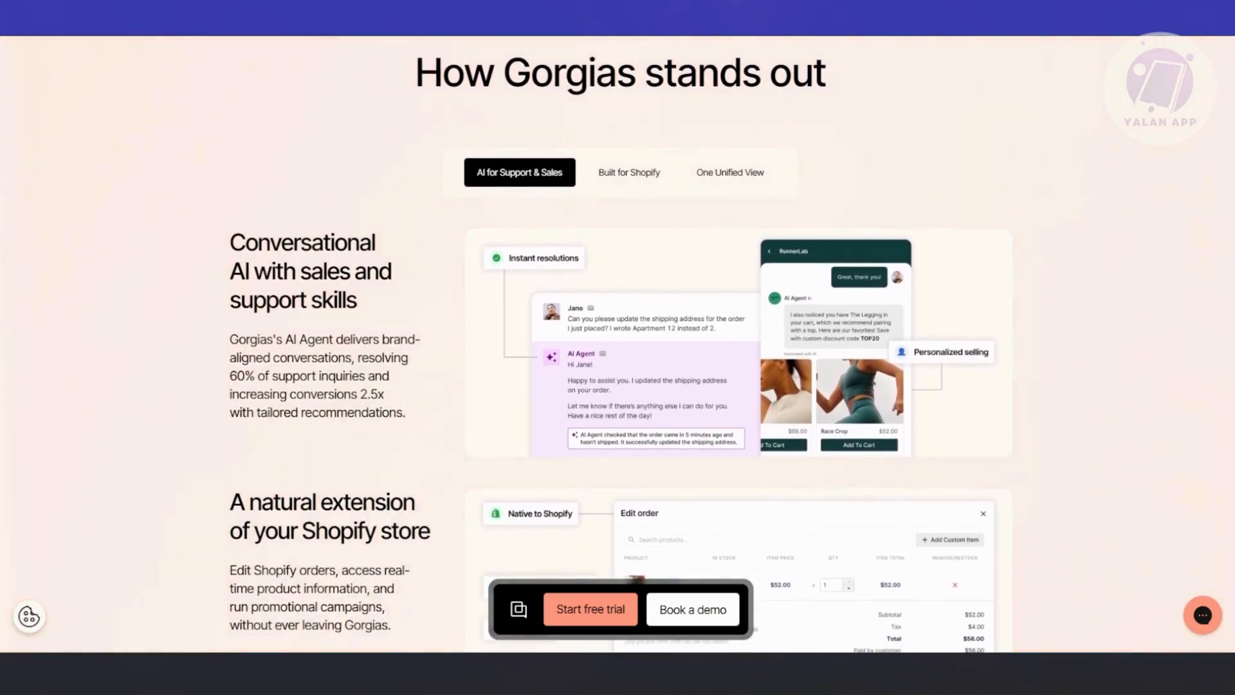
pyautogui.scroll(-3)
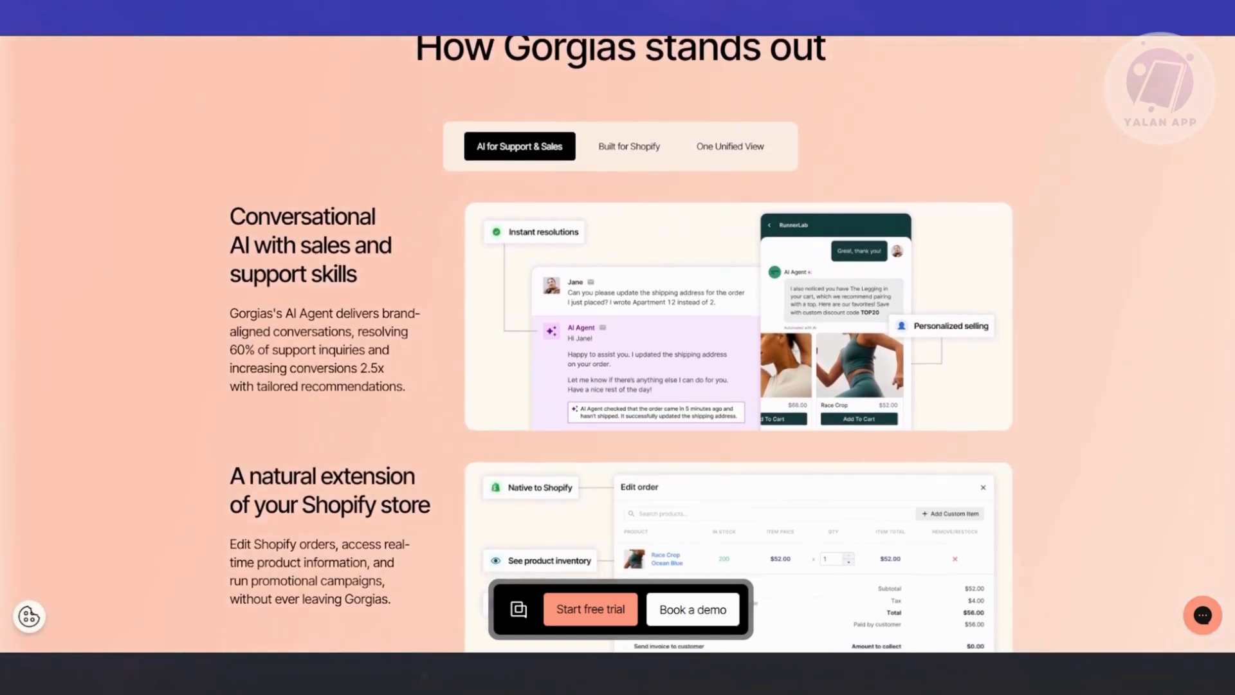
pyautogui.scroll(3)
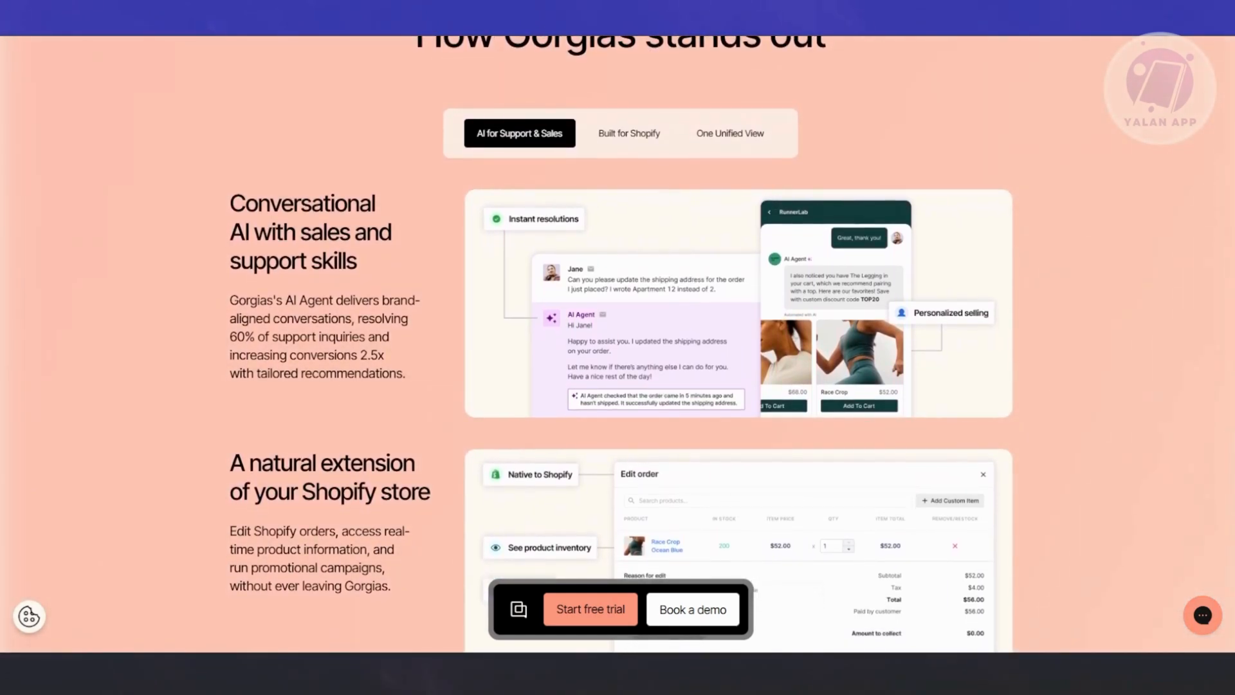
pyautogui.scroll(-3)
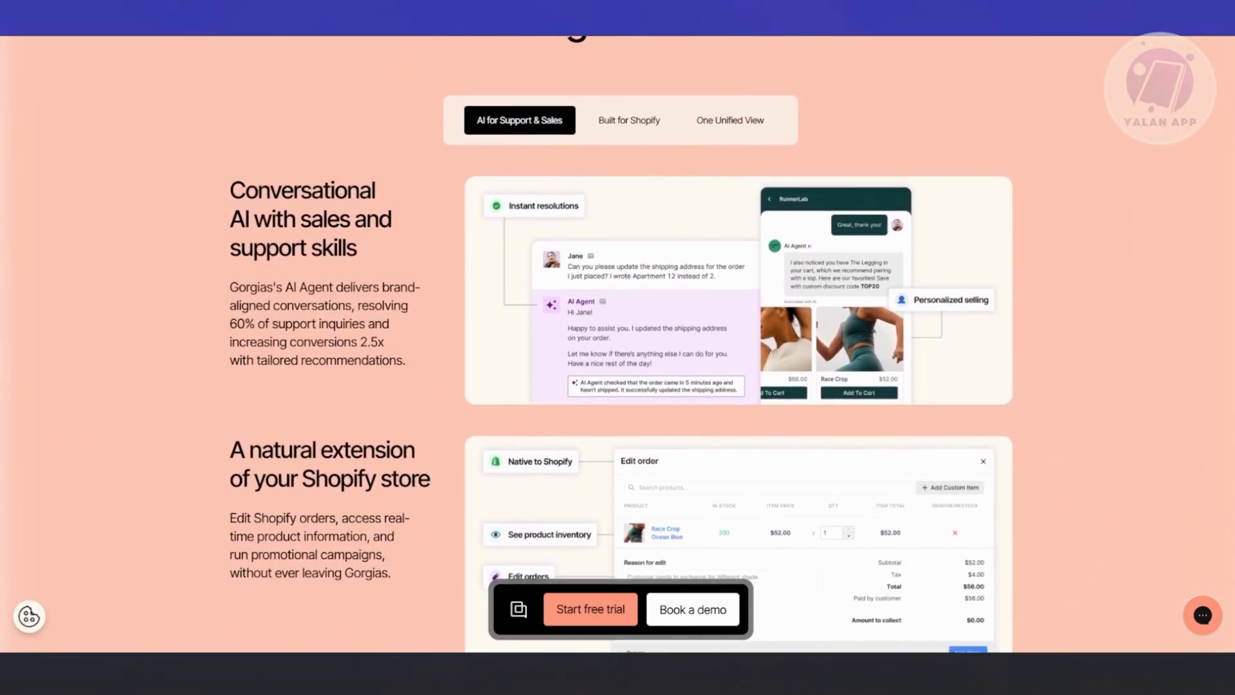
pyautogui.scroll(3)
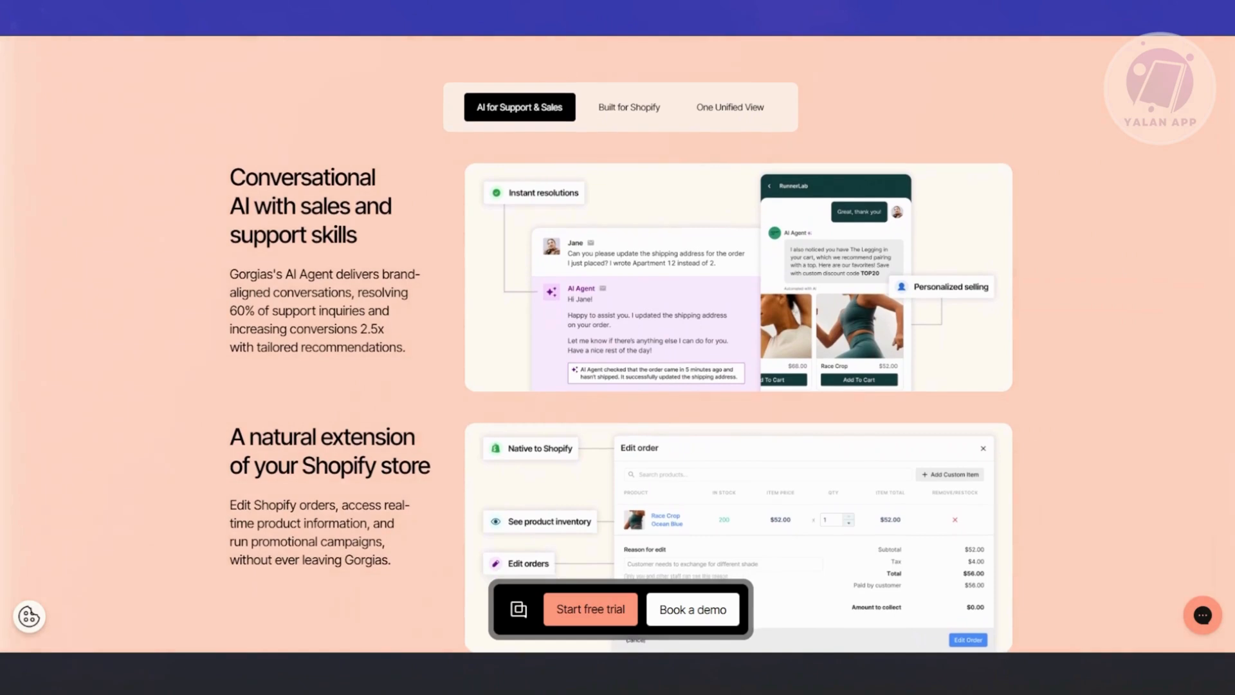
pyautogui.scroll(3)
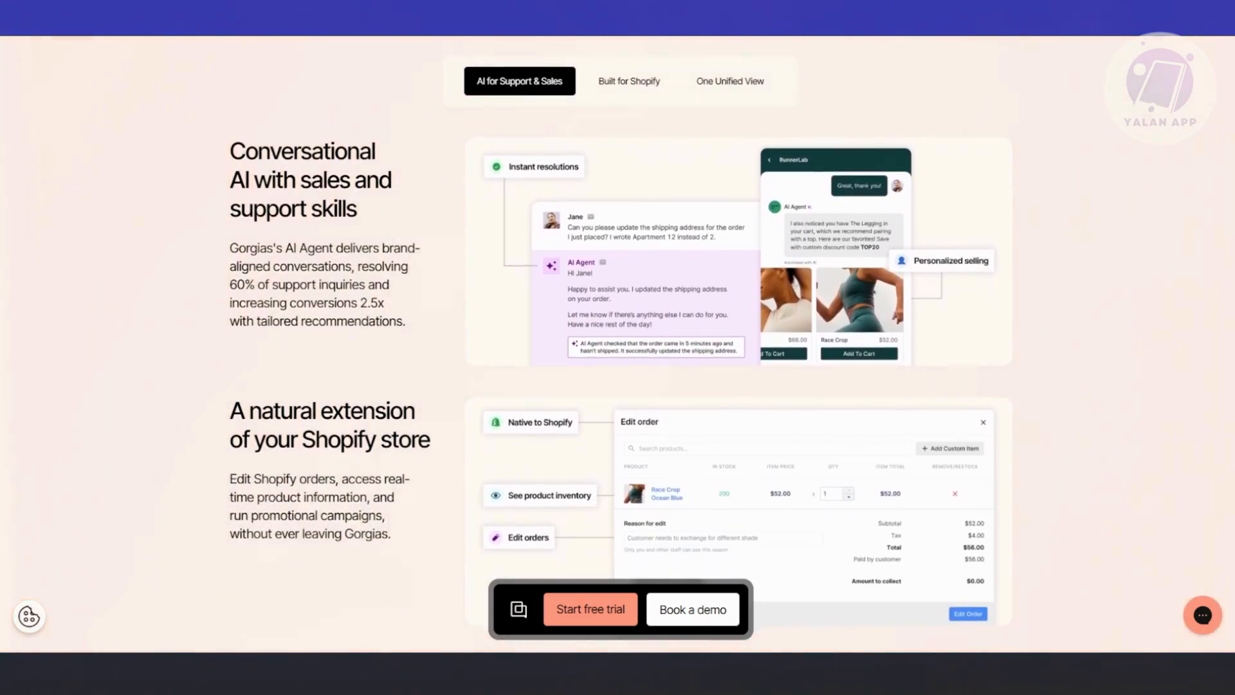
pyautogui.scroll(-3)
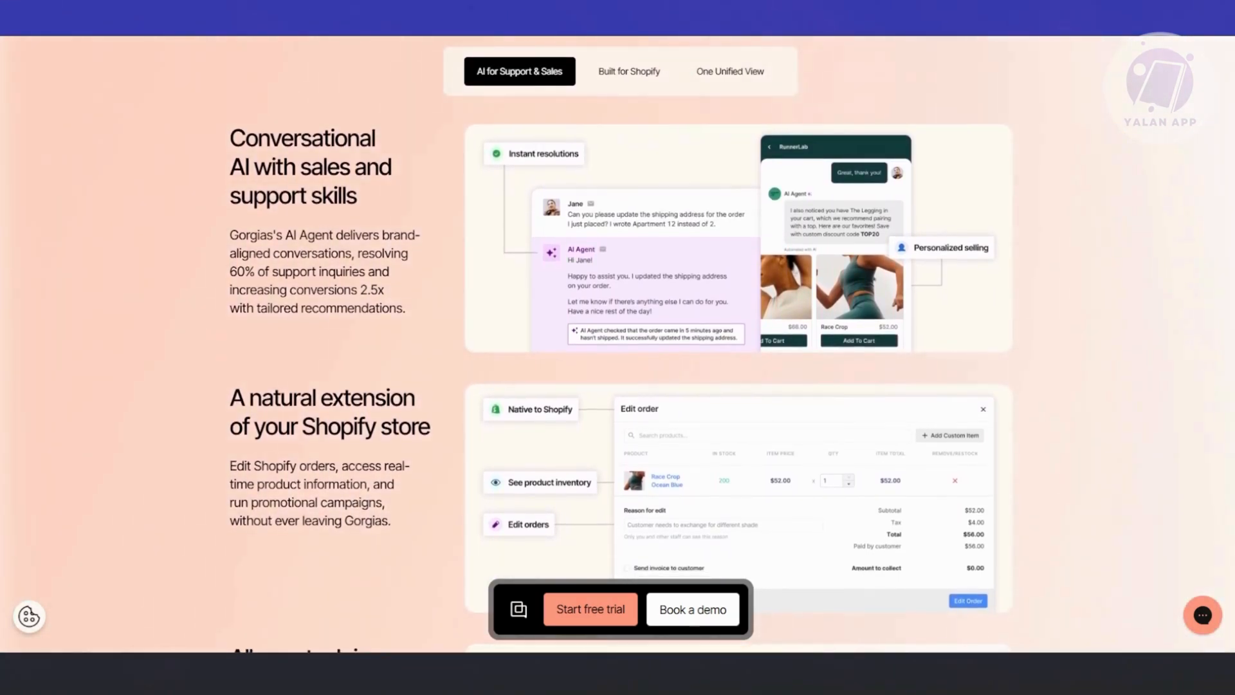
pyautogui.scroll(-3)
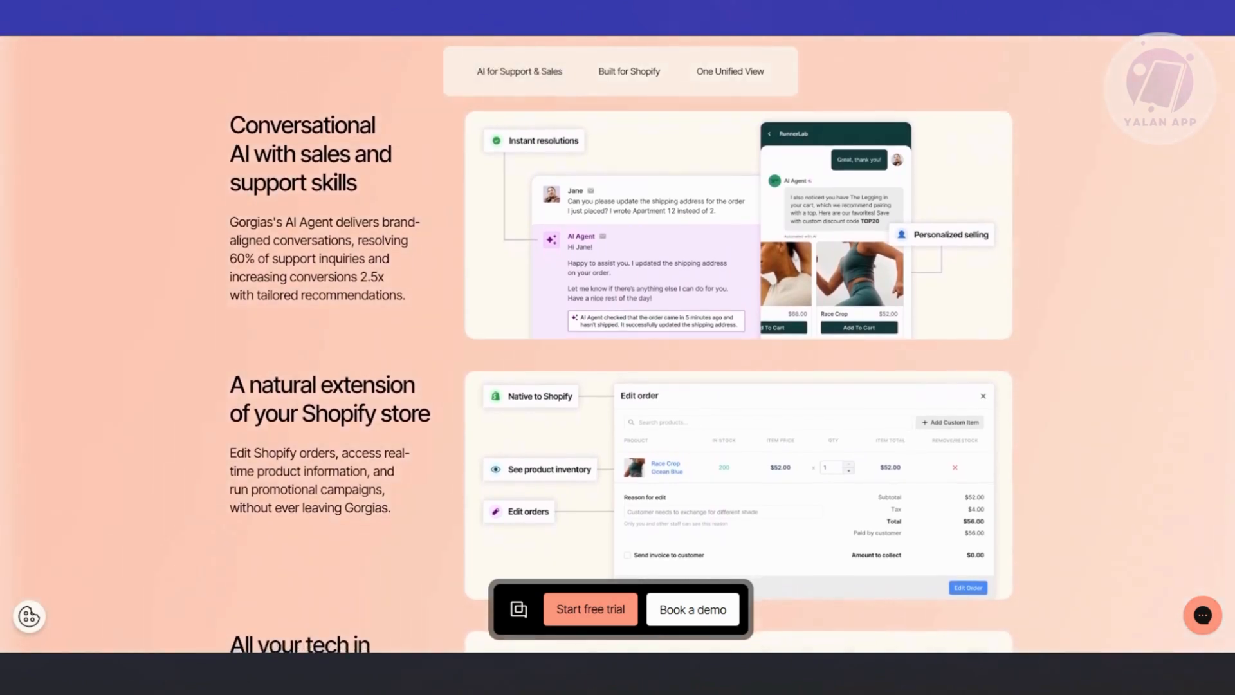
pyautogui.scroll(-3)
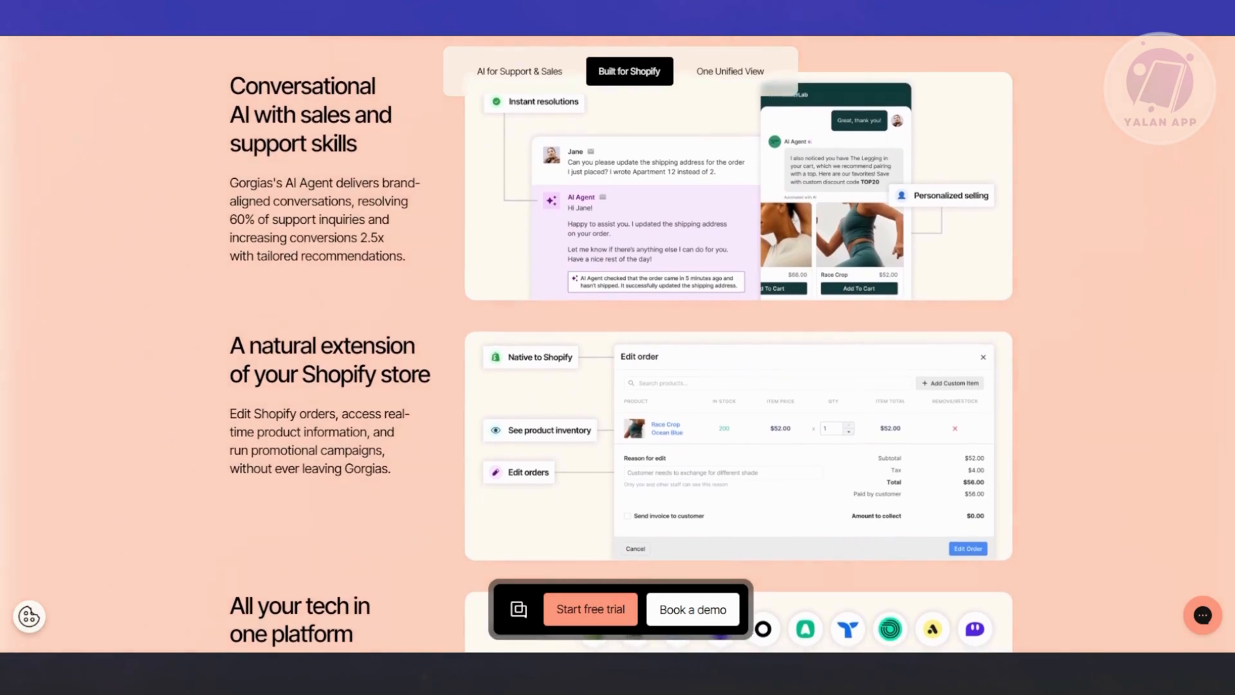
pyautogui.scroll(-3)
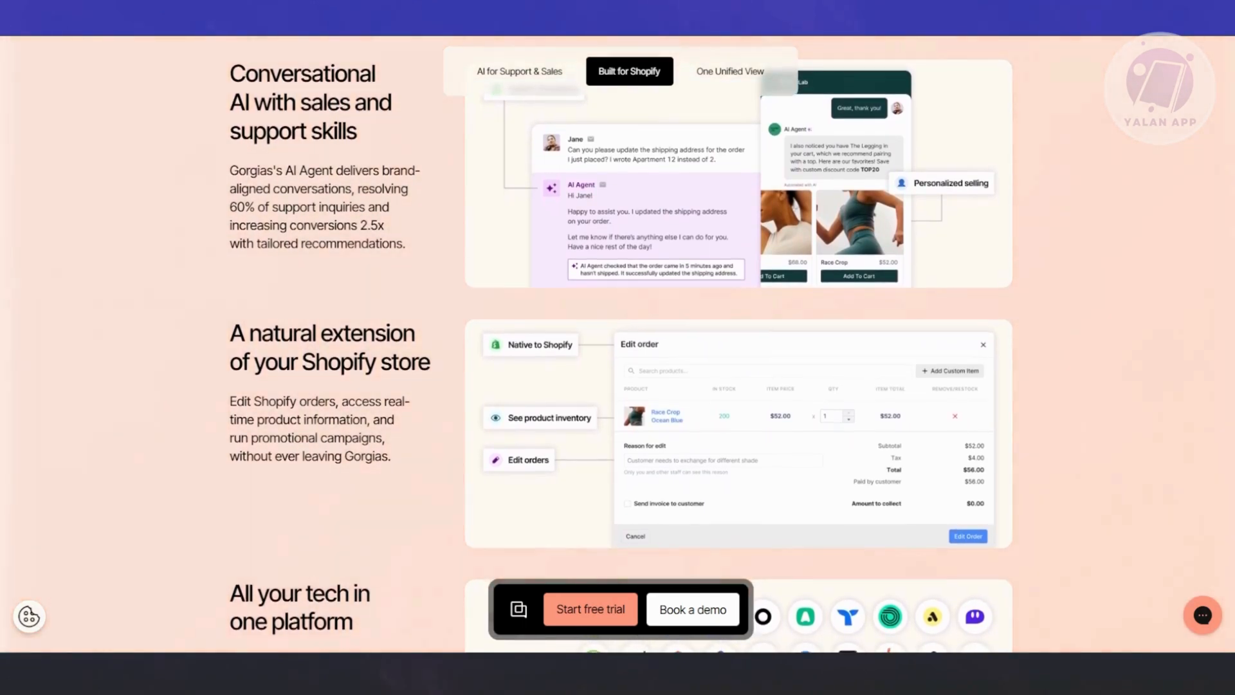
pyautogui.scroll(-3)
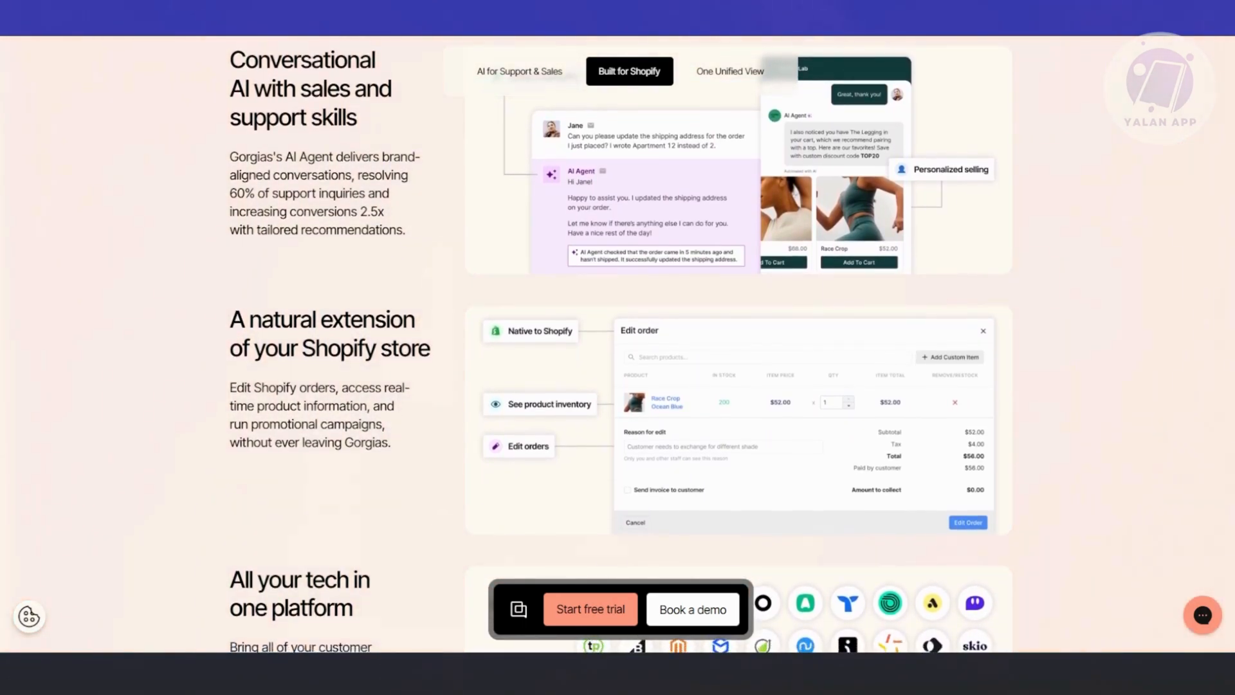
pyautogui.scroll(-3)
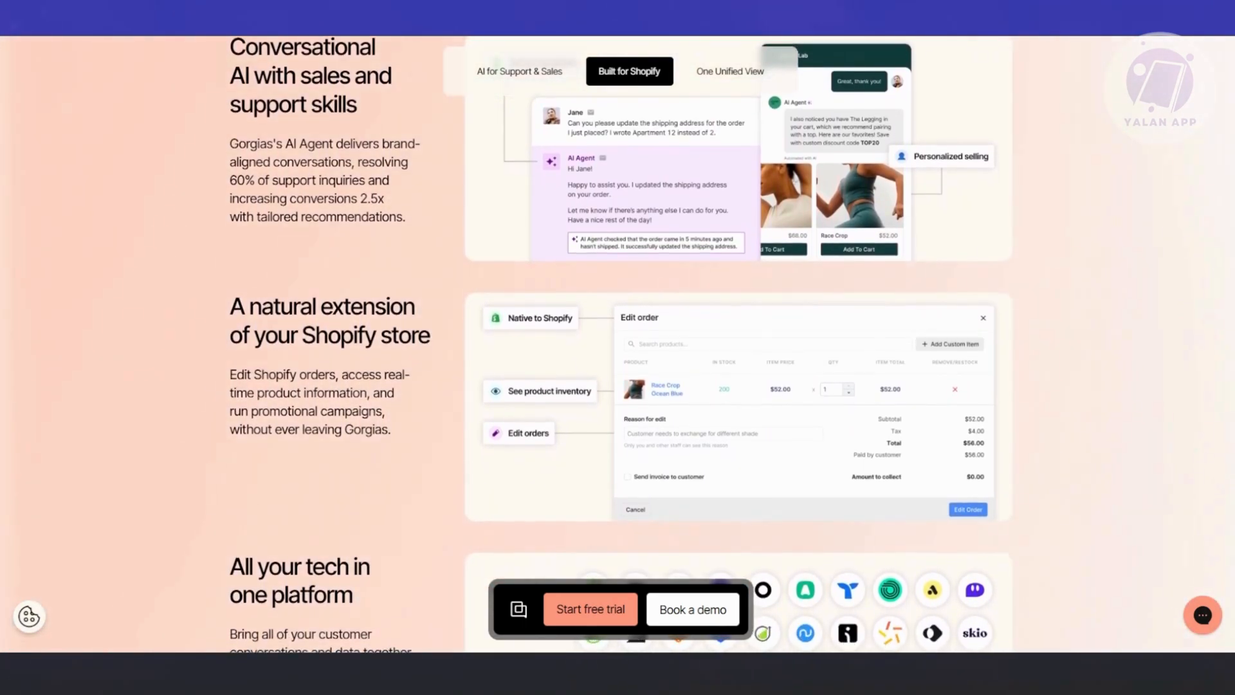
pyautogui.scroll(-3)
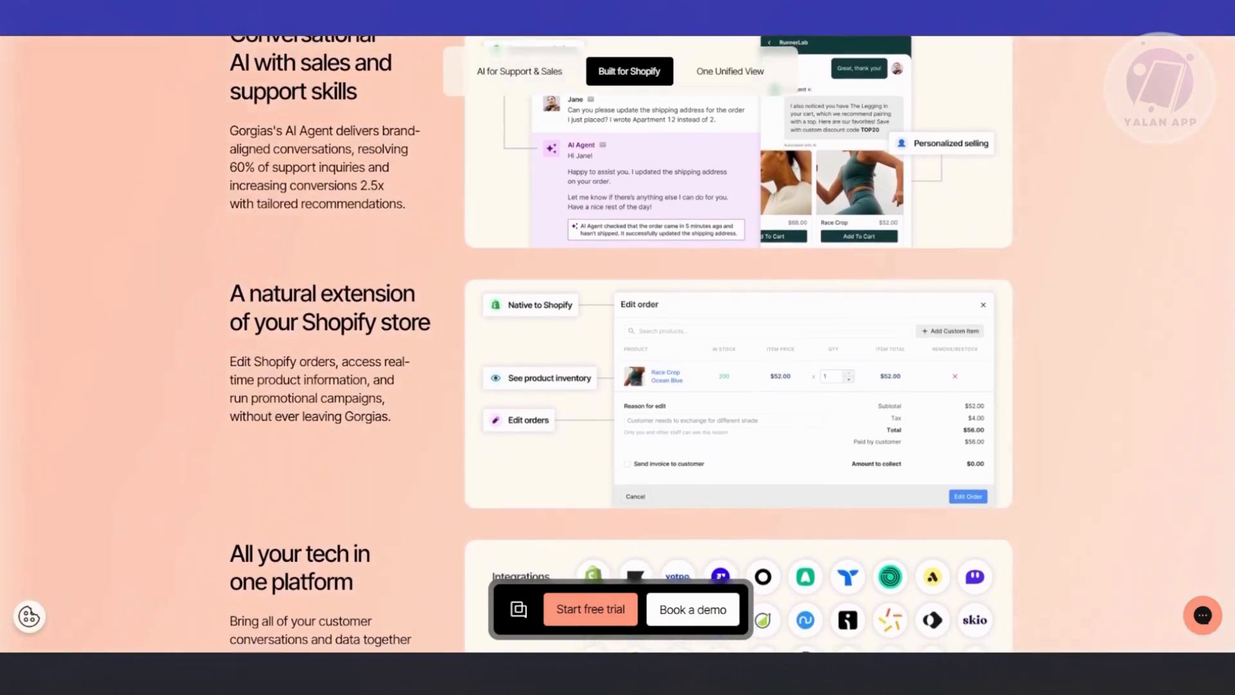
pyautogui.scroll(-3)
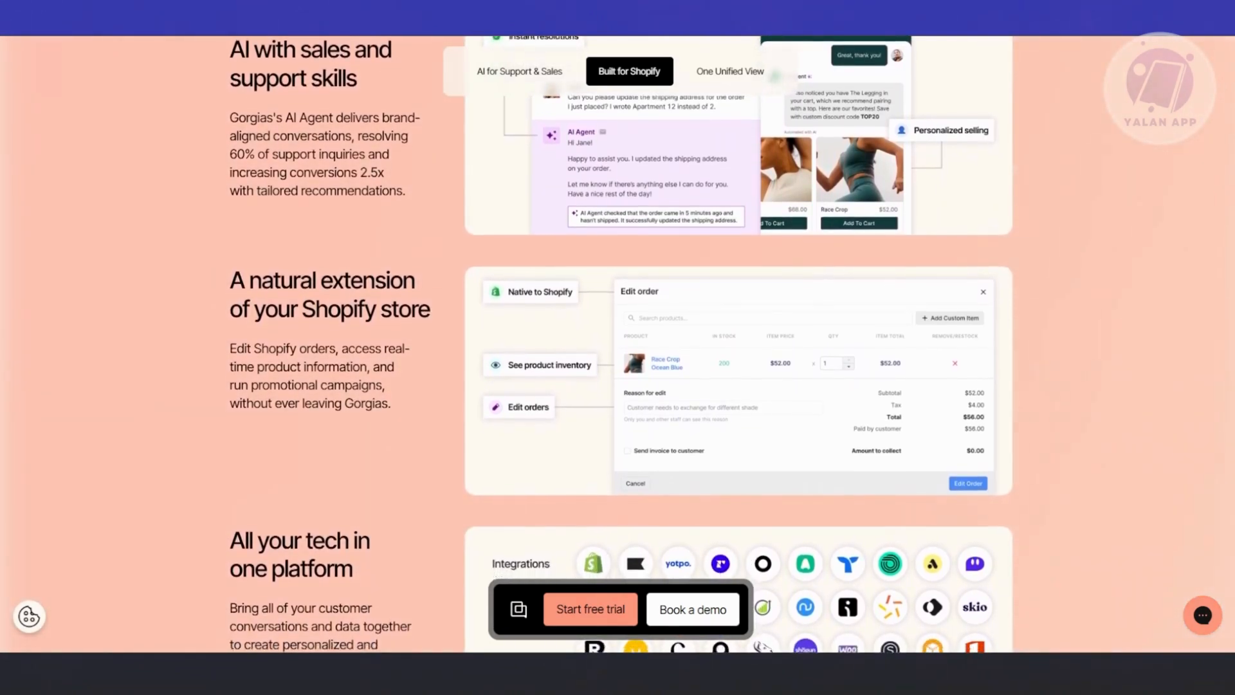
pyautogui.scroll(-3)
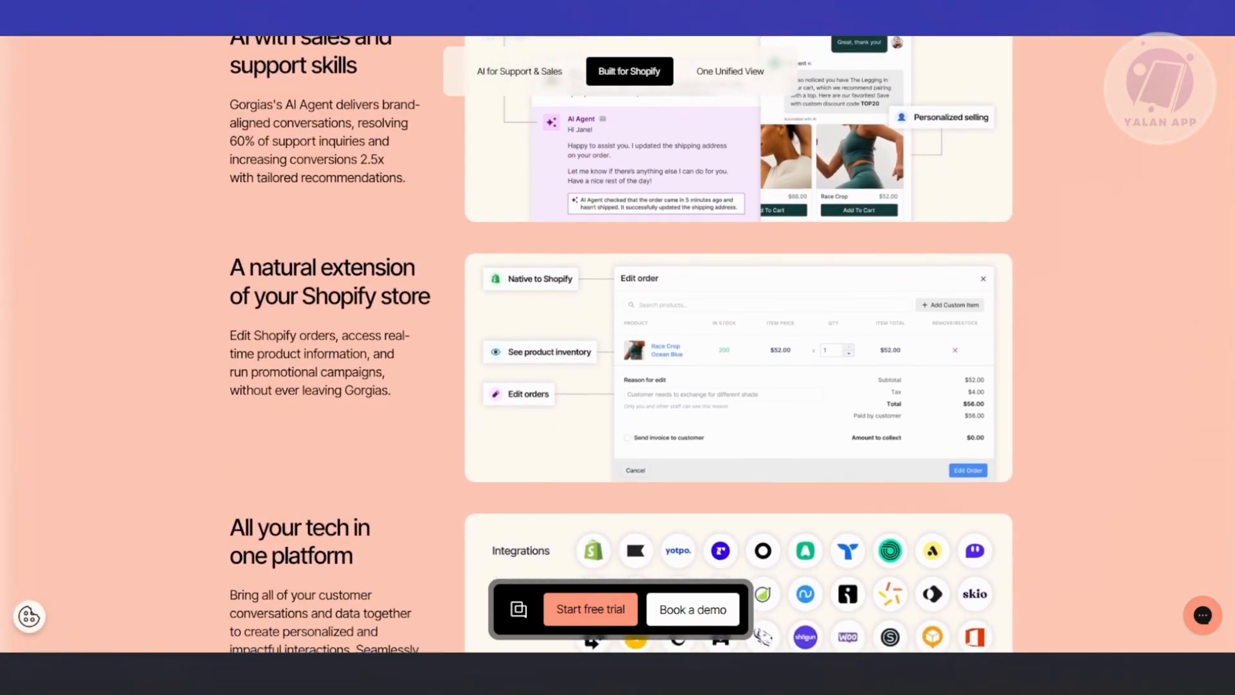
pyautogui.scroll(-3)
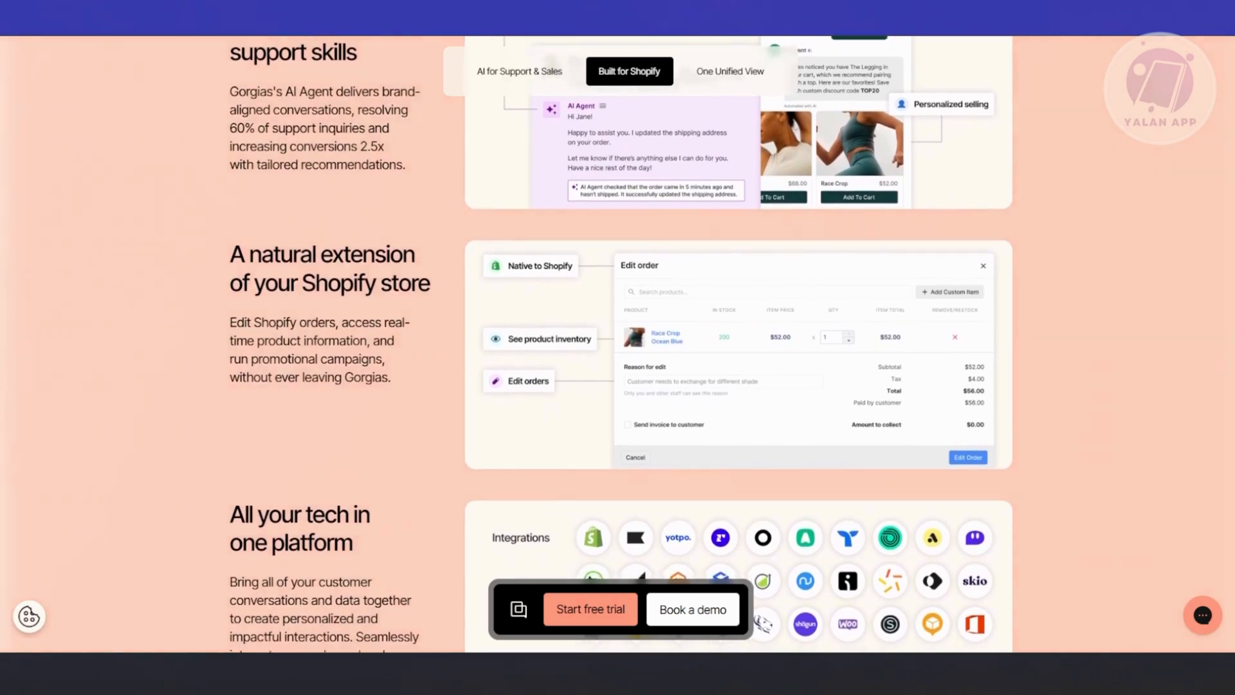
pyautogui.scroll(-3)
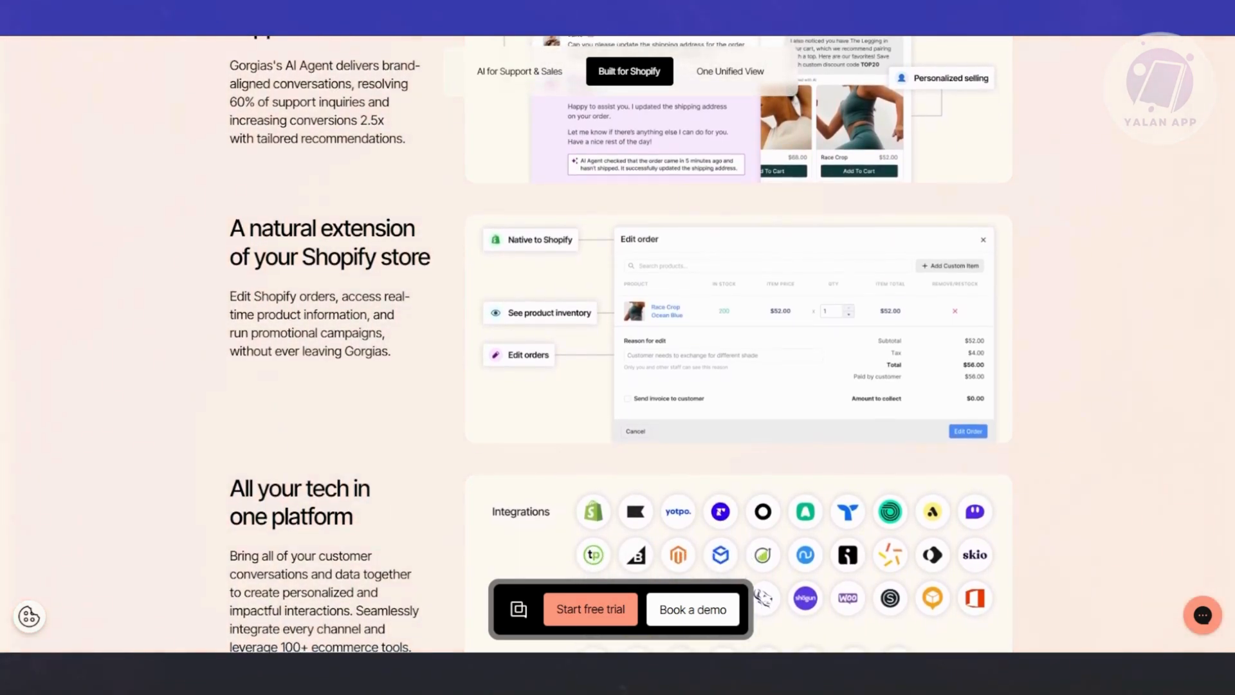
pyautogui.scroll(-3)
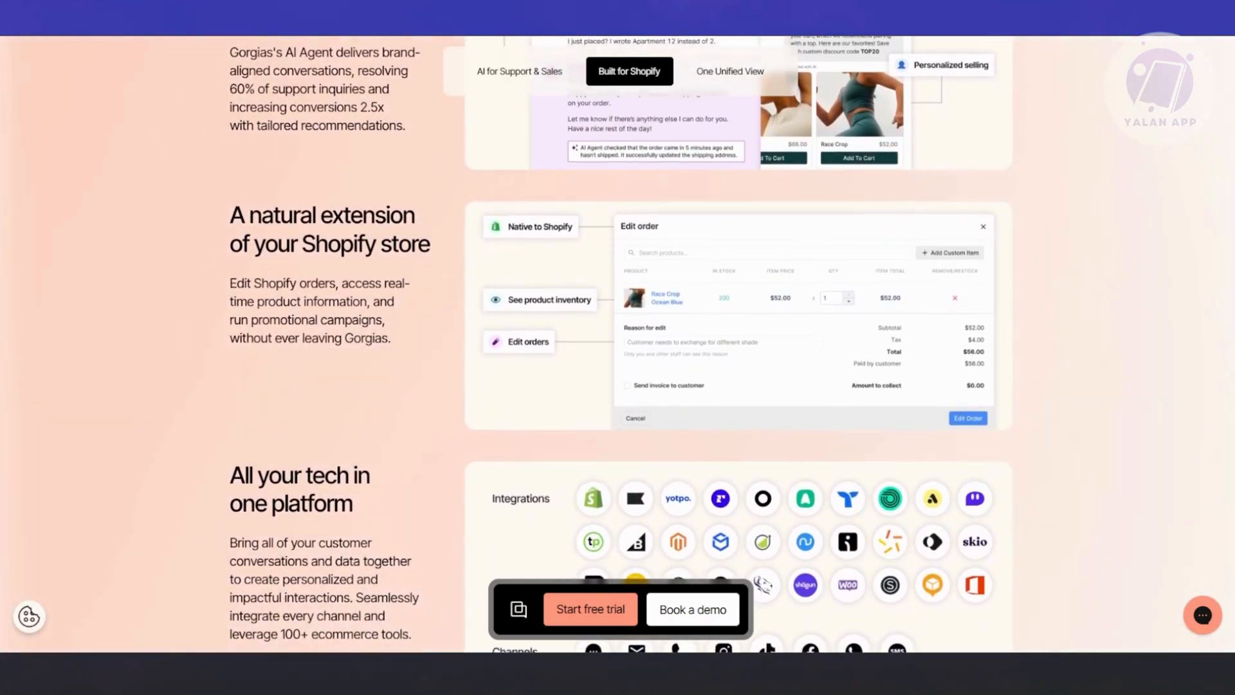
pyautogui.scroll(3)
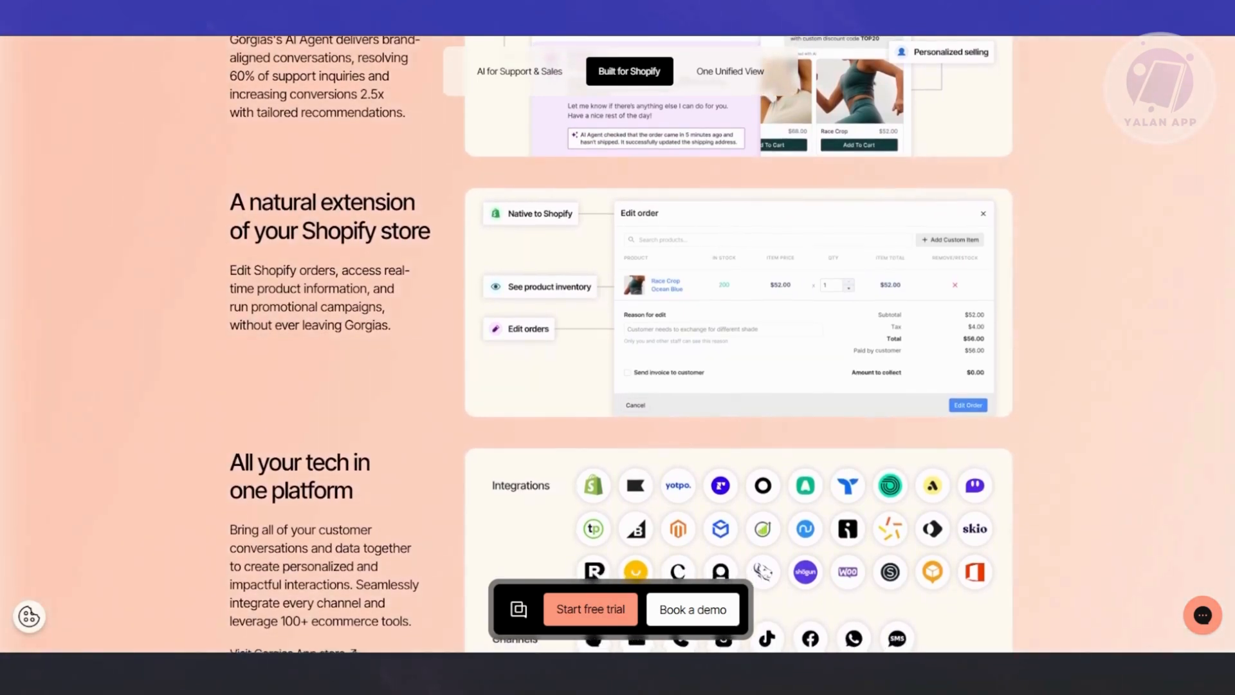
pyautogui.scroll(-3)
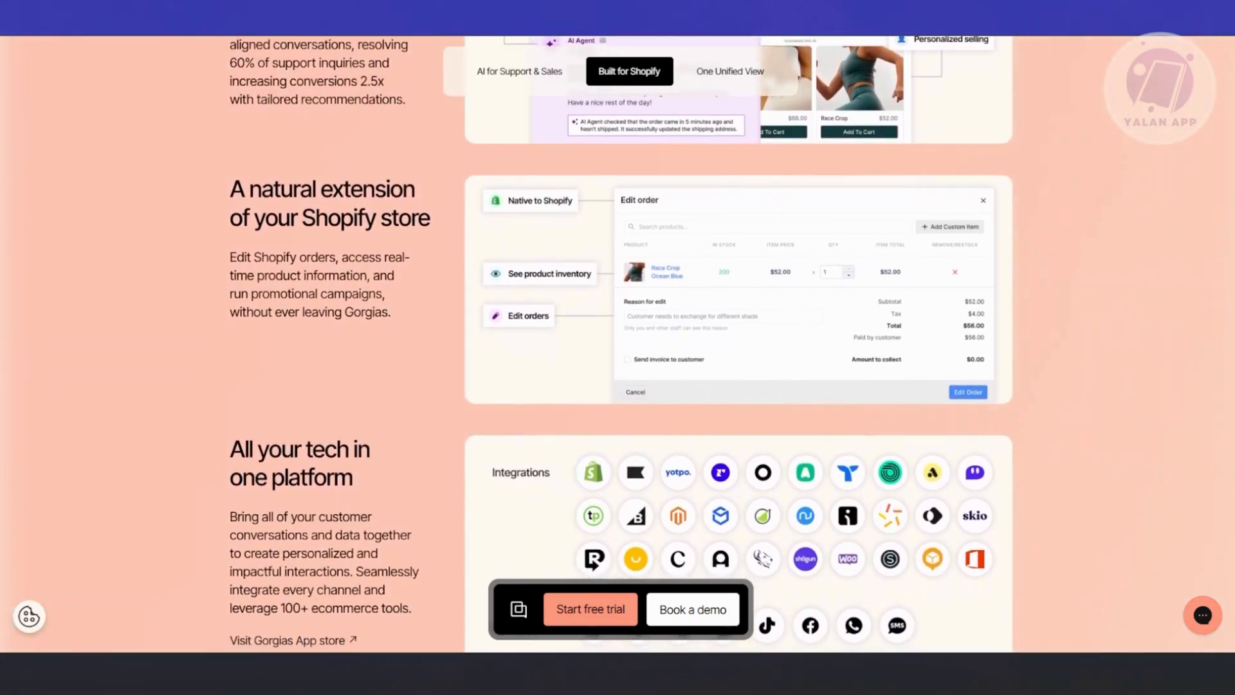
pyautogui.scroll(3)
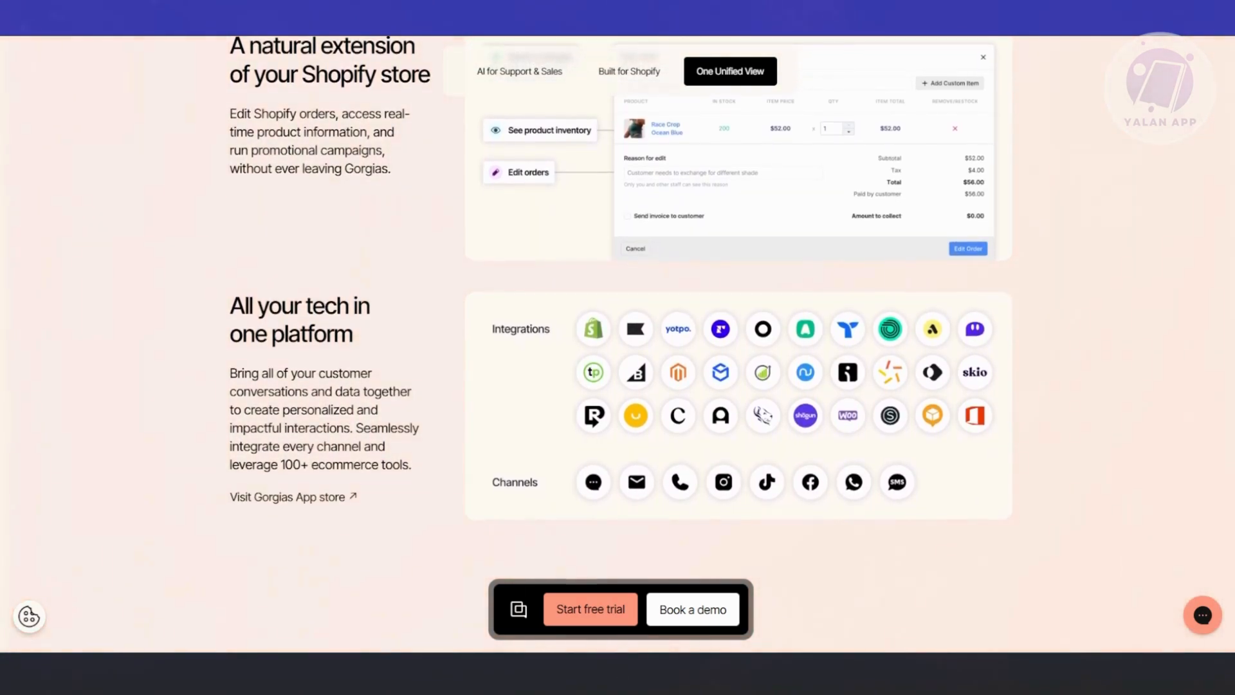
pyautogui.scroll(3)
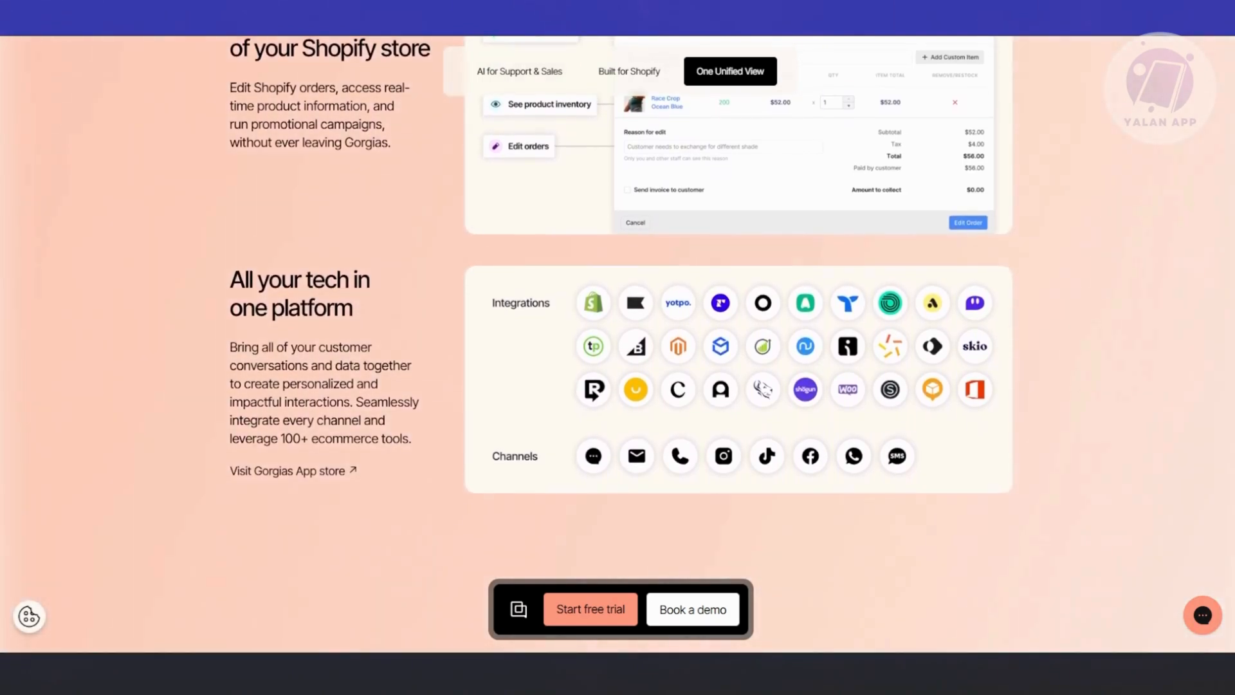
pyautogui.scroll(-3)
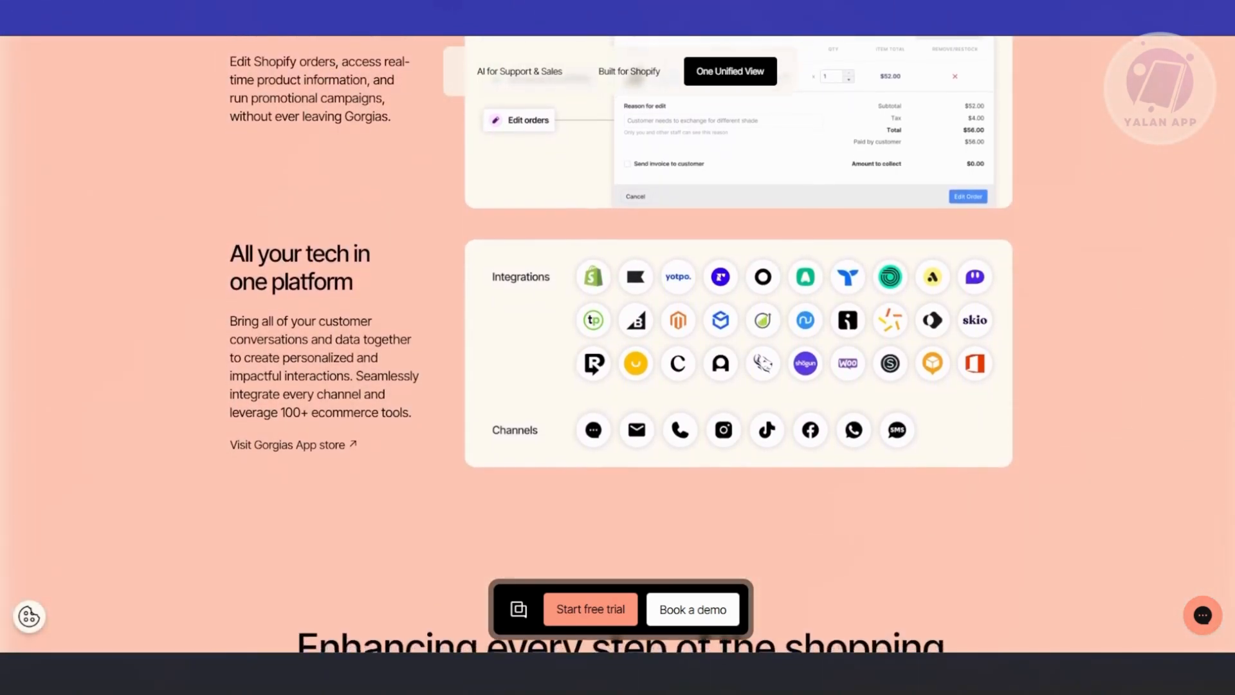
pyautogui.scroll(3)
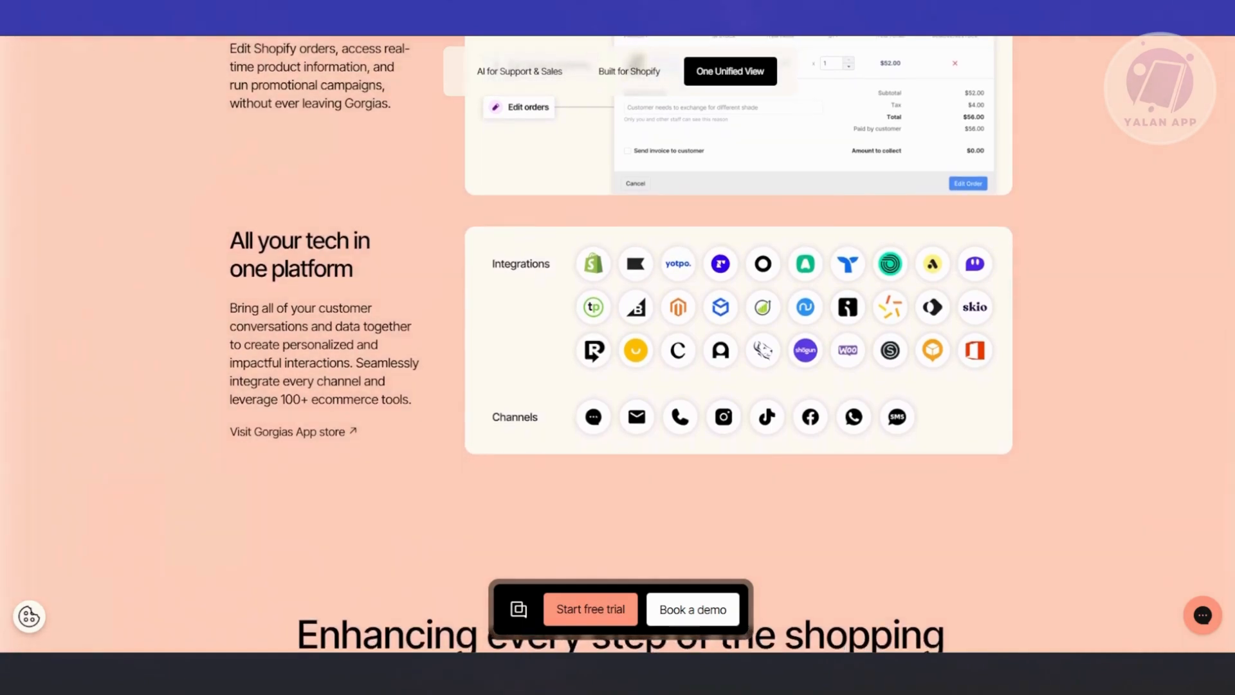
pyautogui.scroll(-3)
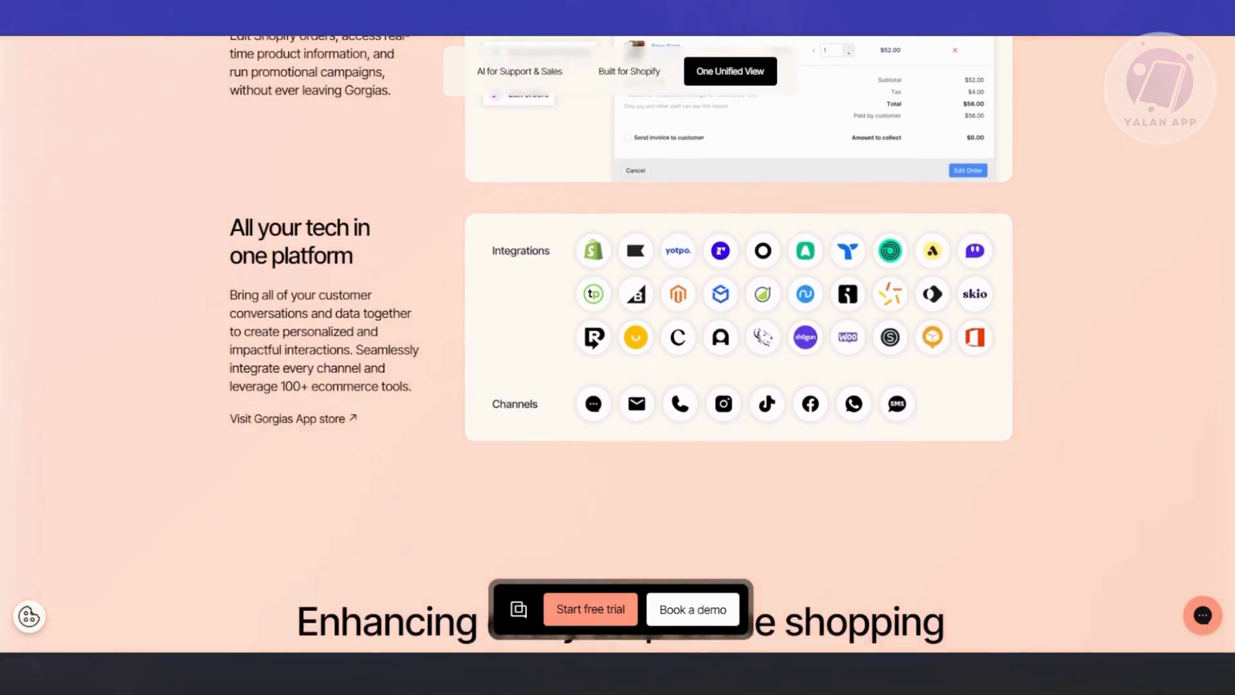
pyautogui.scroll(-3)
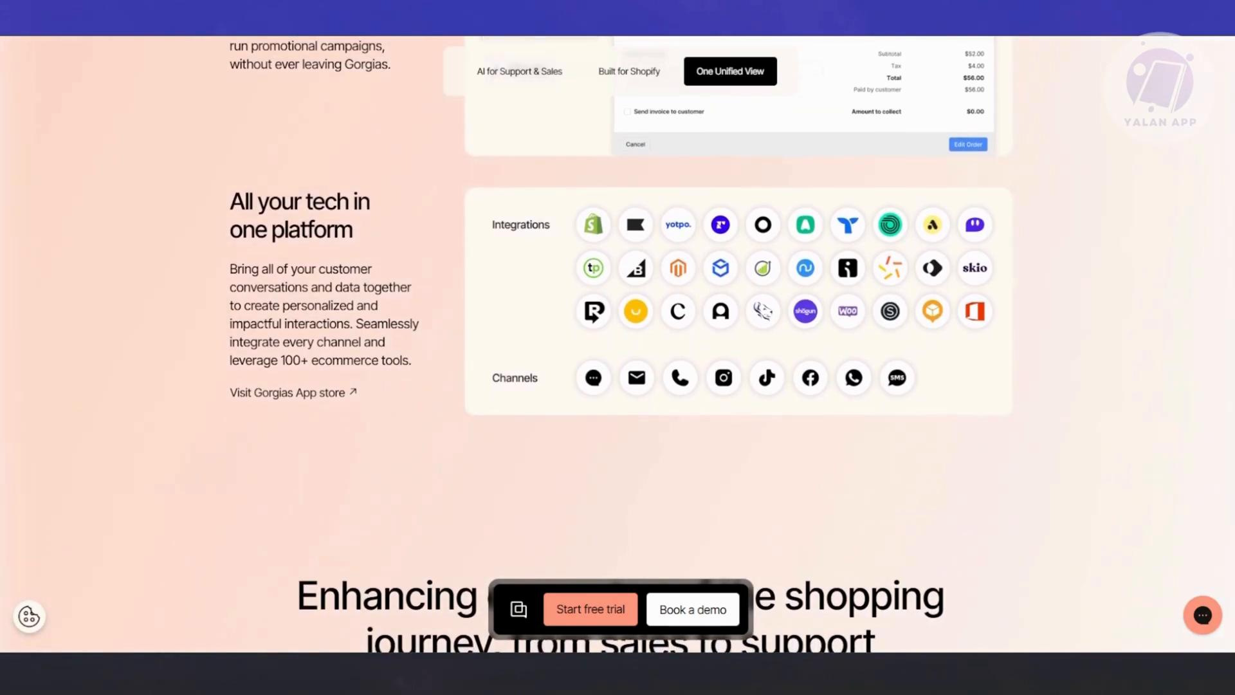
pyautogui.scroll(3)
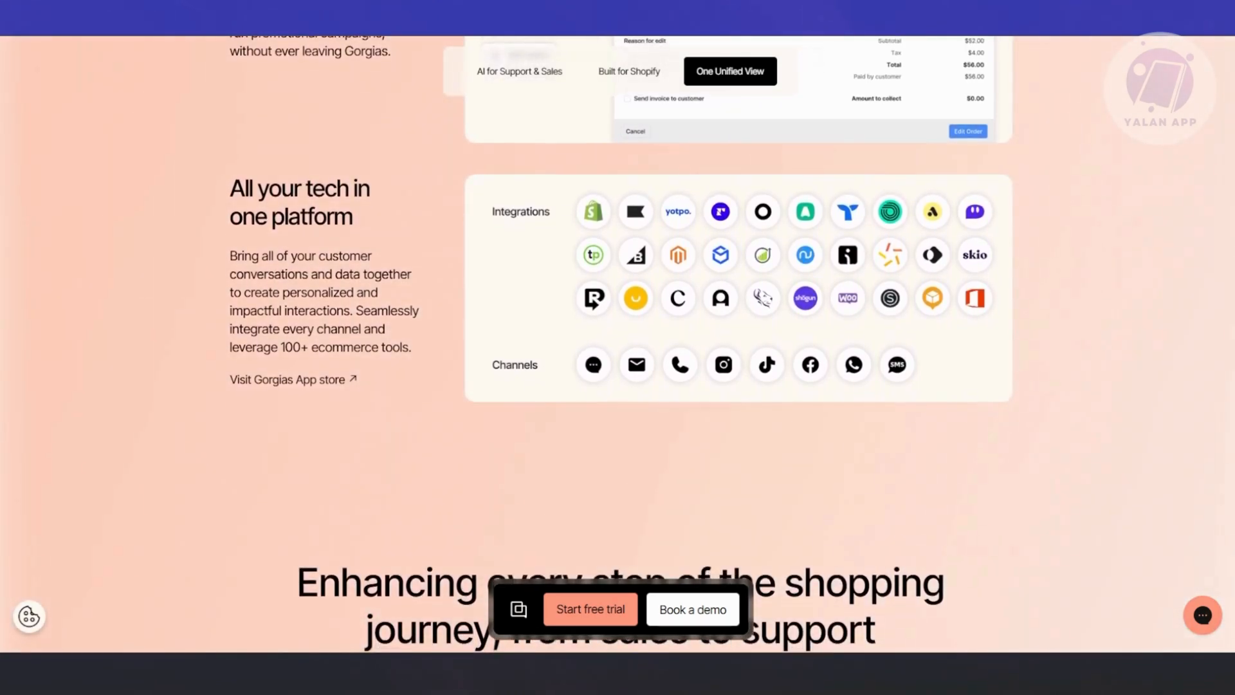
pyautogui.scroll(3)
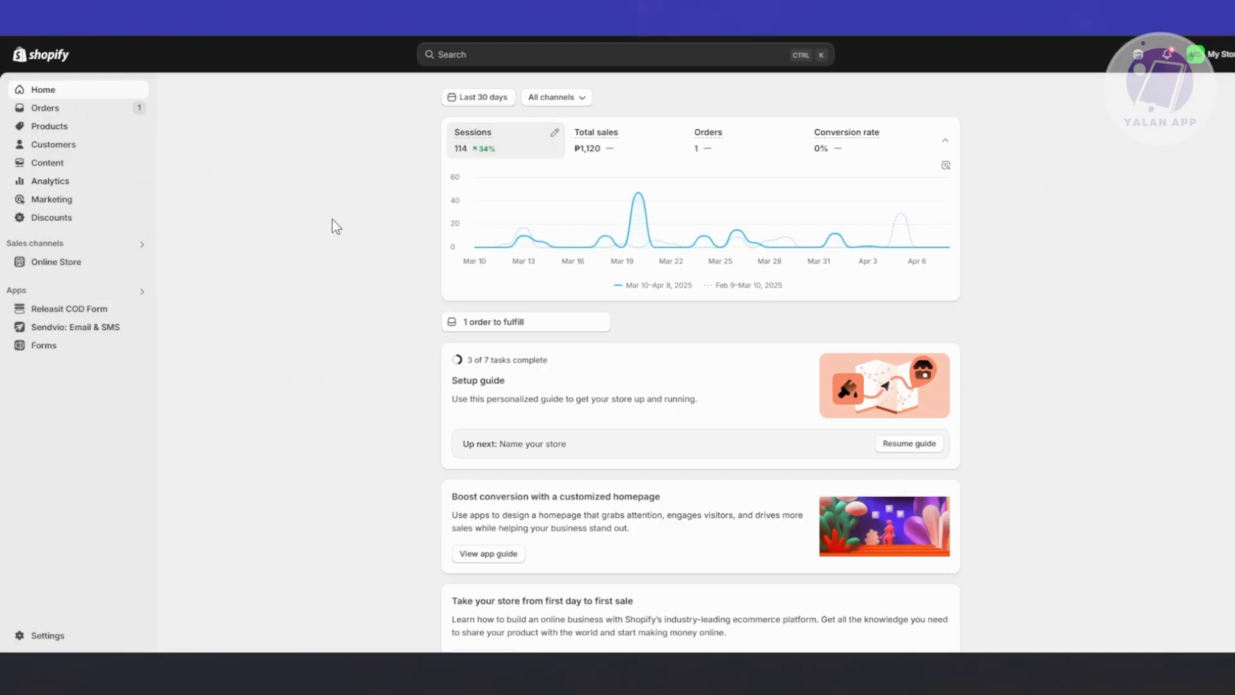
pyautogui.moveTo(305, 229)
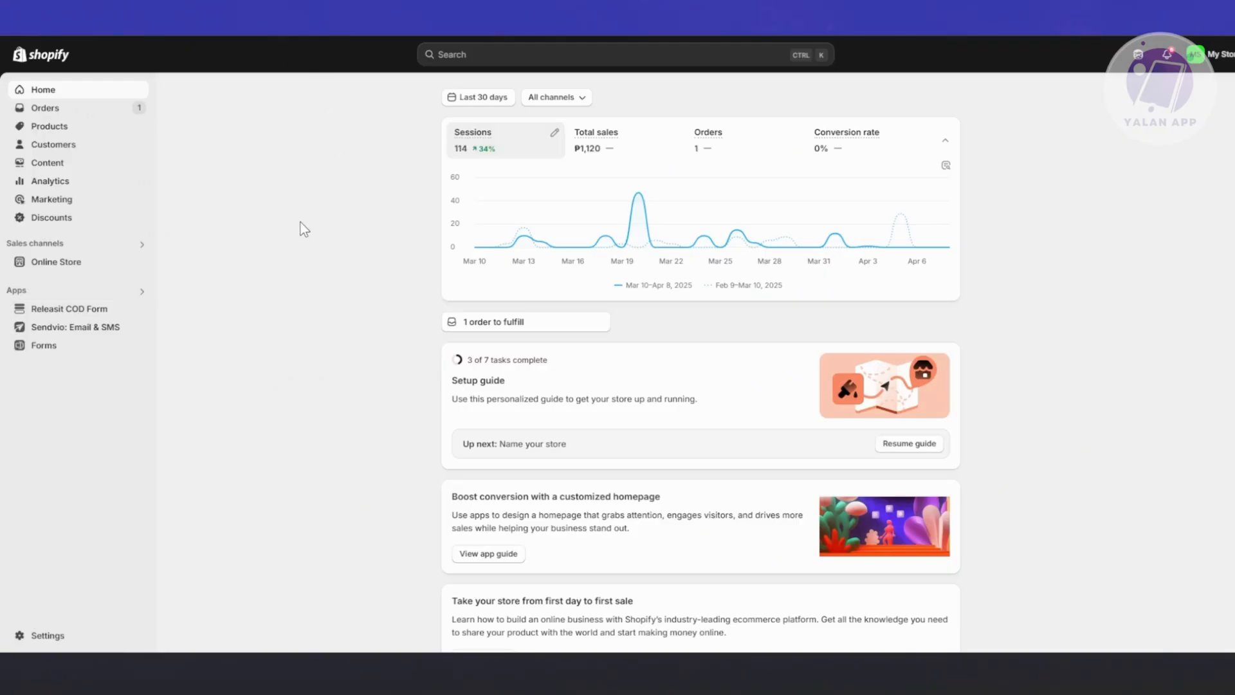
pyautogui.moveTo(297, 517)
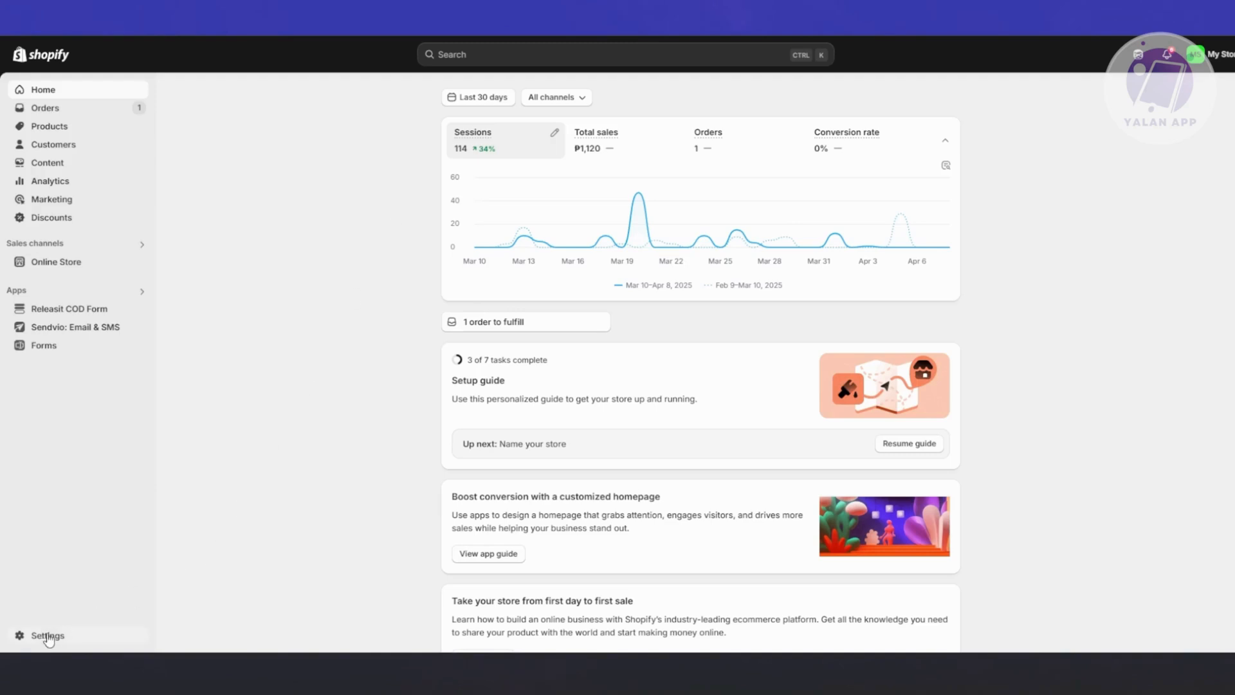
pyautogui.moveTo(334, 606)
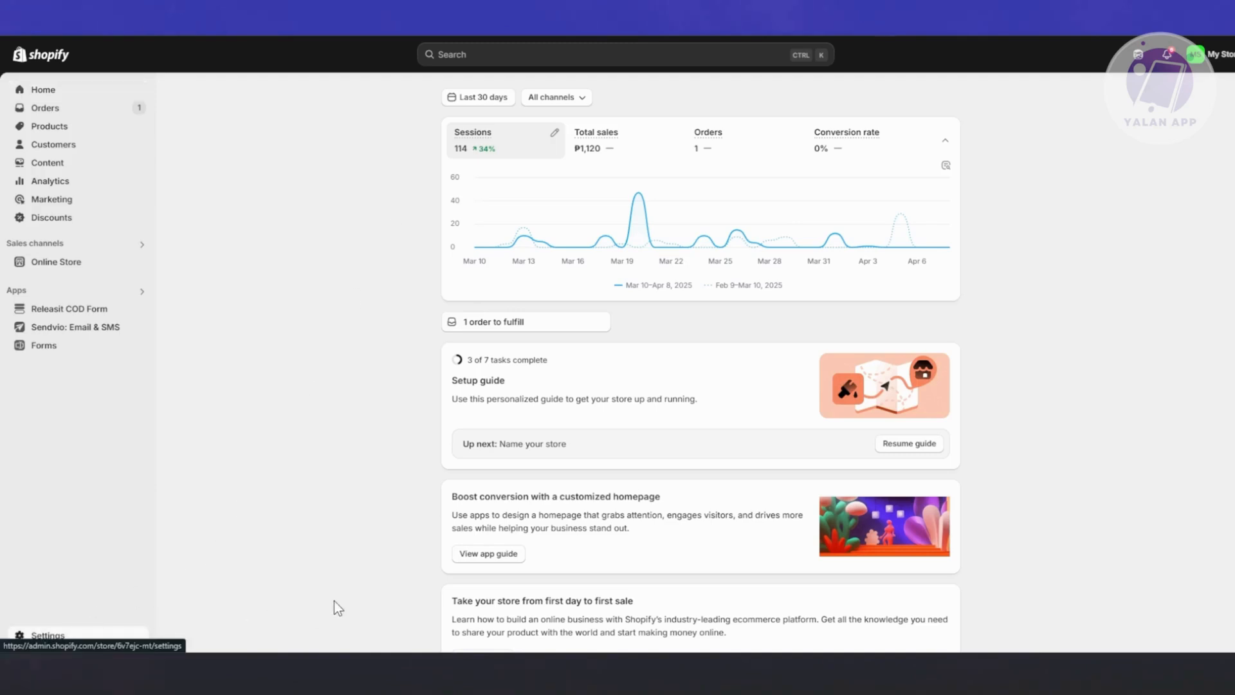
# Go from Shopify Settings > Apps and sales channels to the Shopify App Store home
pyautogui.click(47, 634)
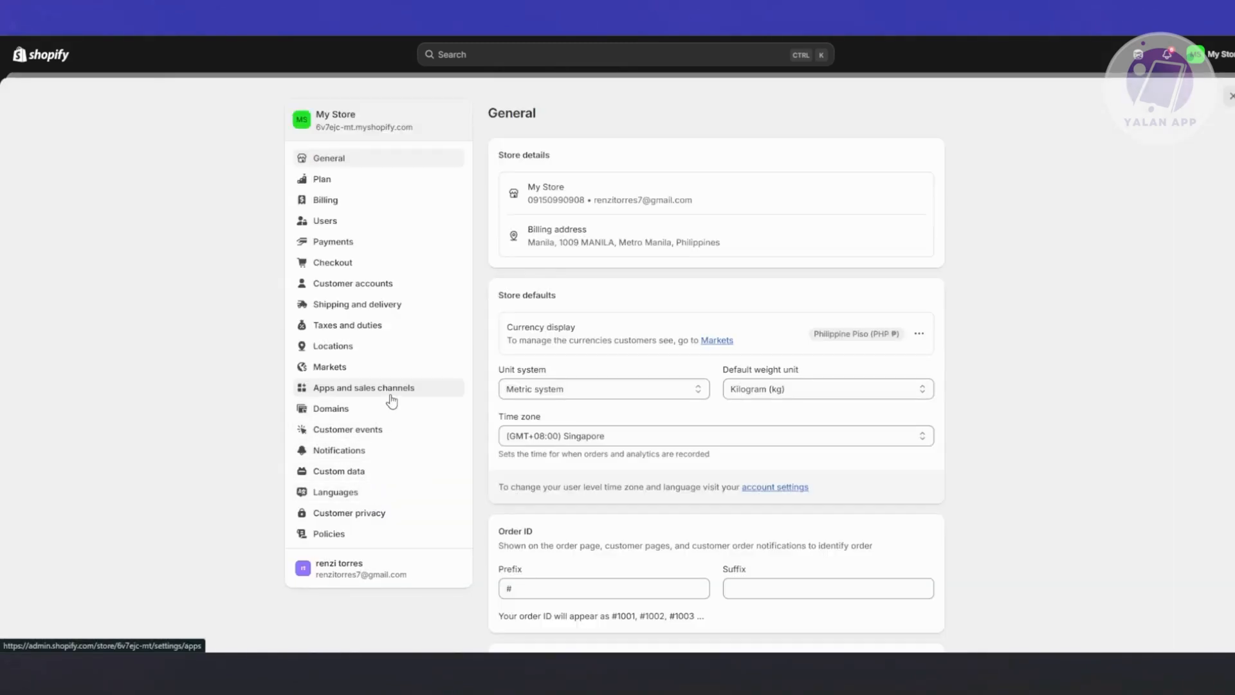
pyautogui.click(363, 387)
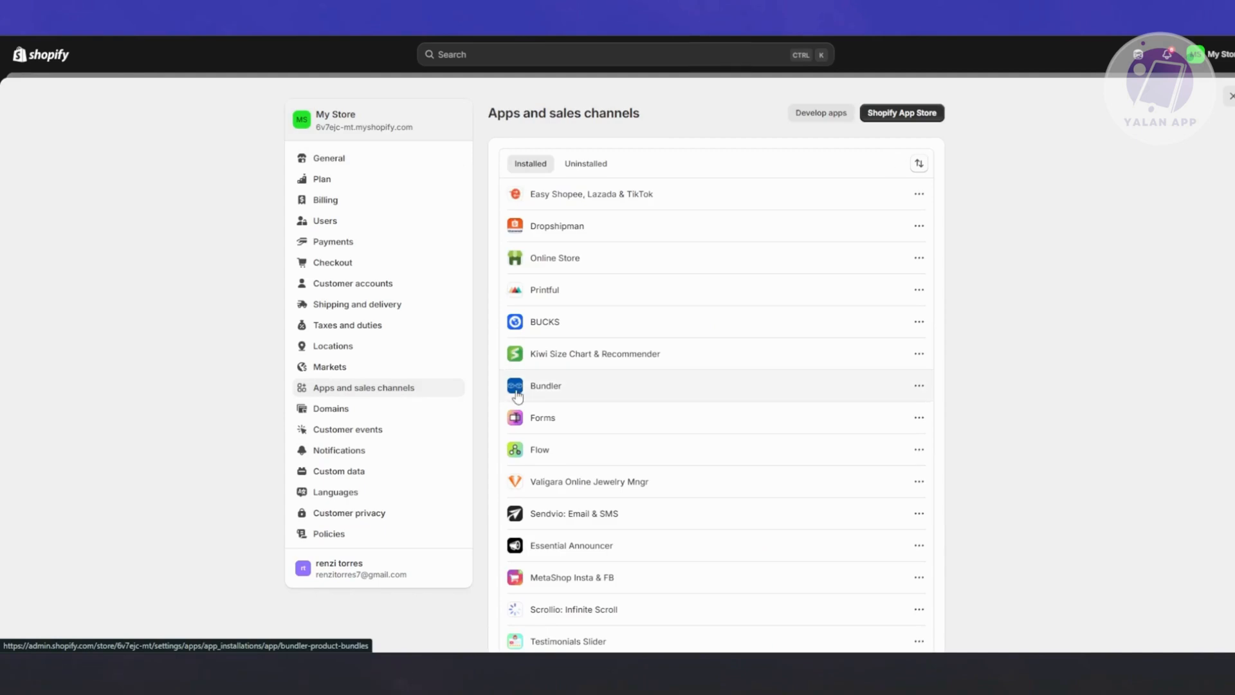
pyautogui.click(900, 113)
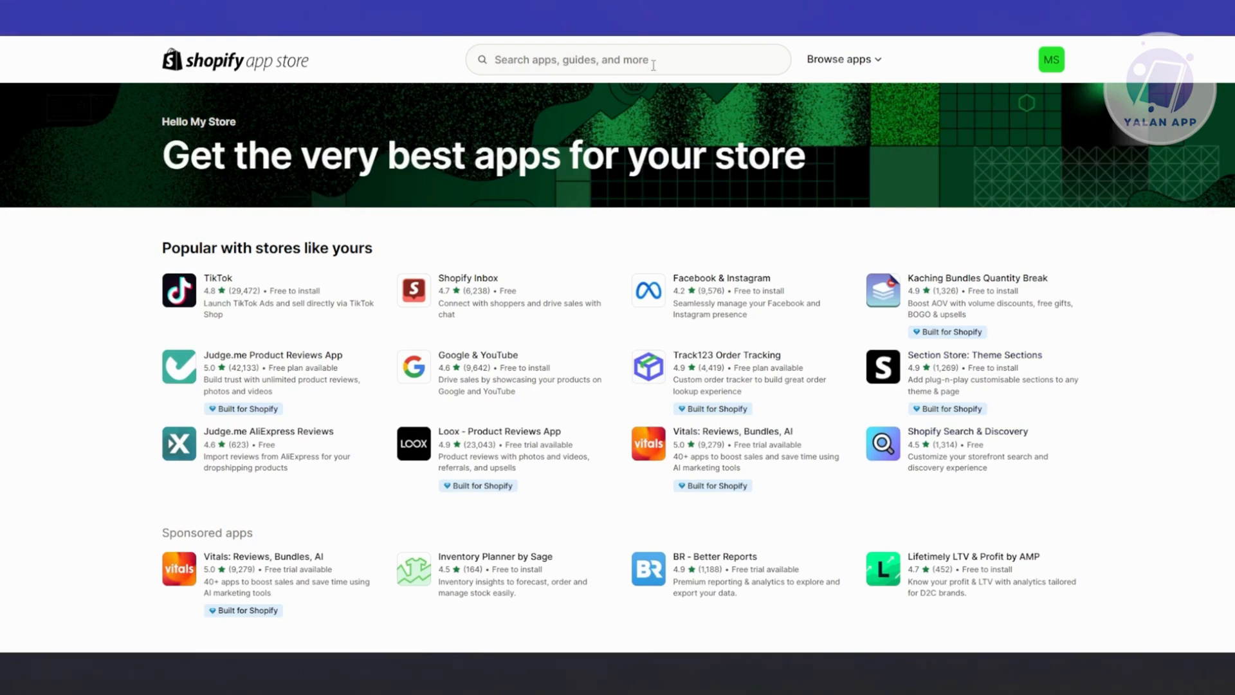
pyautogui.moveTo(694, 60)
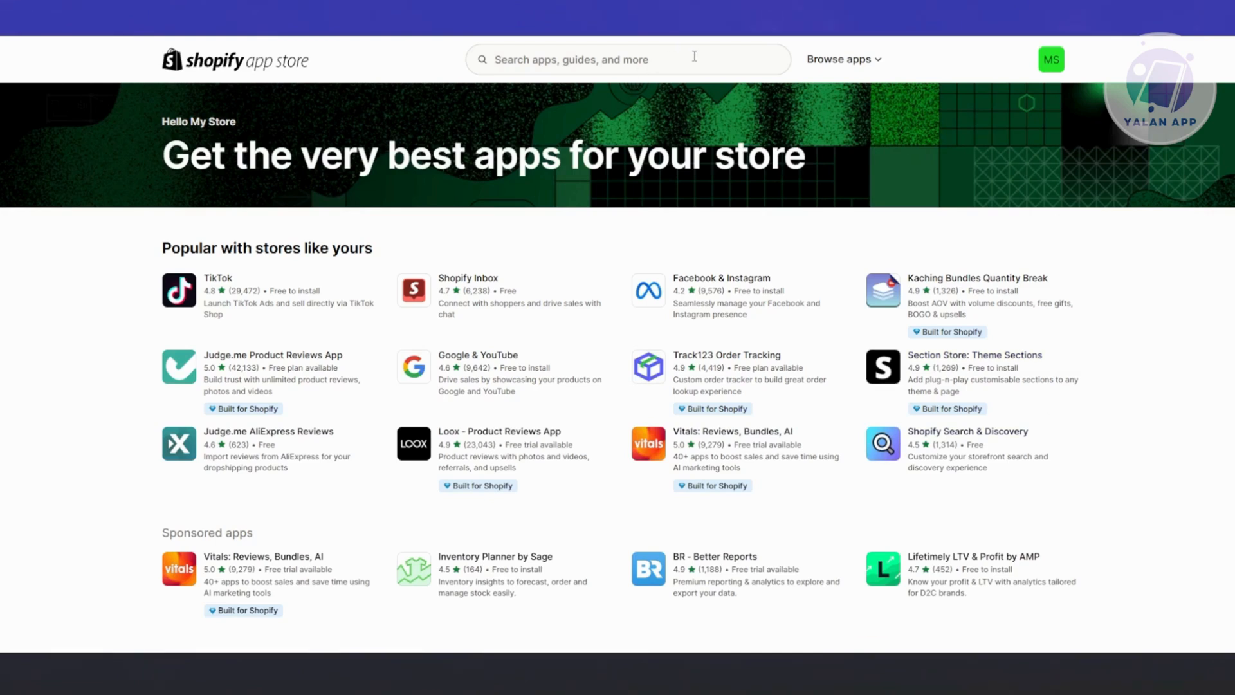
# Search the App Store for 'gorgias' and open the Gorgias: Helpdesk, Chat & FAQ listing
pyautogui.write('gorg')
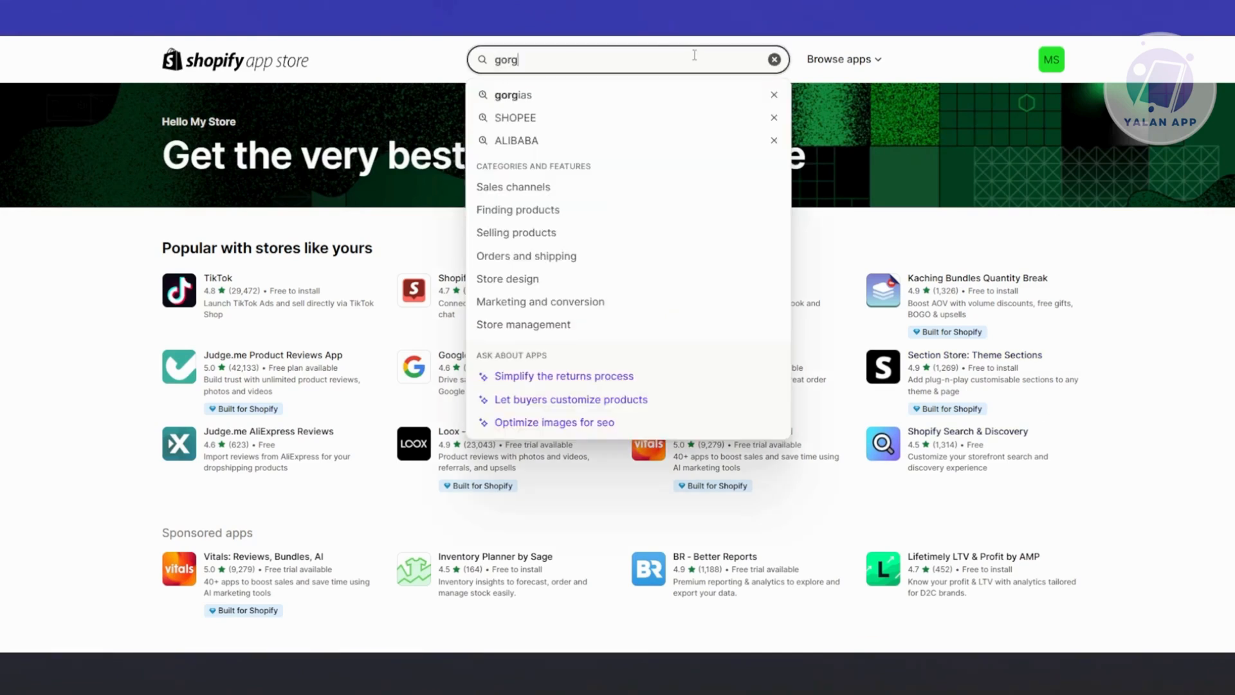
pyautogui.click(514, 94)
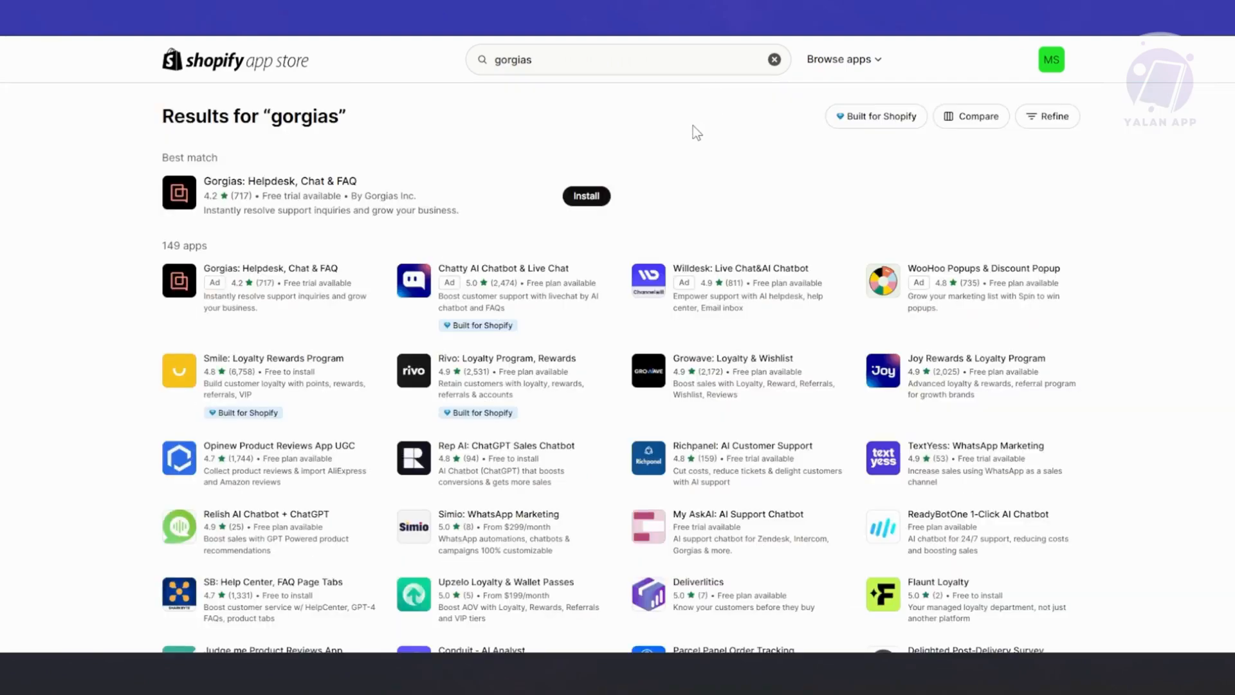
pyautogui.moveTo(425, 300)
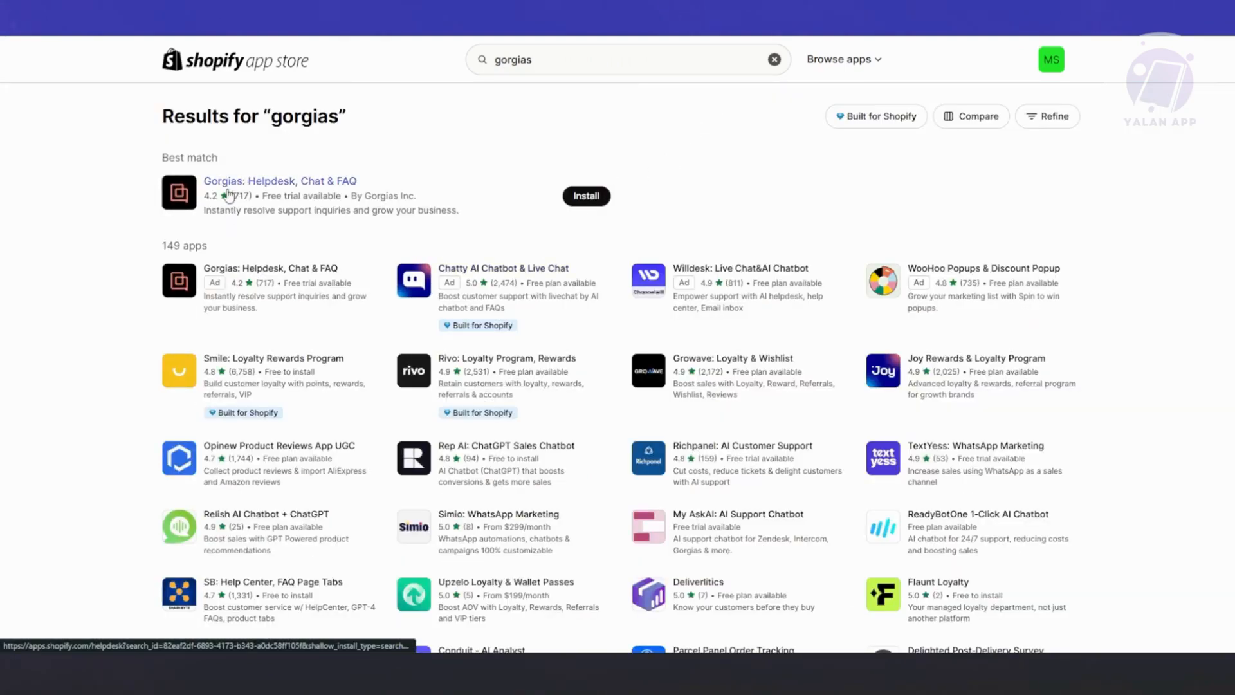
pyautogui.click(279, 180)
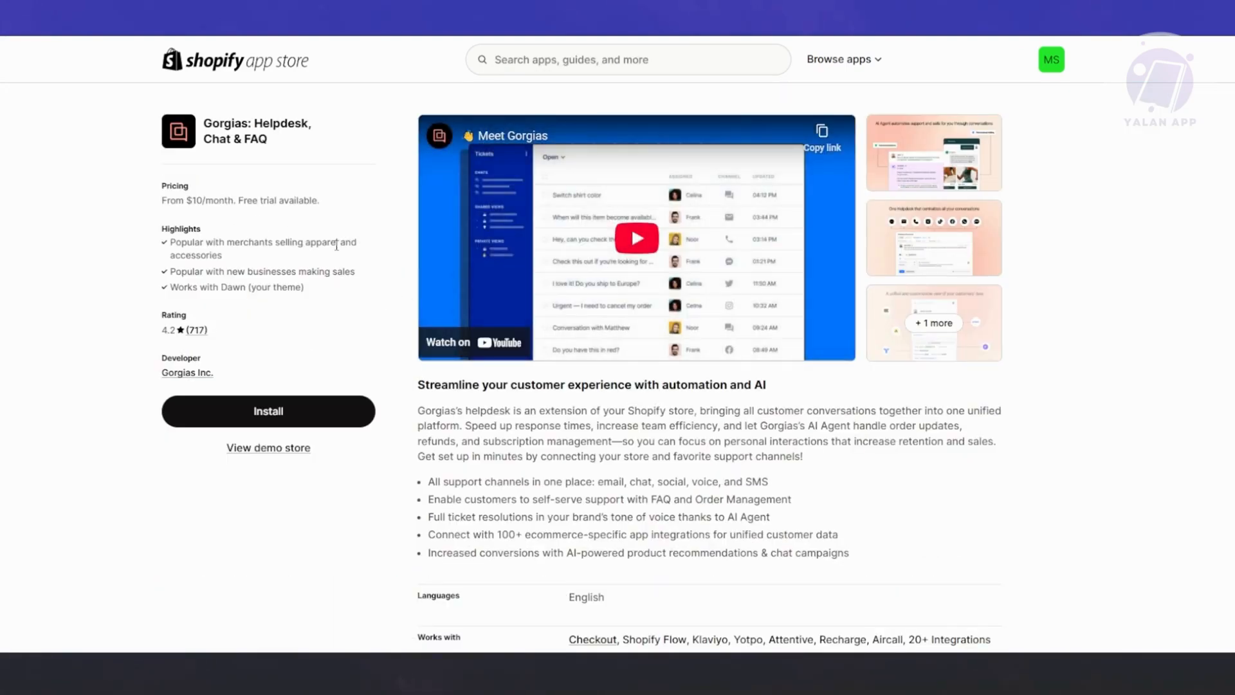
pyautogui.moveTo(308, 374)
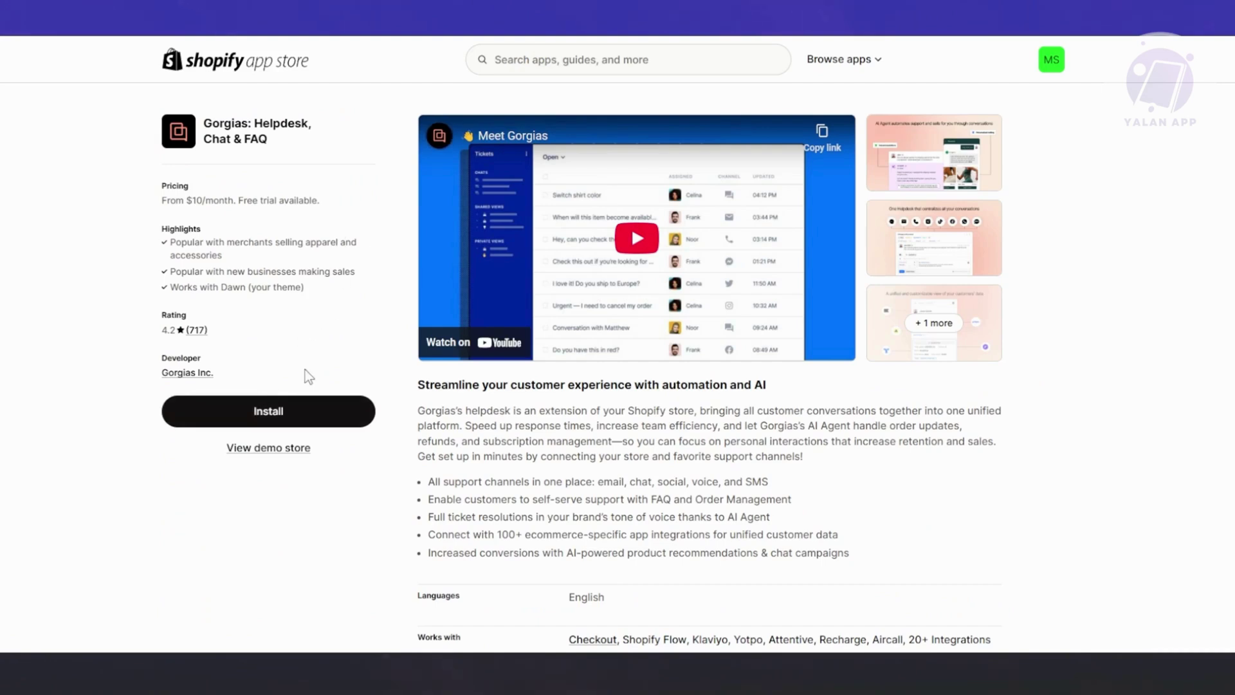
# Scroll the Gorgias listing down to its pricing plans and merchant reviews
pyautogui.scroll(-3)
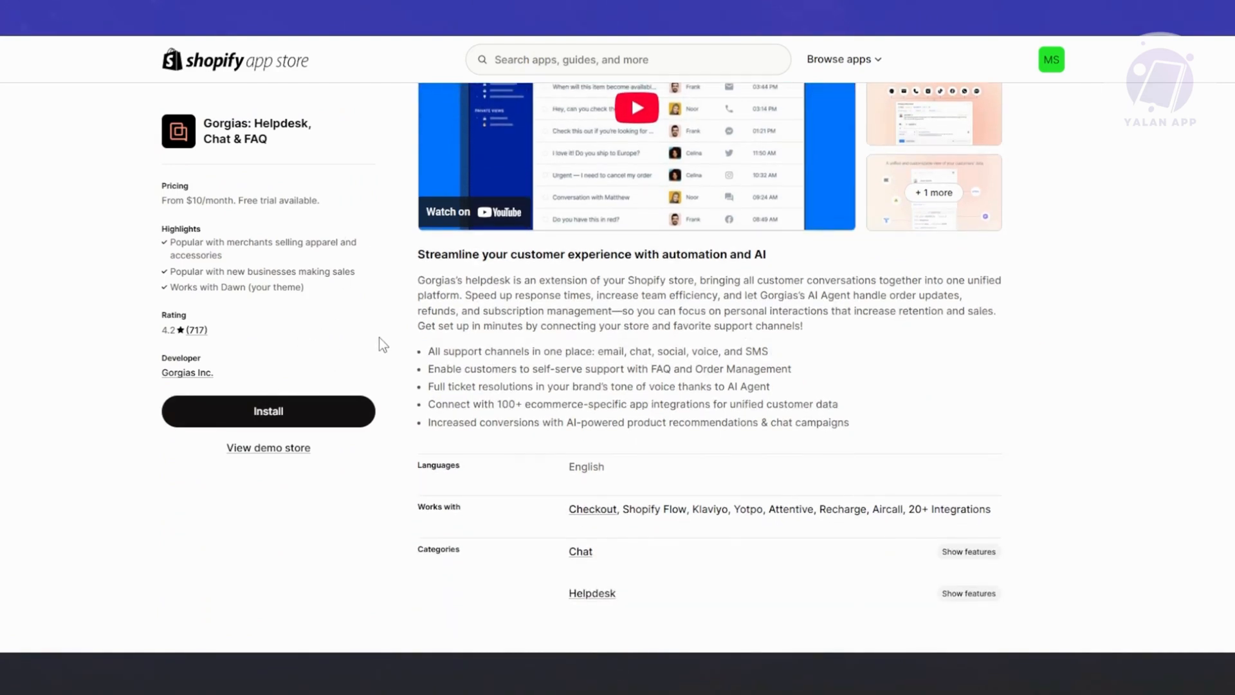
pyautogui.scroll(-3)
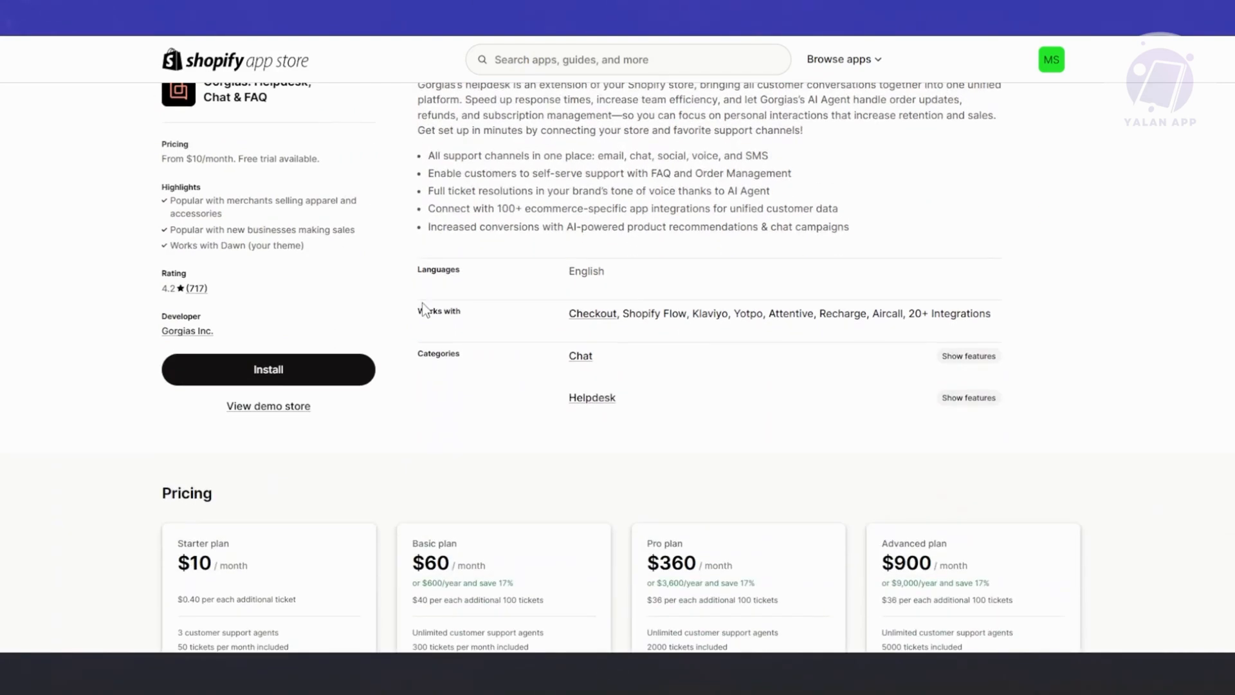
pyautogui.scroll(3)
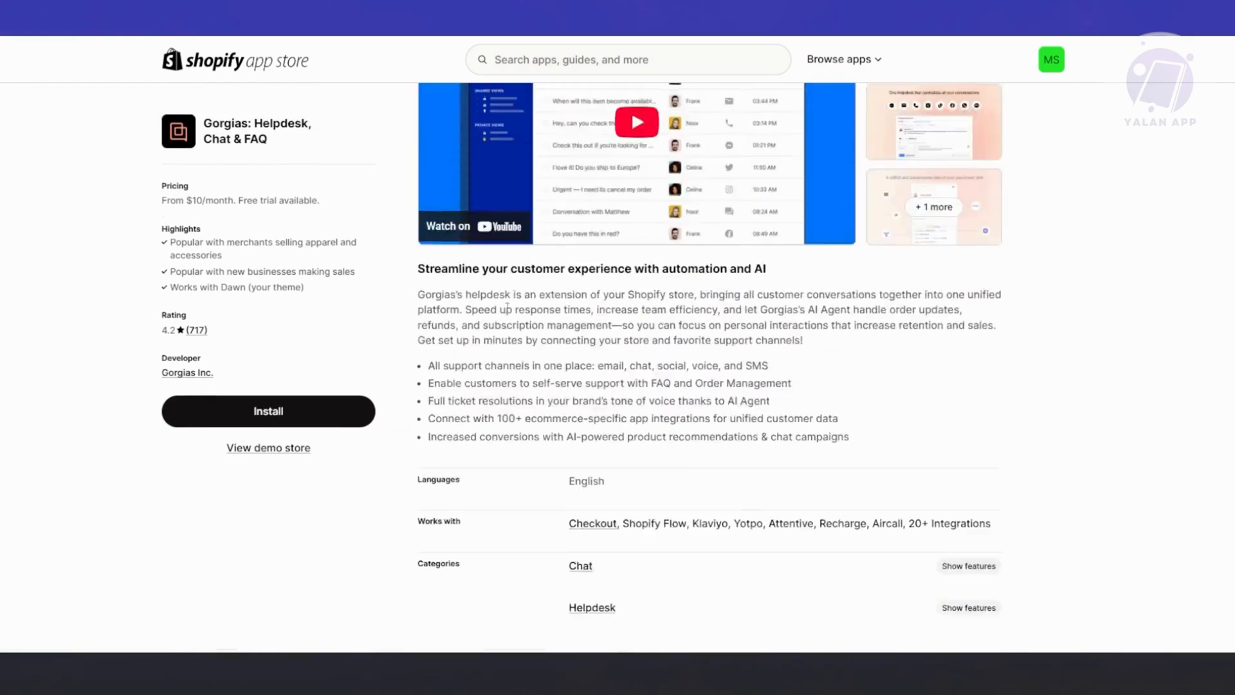
pyautogui.scroll(-3)
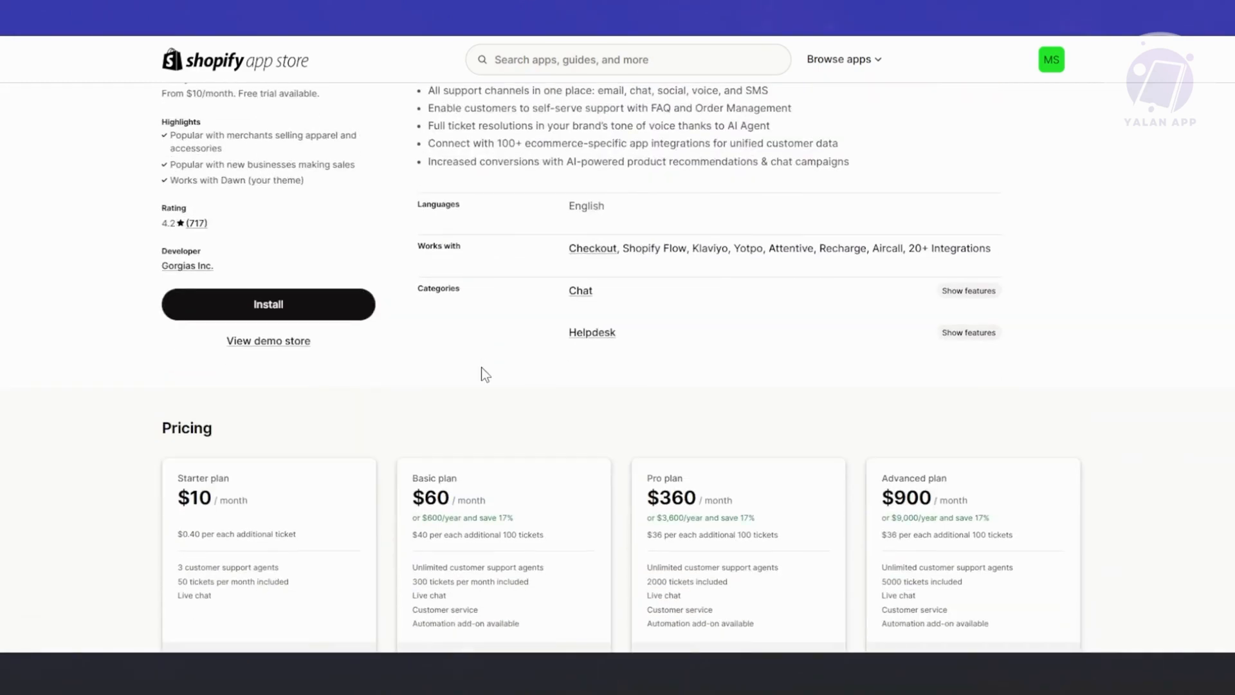
pyautogui.moveTo(461, 396)
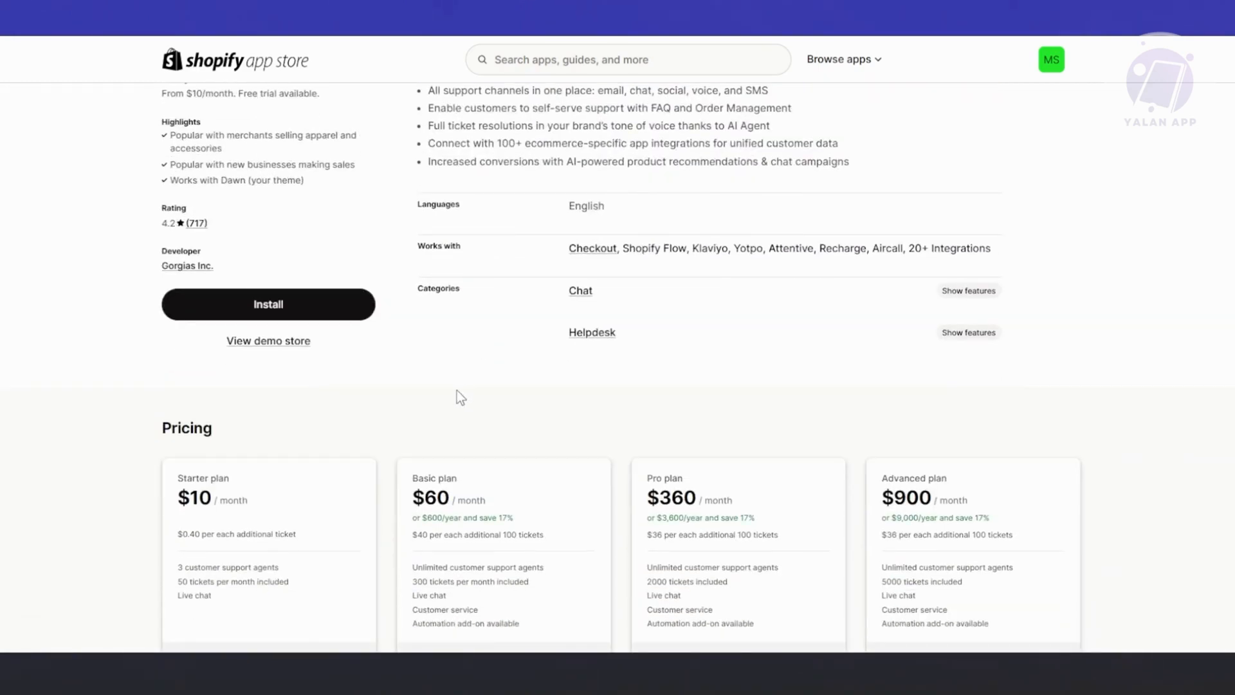
pyautogui.scroll(-3)
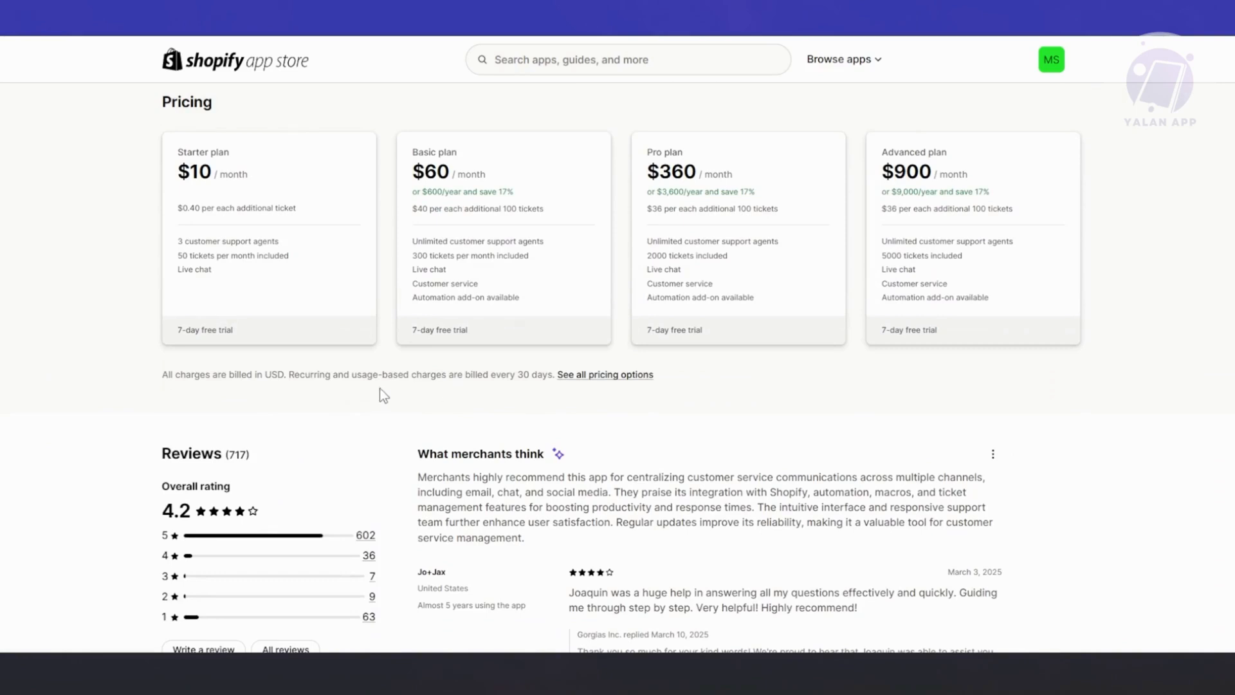
# Review the Starter plan's 7-day free trial and Basic plan's unlimited agents, then scroll back up
pyautogui.scroll(3)
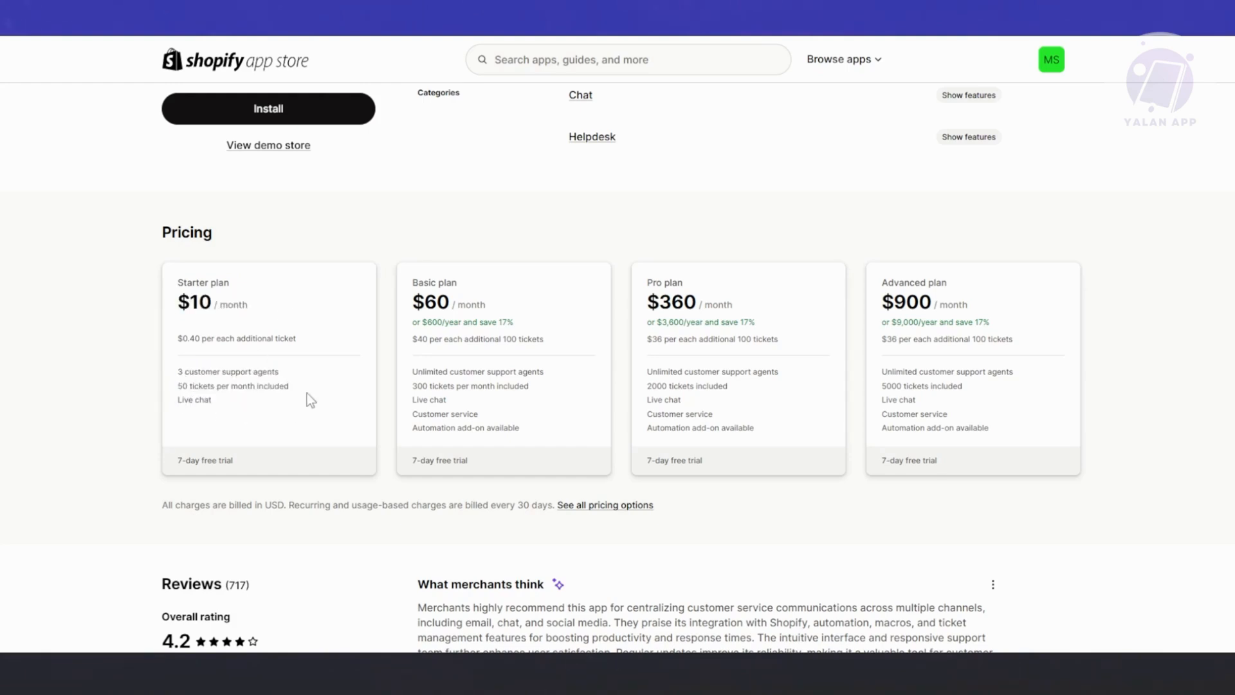
pyautogui.moveTo(270, 462)
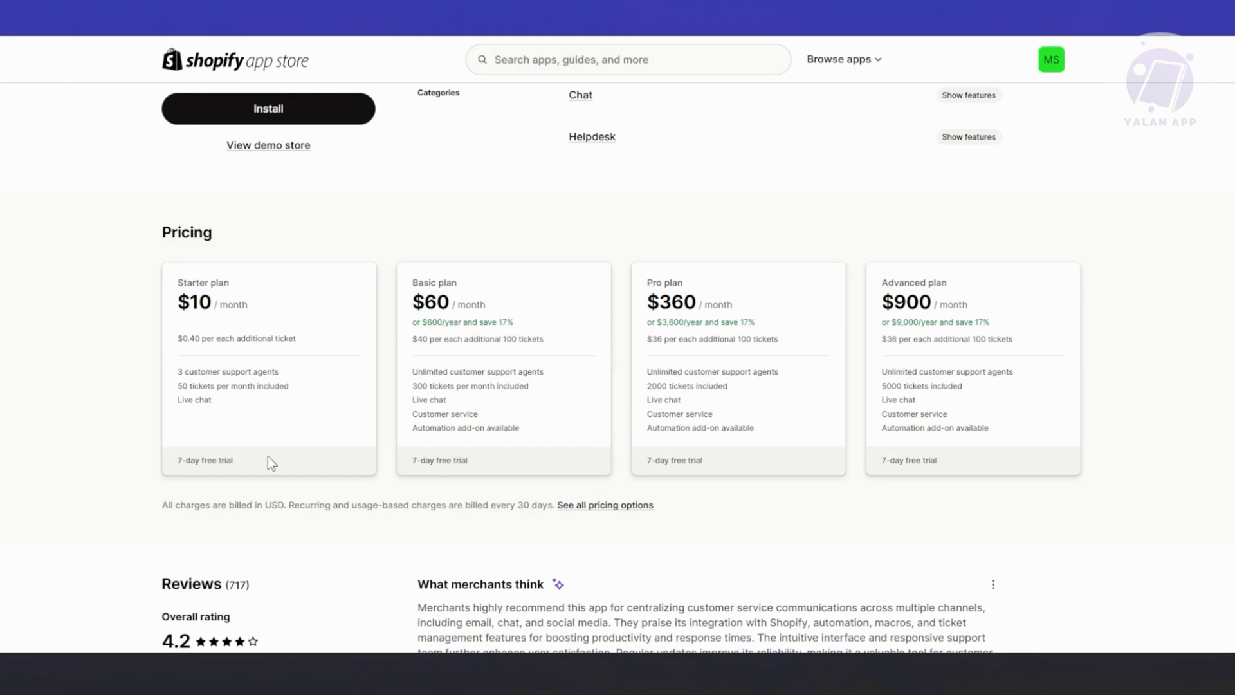
pyautogui.moveTo(256, 467)
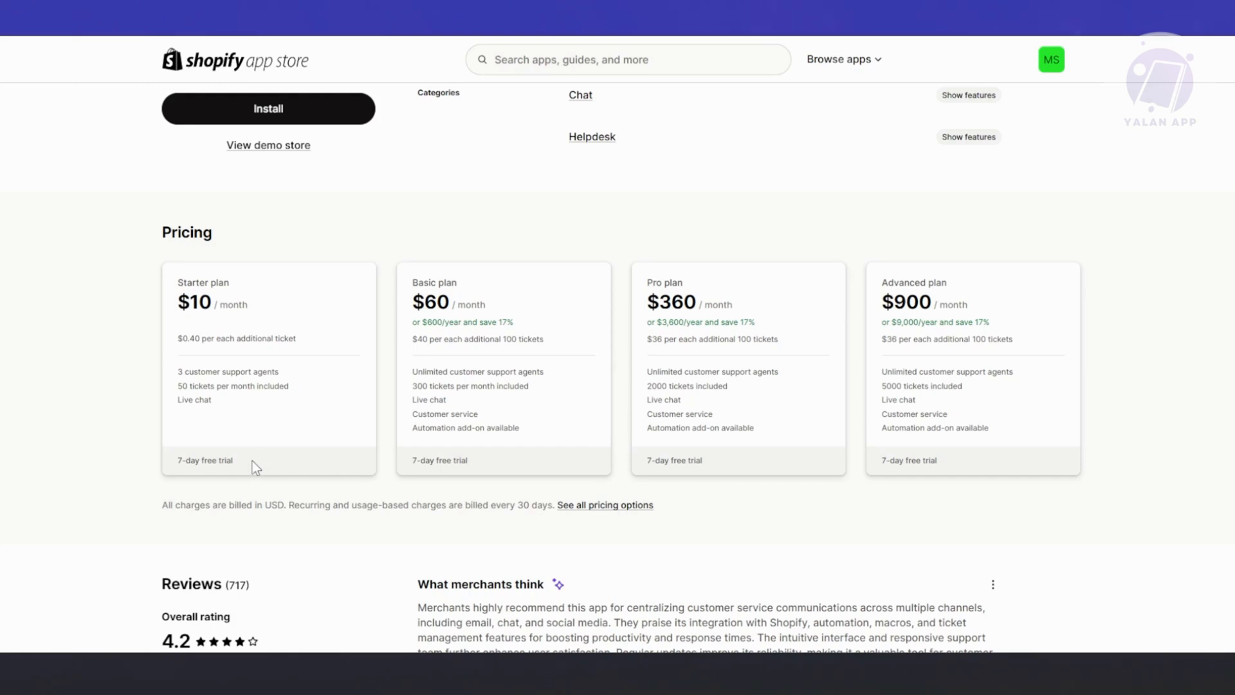
pyautogui.doubleClick(205, 461)
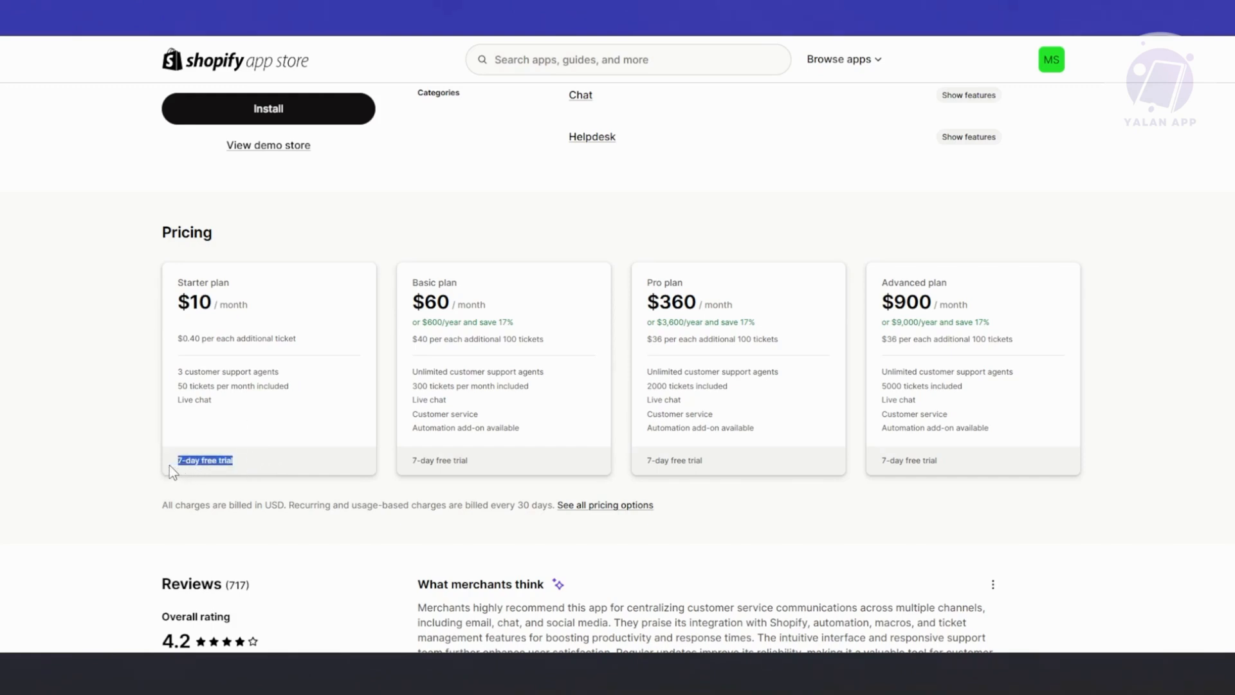
pyautogui.moveTo(439, 285)
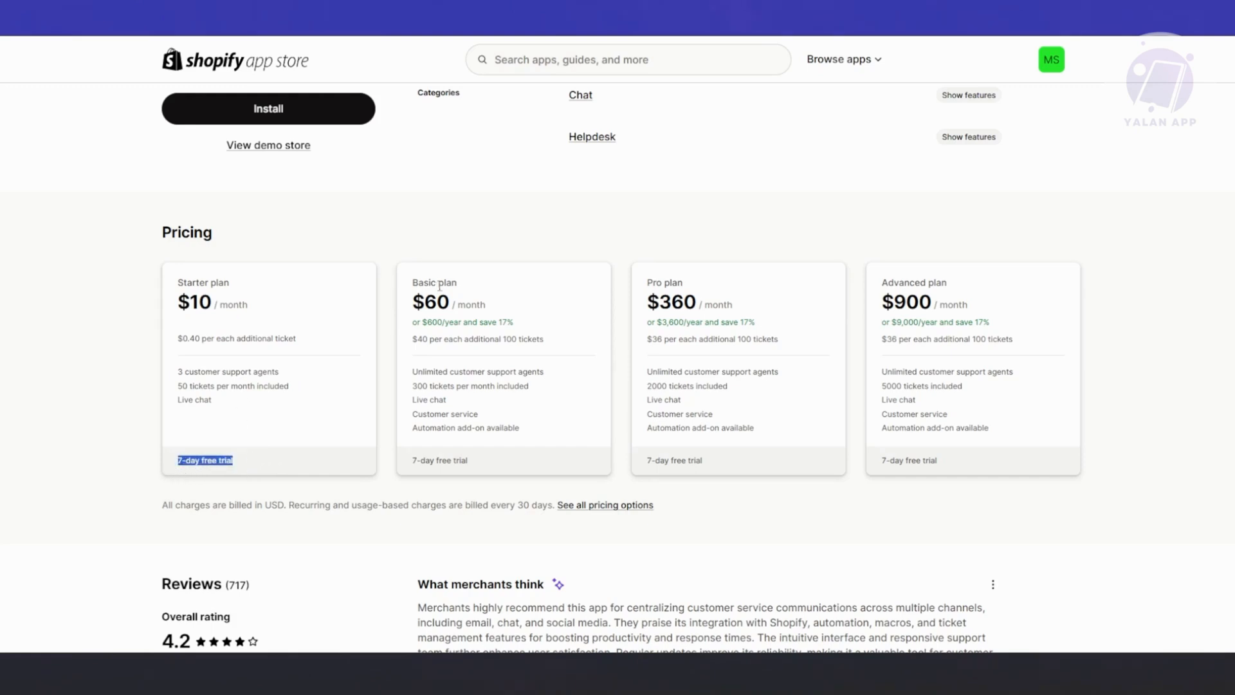
pyautogui.moveTo(485, 417)
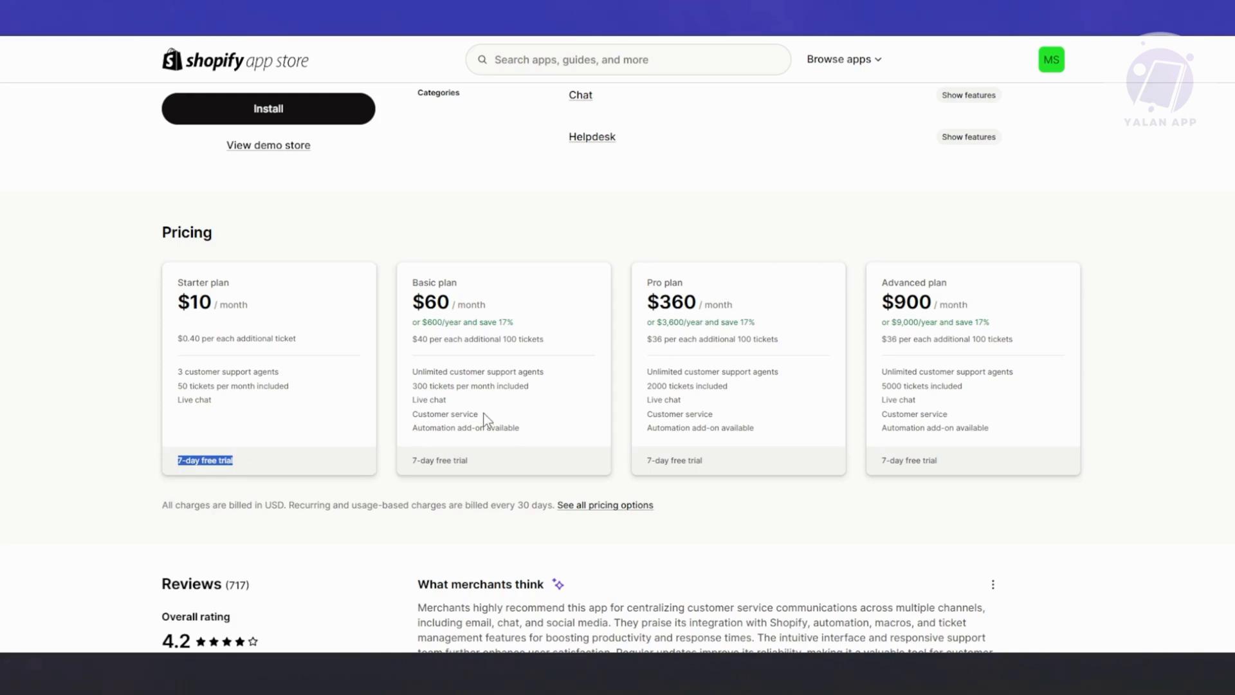
pyautogui.moveTo(491, 405)
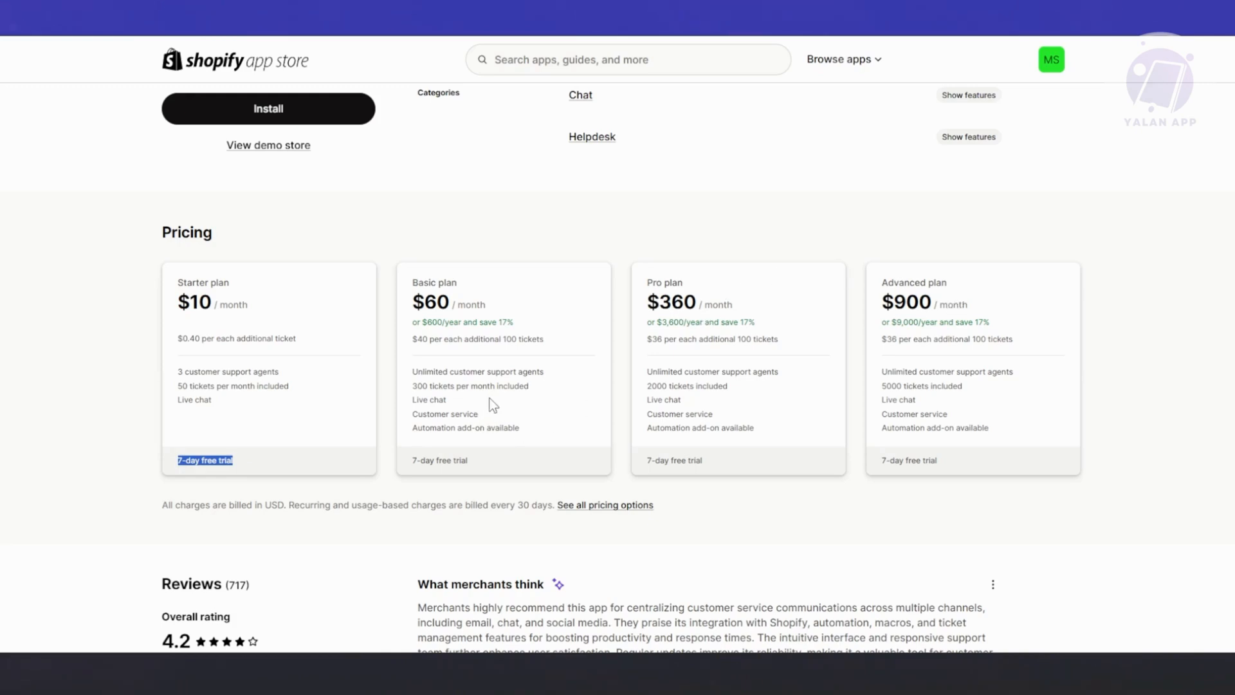
pyautogui.doubleClick(476, 371)
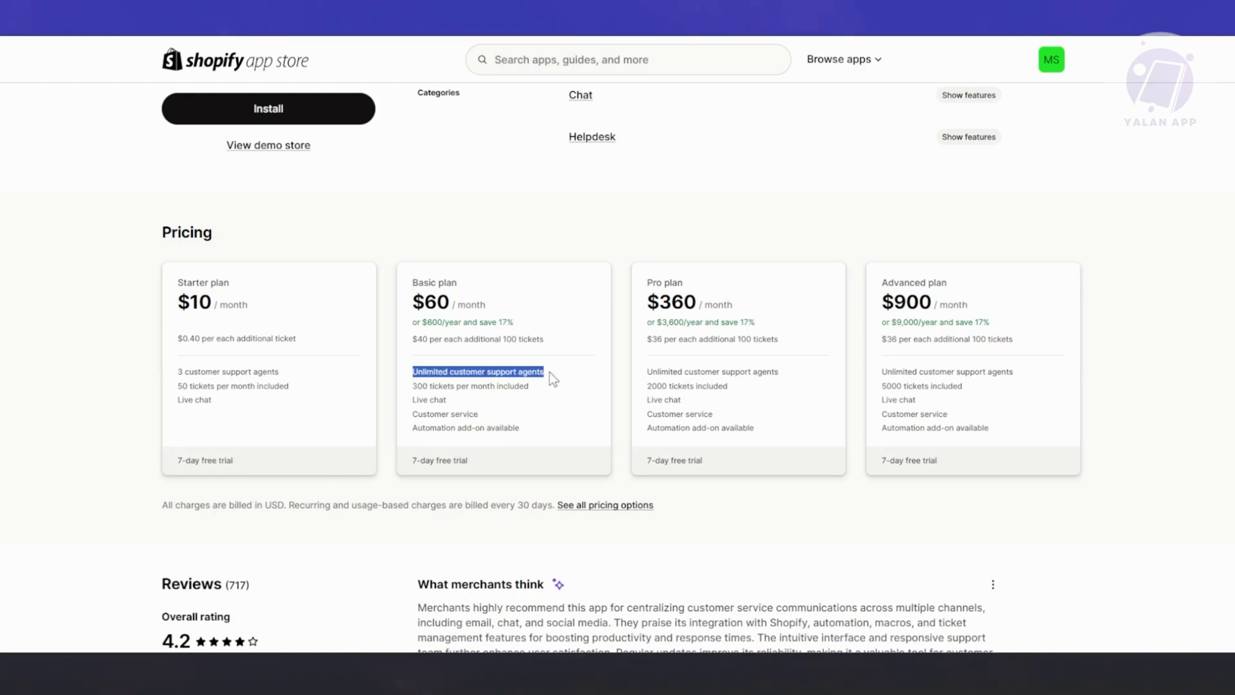
pyautogui.moveTo(560, 385)
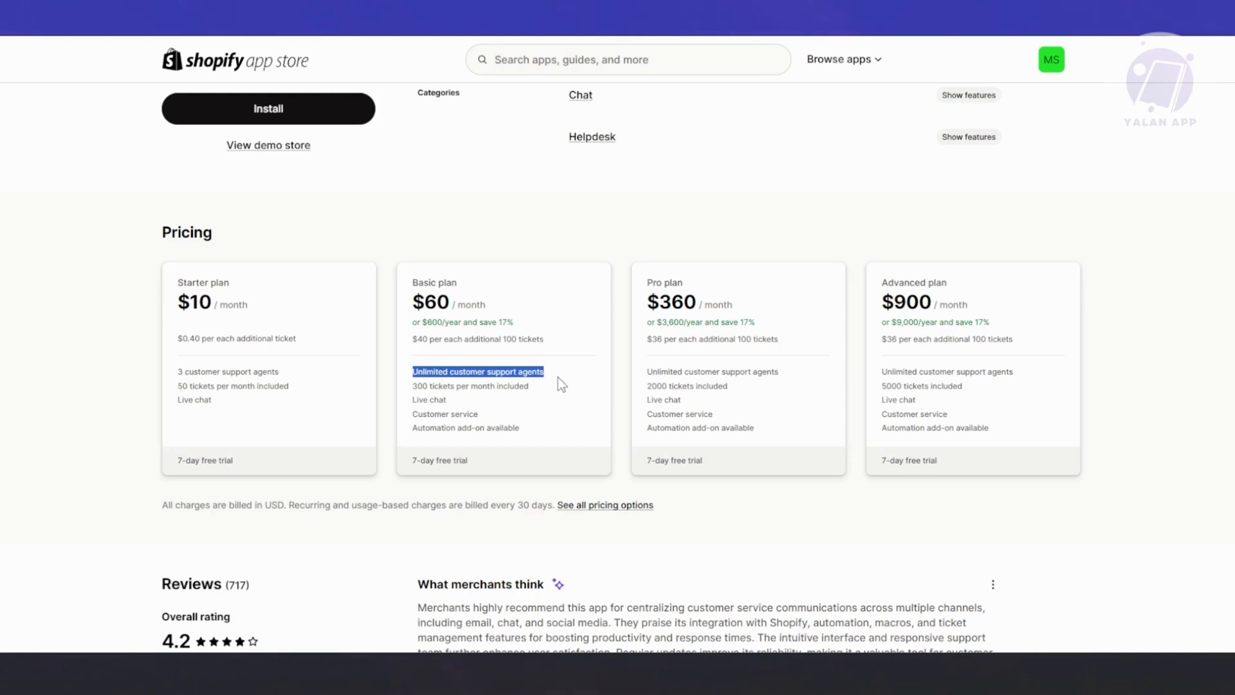
pyautogui.moveTo(687, 412)
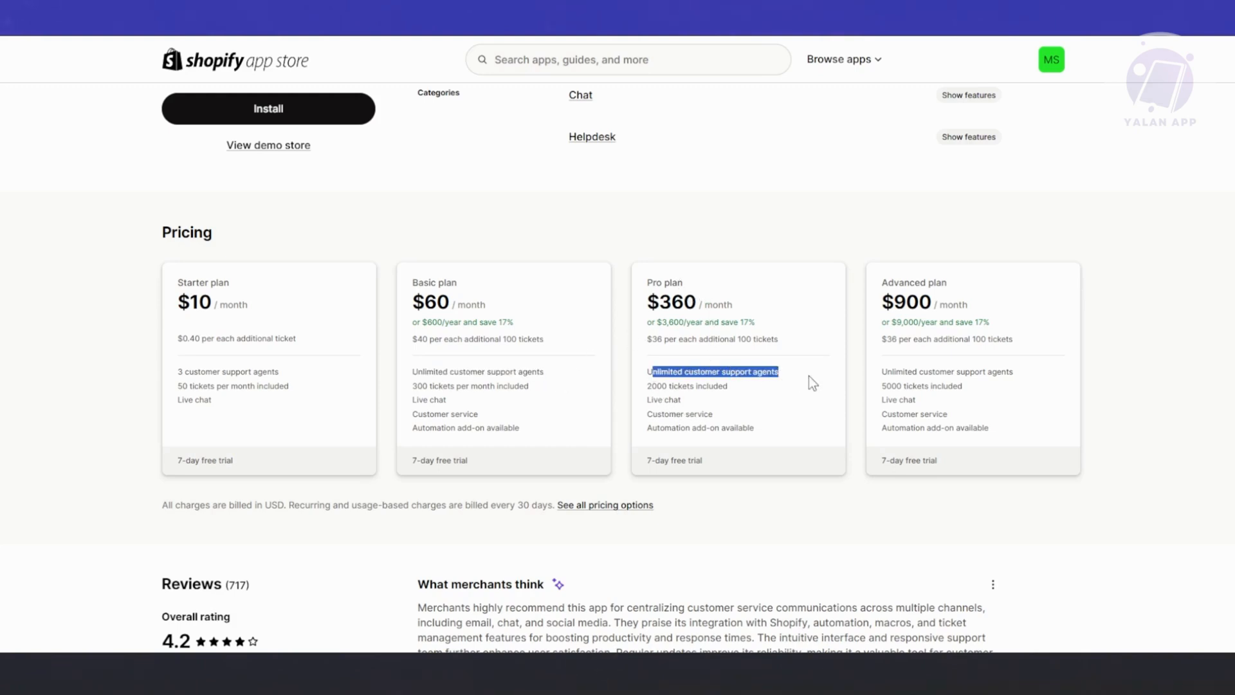
pyautogui.moveTo(823, 343)
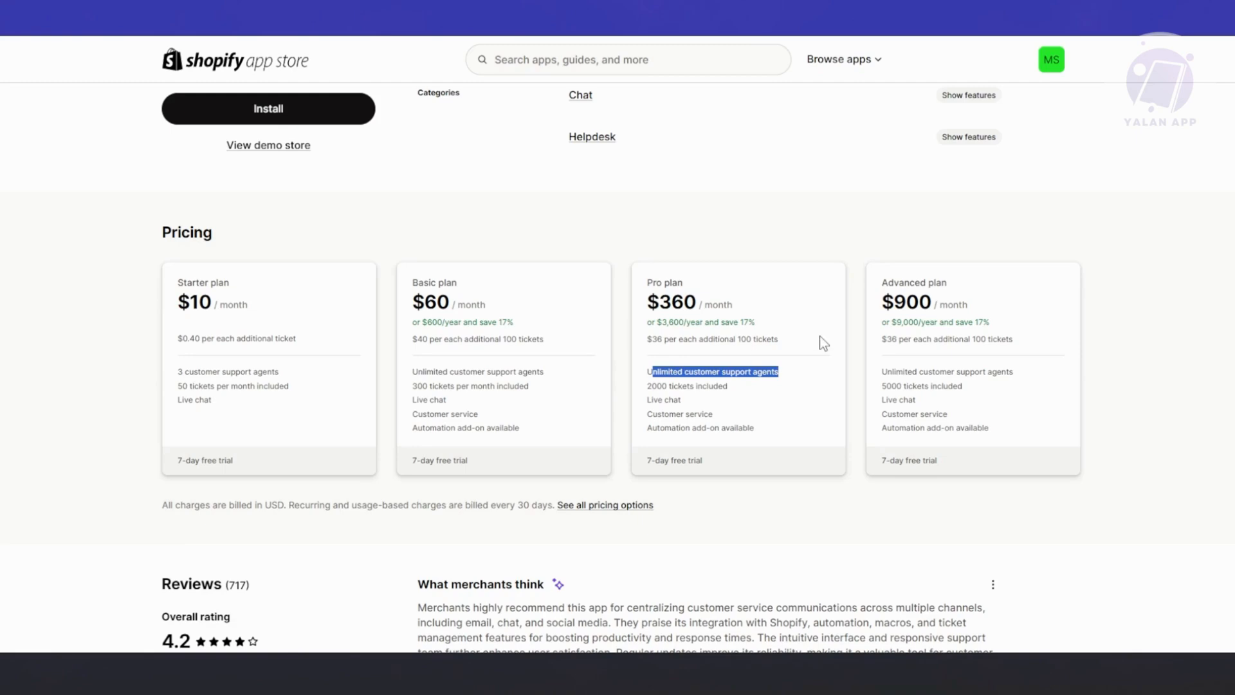
pyautogui.scroll(-3)
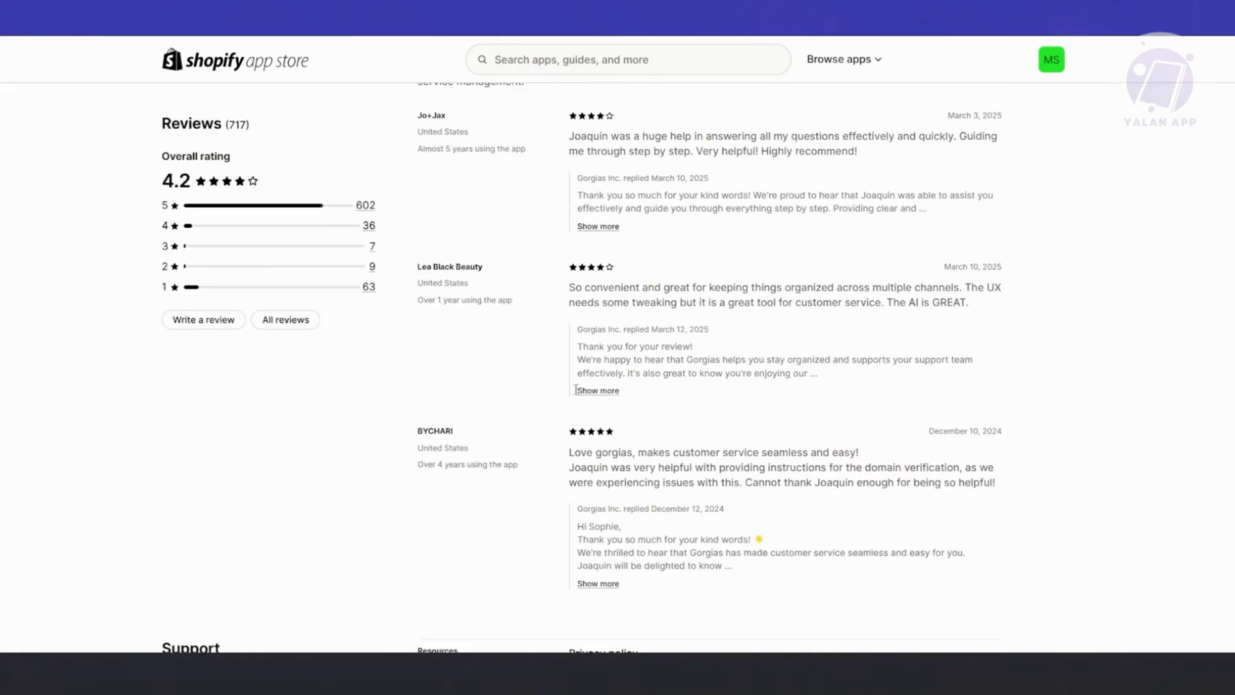
pyautogui.scroll(3)
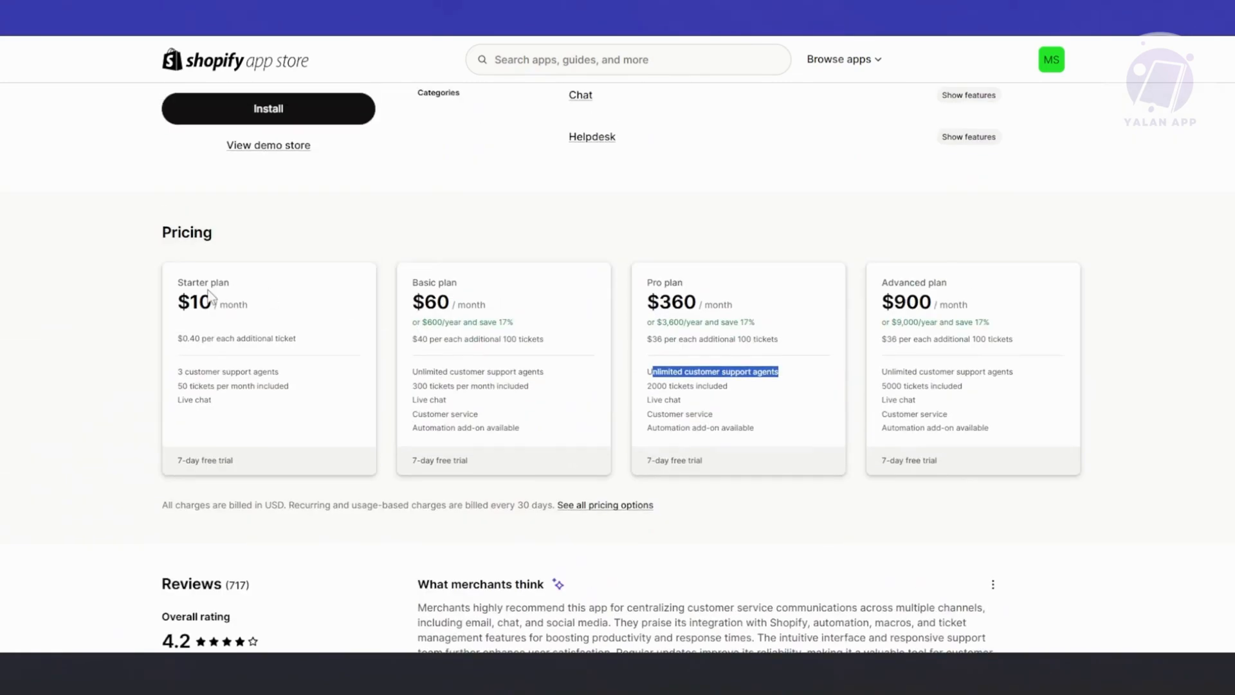
pyautogui.moveTo(265, 322)
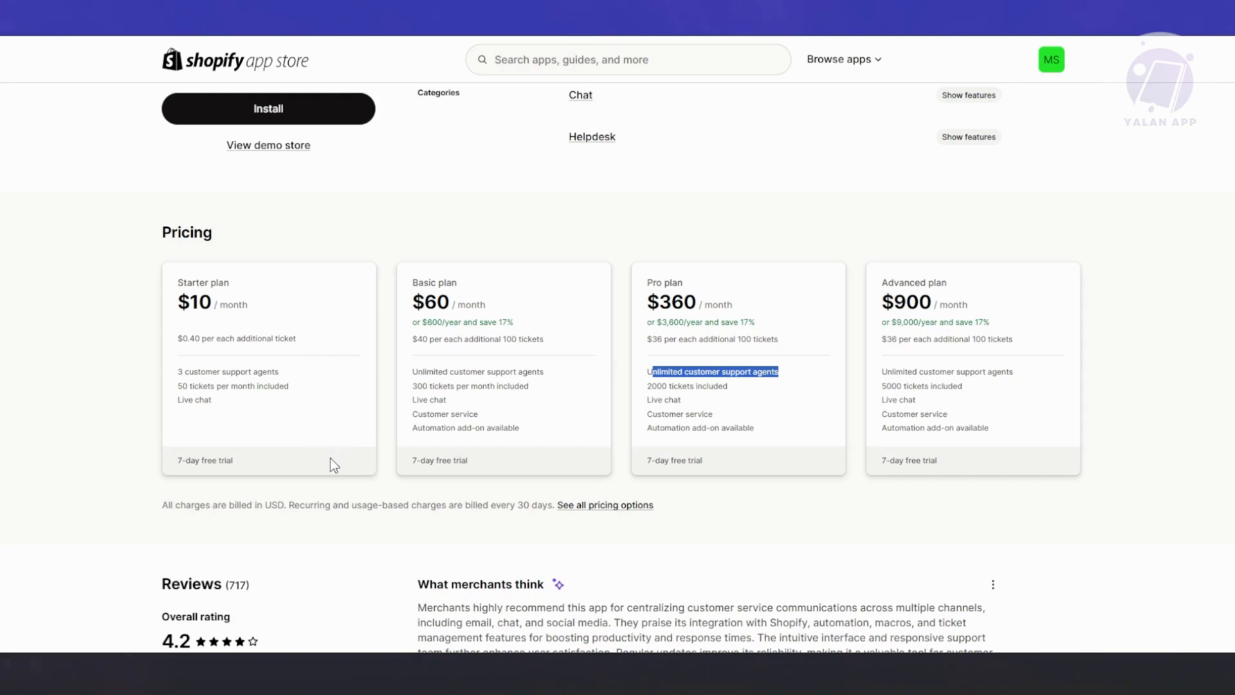
pyautogui.scroll(3)
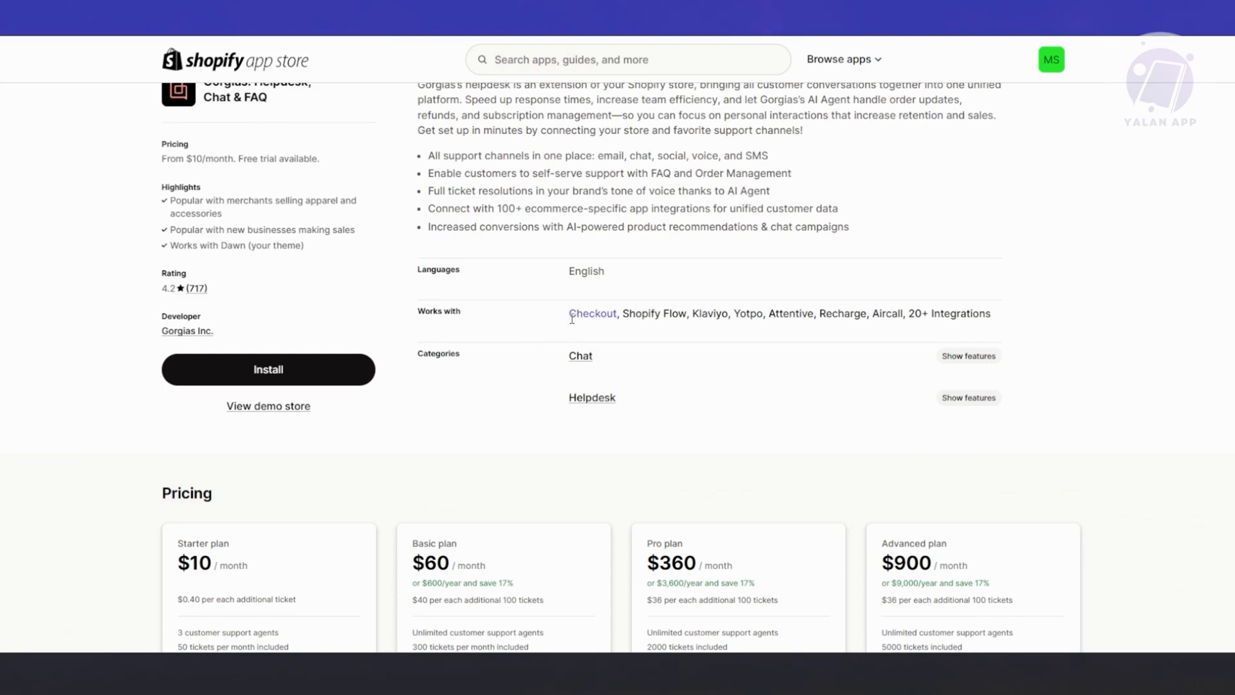
# Install Gorgias on the store and approve its data access permissions
pyautogui.doubleClick(592, 312)
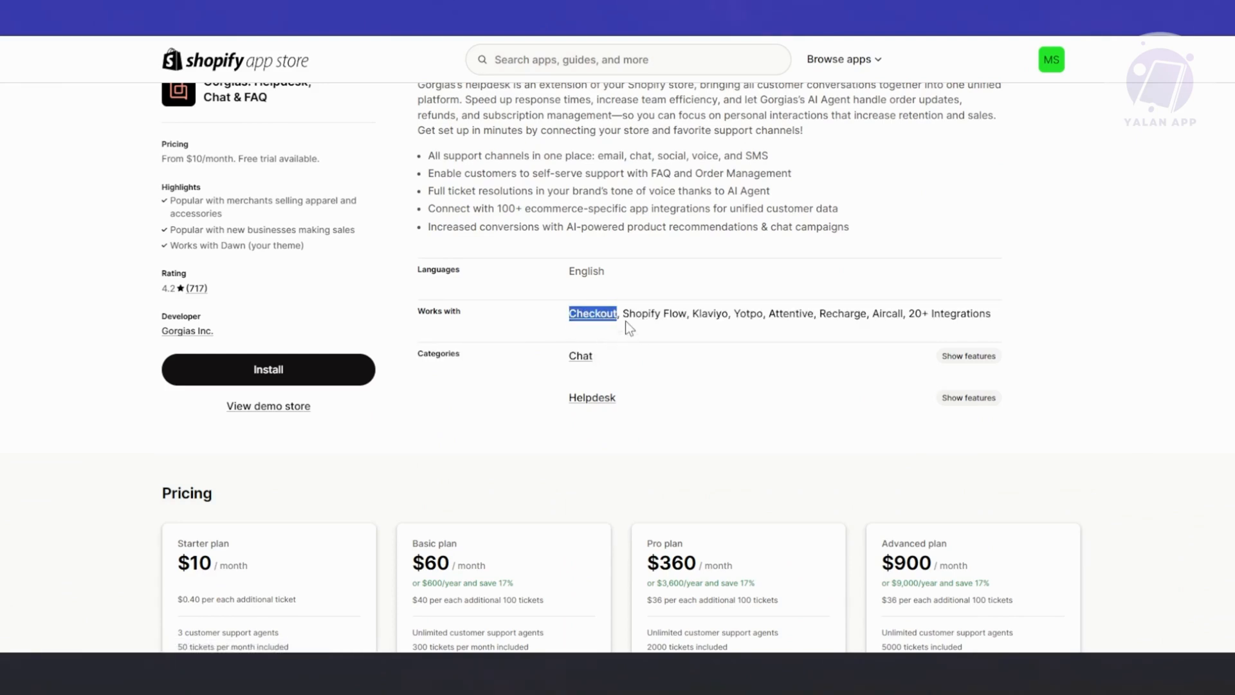
pyautogui.moveTo(778, 338)
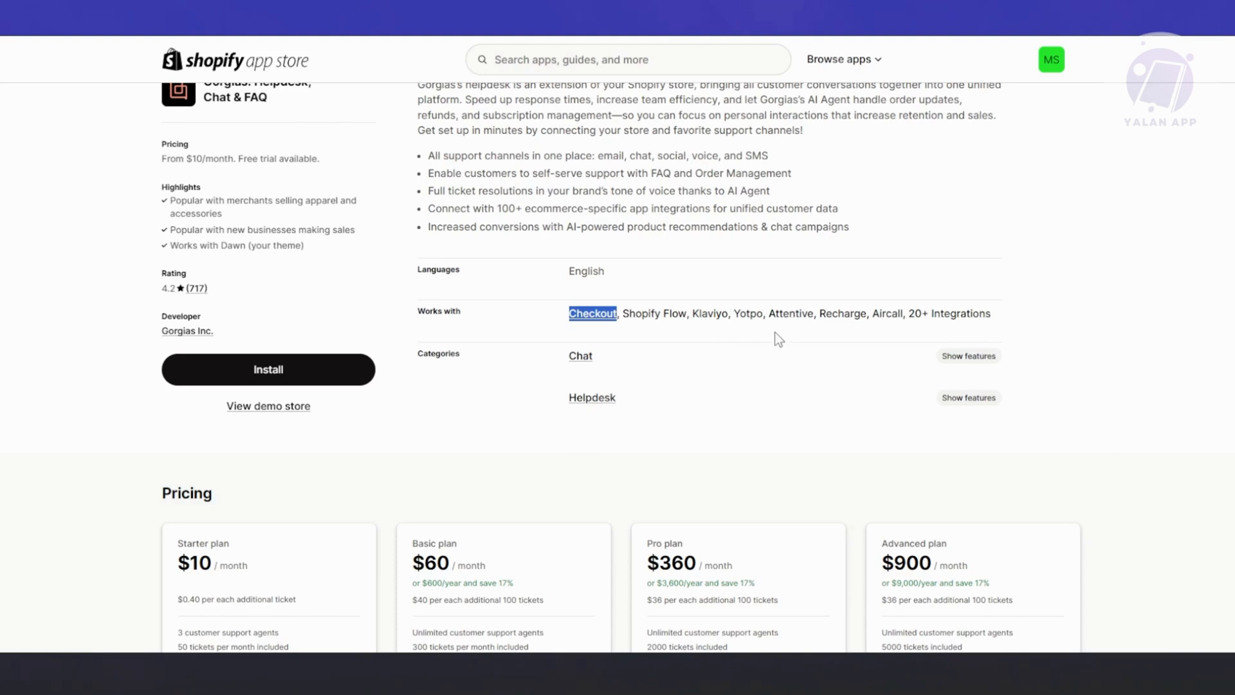
pyautogui.moveTo(911, 331)
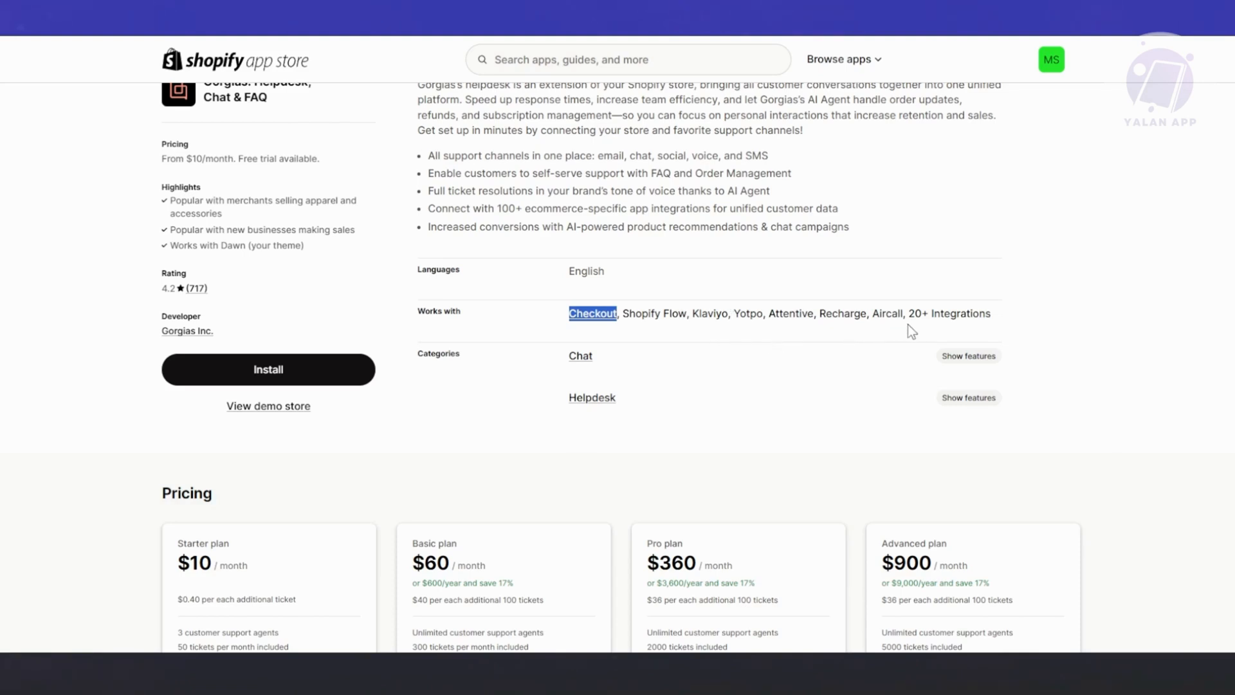
pyautogui.moveTo(925, 332)
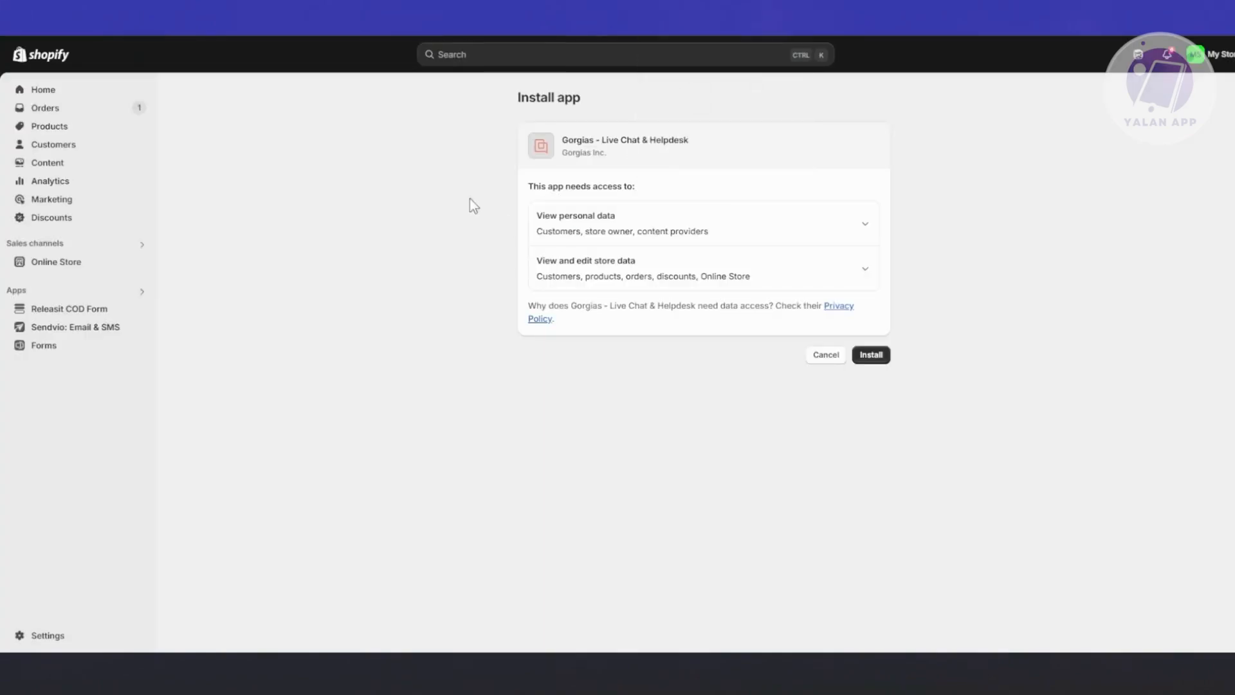
pyautogui.click(870, 355)
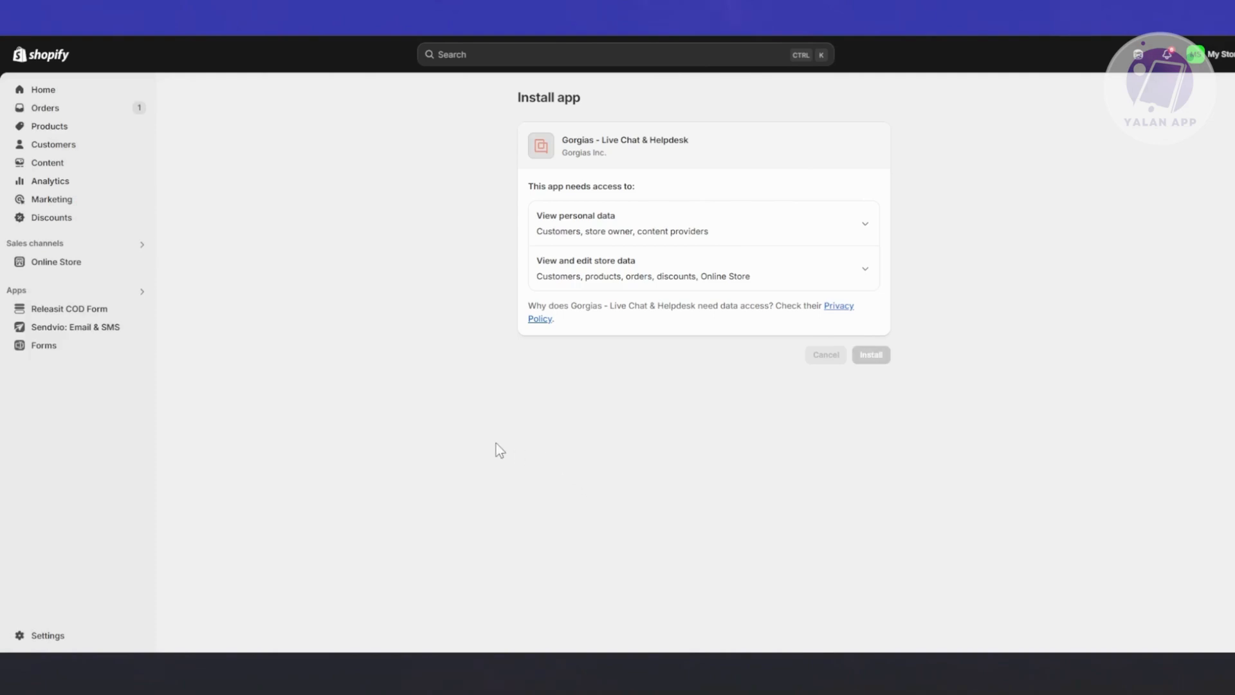
pyautogui.click(870, 355)
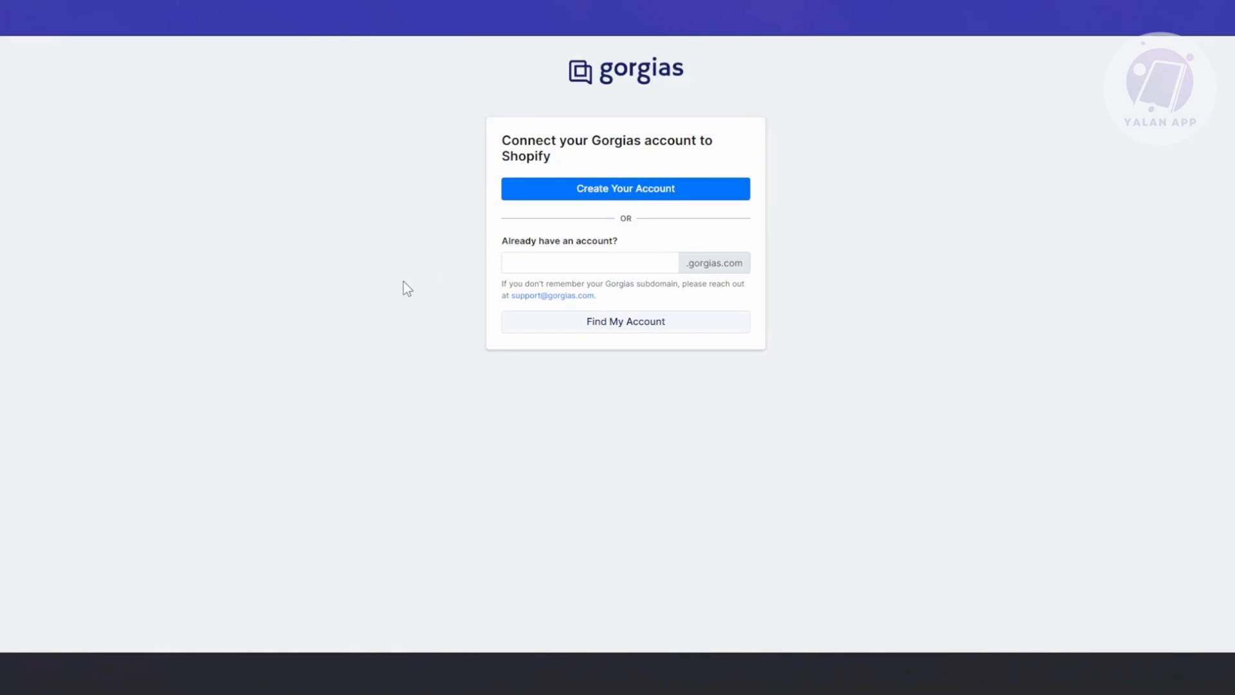
pyautogui.moveTo(529, 360)
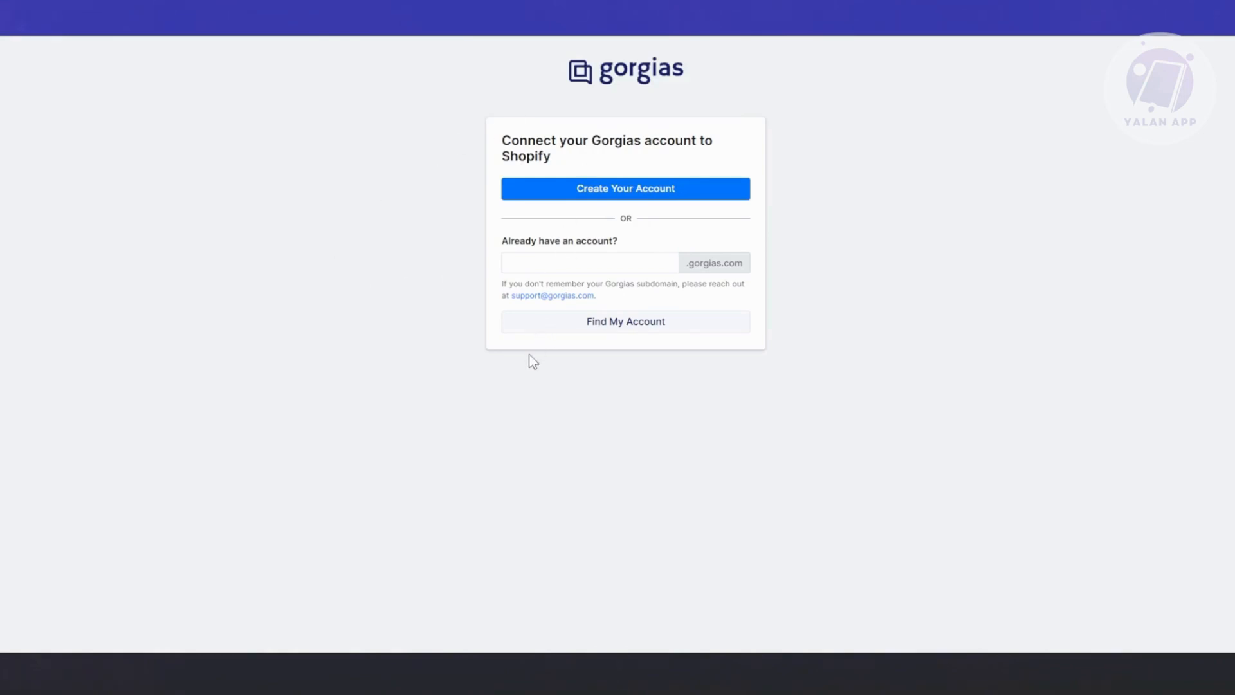
pyautogui.moveTo(543, 285)
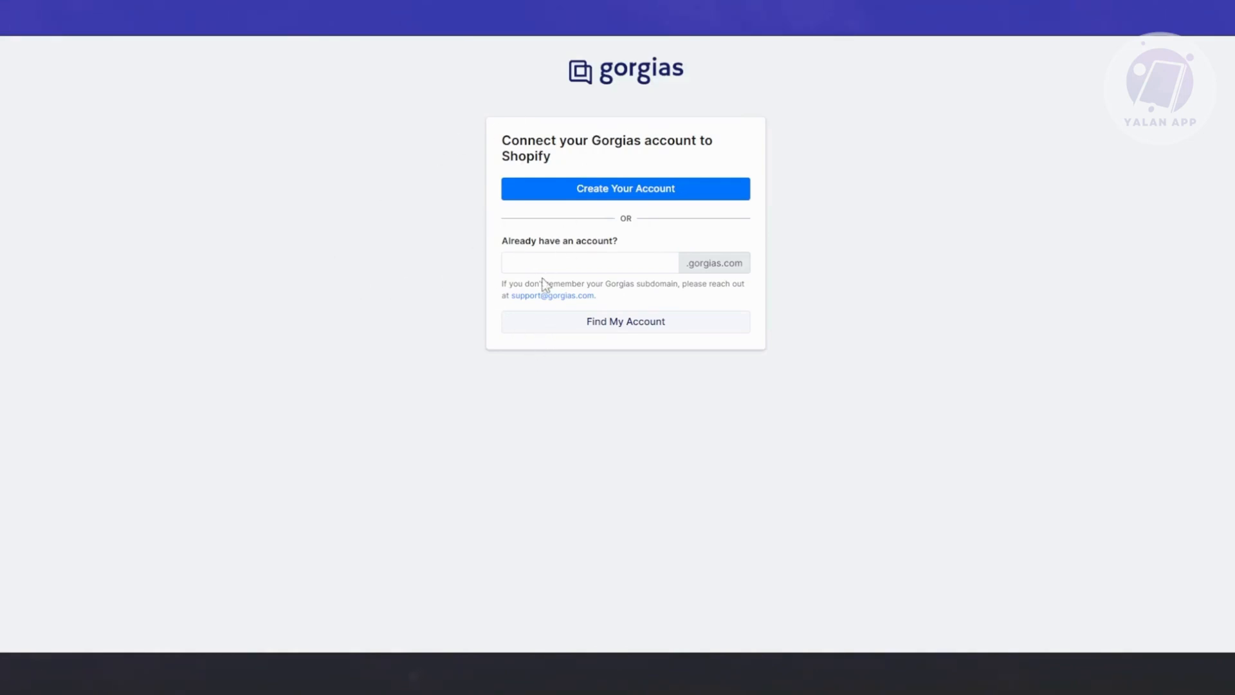
# Create a new Gorgias account from the Connect your Gorgias account page
pyautogui.click(589, 263)
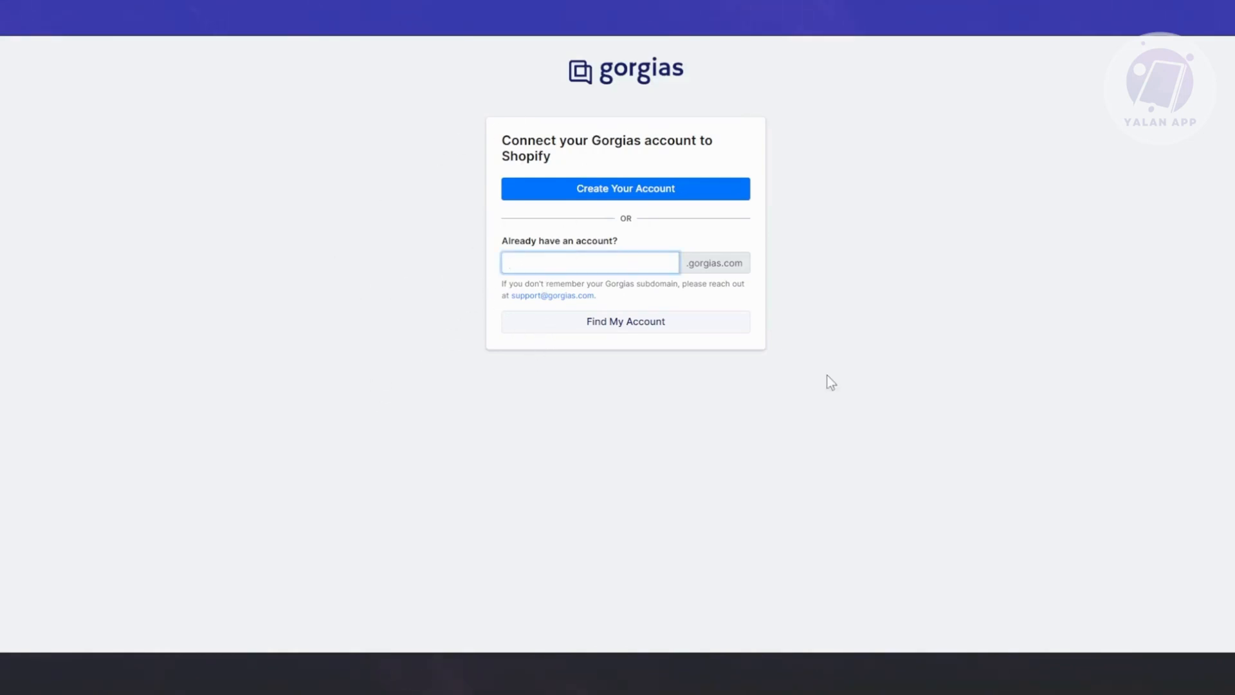
pyautogui.moveTo(596, 194)
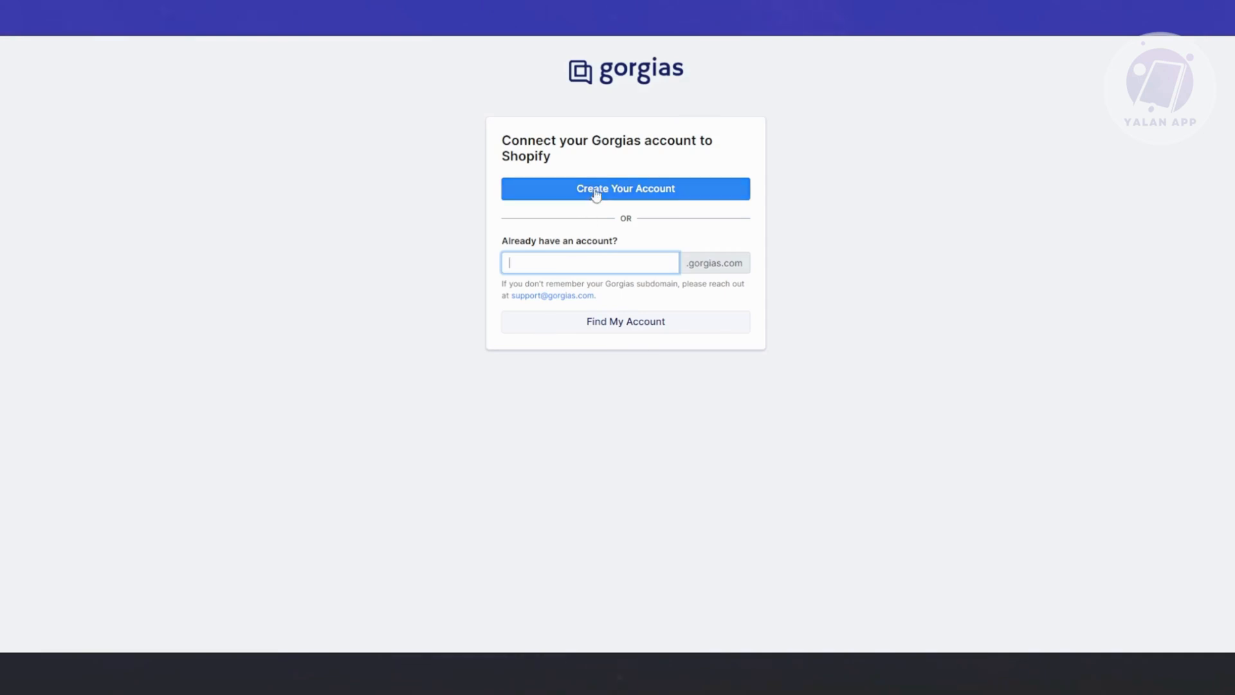
pyautogui.moveTo(353, 348)
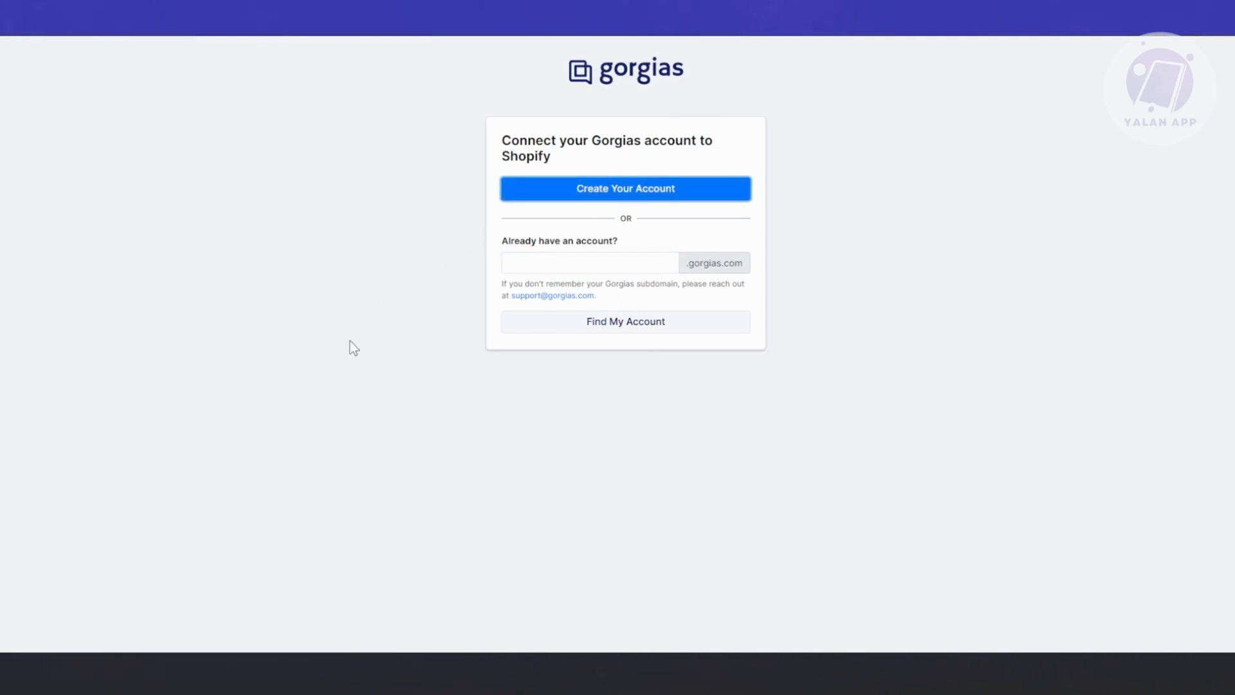
pyautogui.click(625, 188)
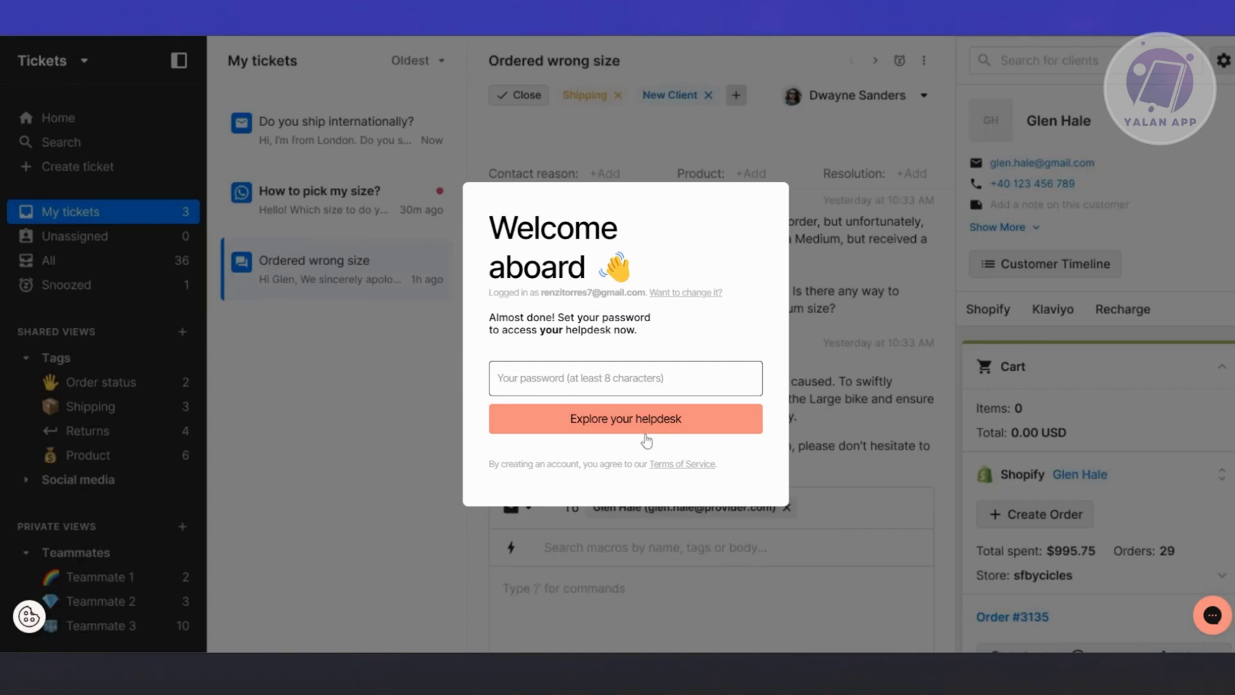
# Leave the helpdesk welcome prompt via Explore your helpdesk without setting a password
pyautogui.click(625, 418)
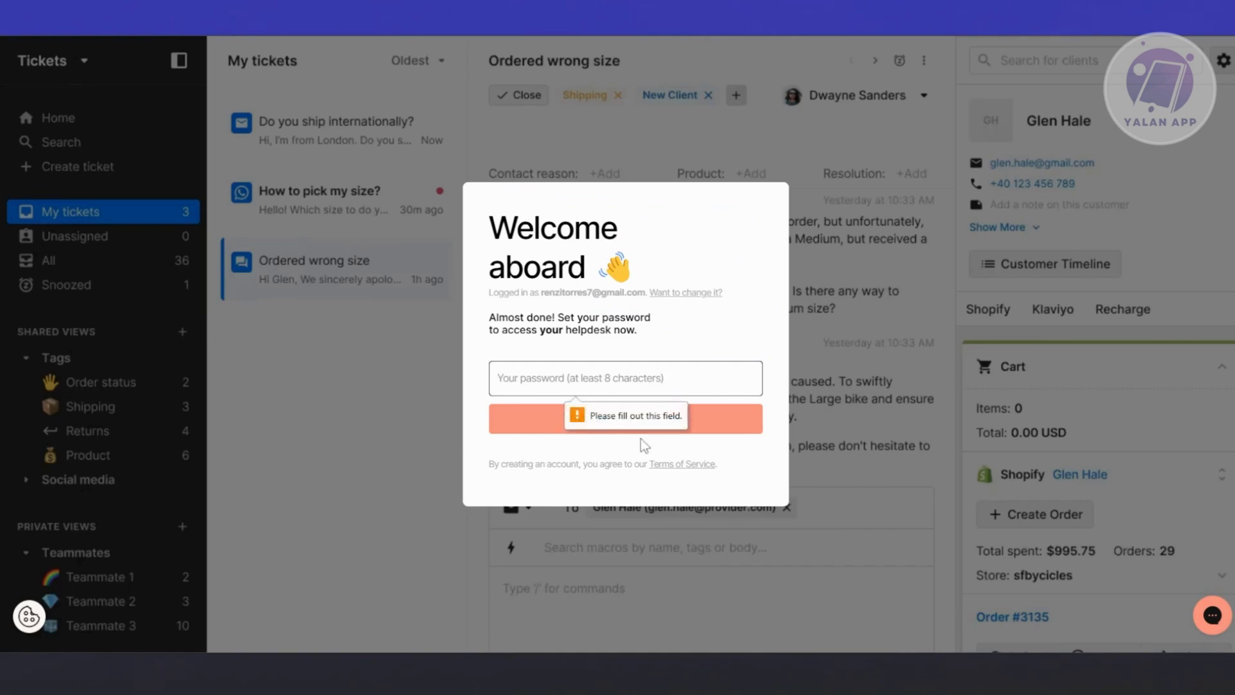
pyautogui.click(625, 377)
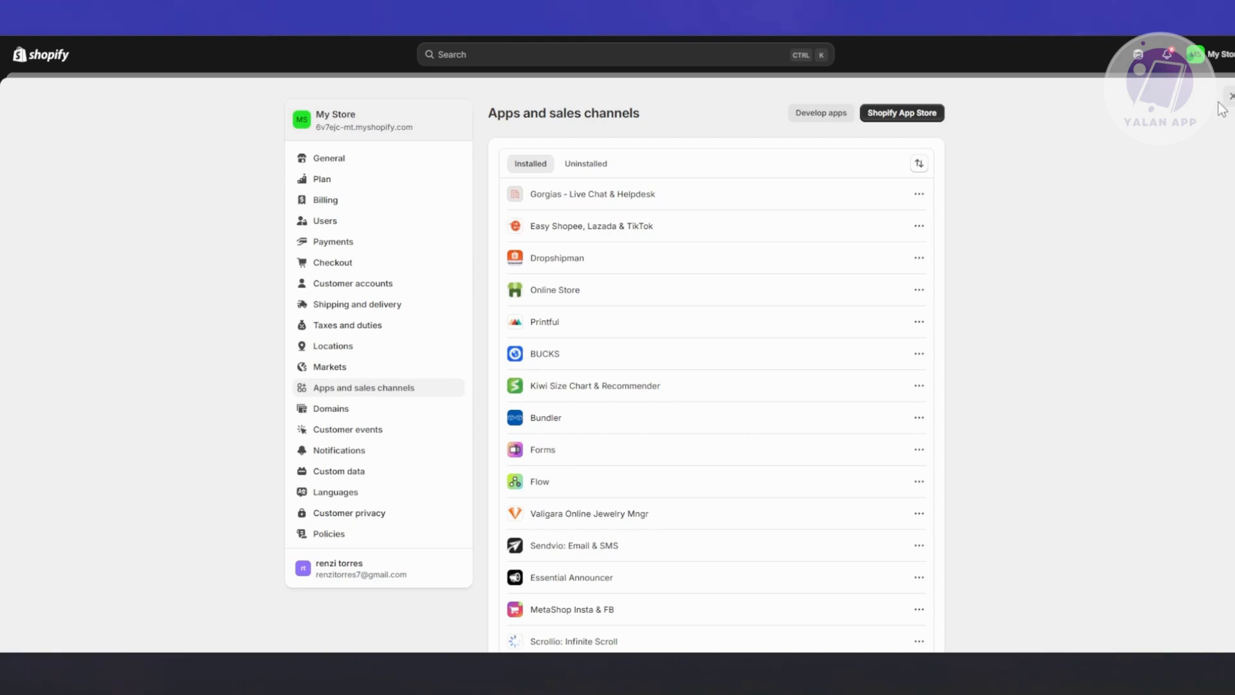
pyautogui.moveTo(996, 293)
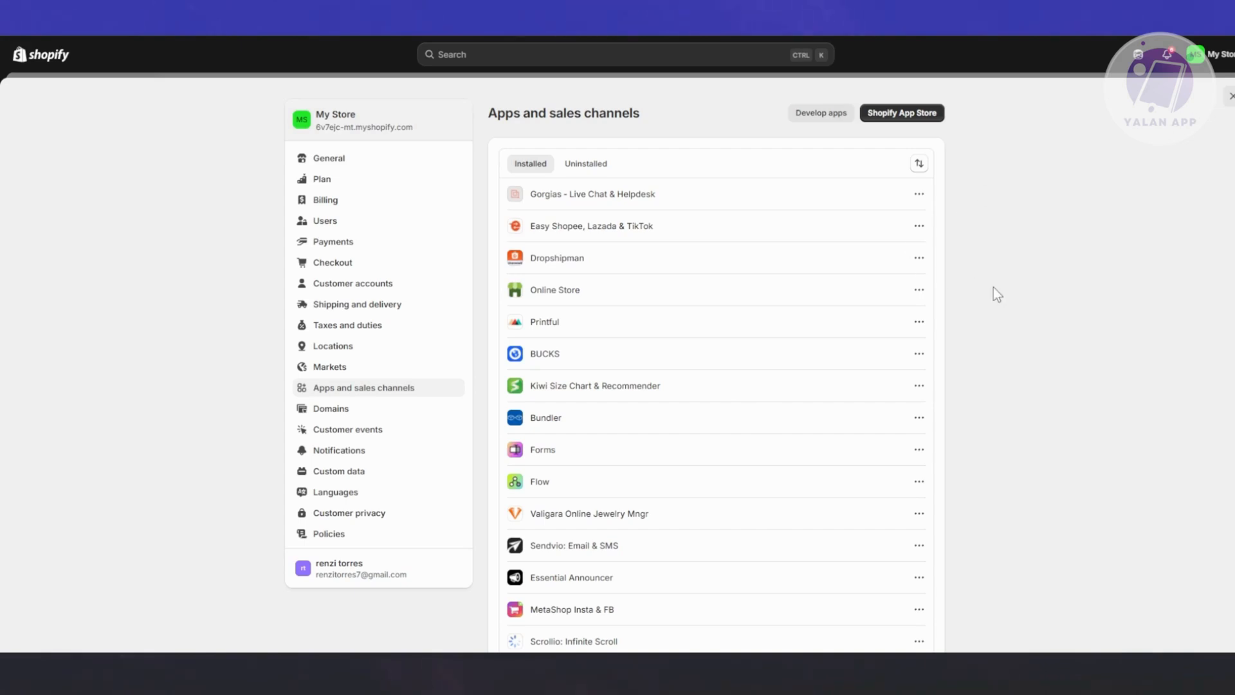
pyautogui.moveTo(1004, 294)
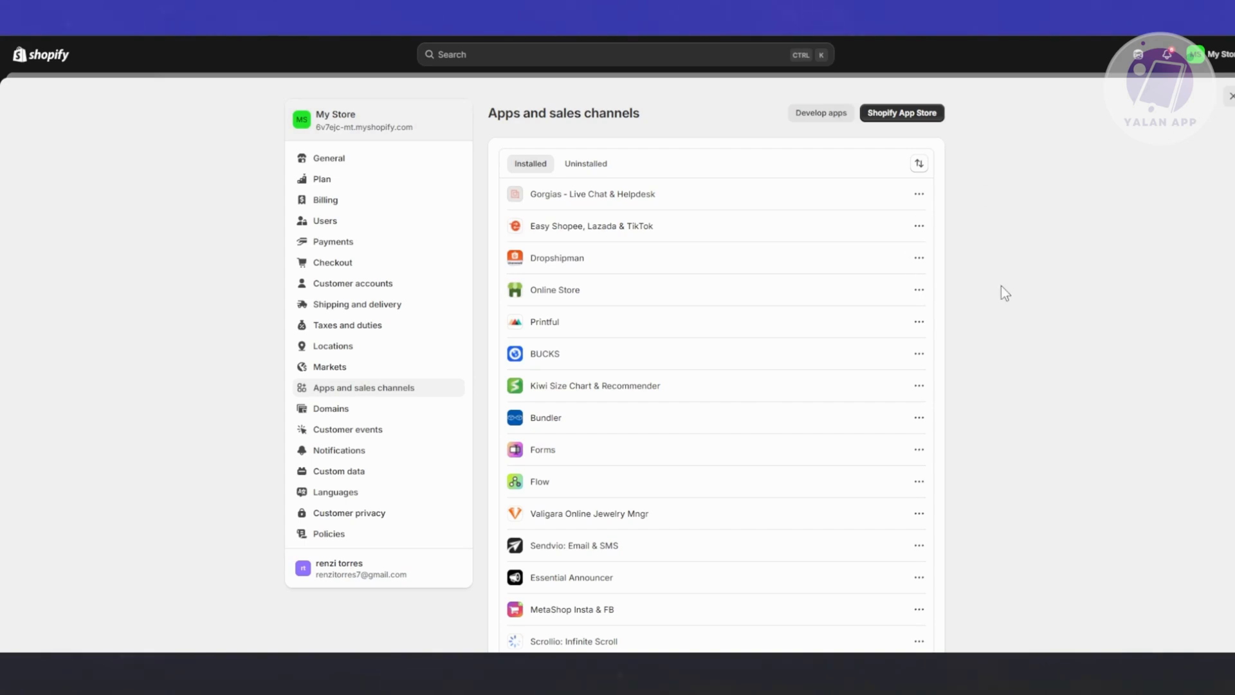
pyautogui.moveTo(875, 422)
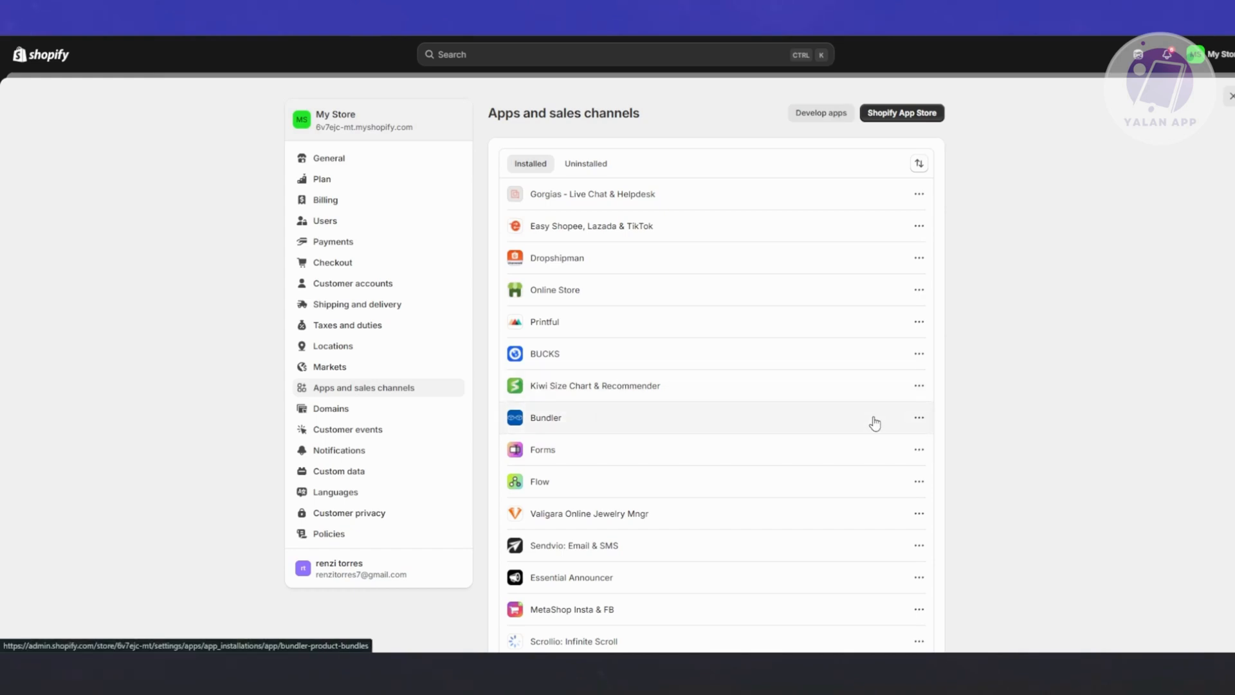
pyautogui.moveTo(880, 478)
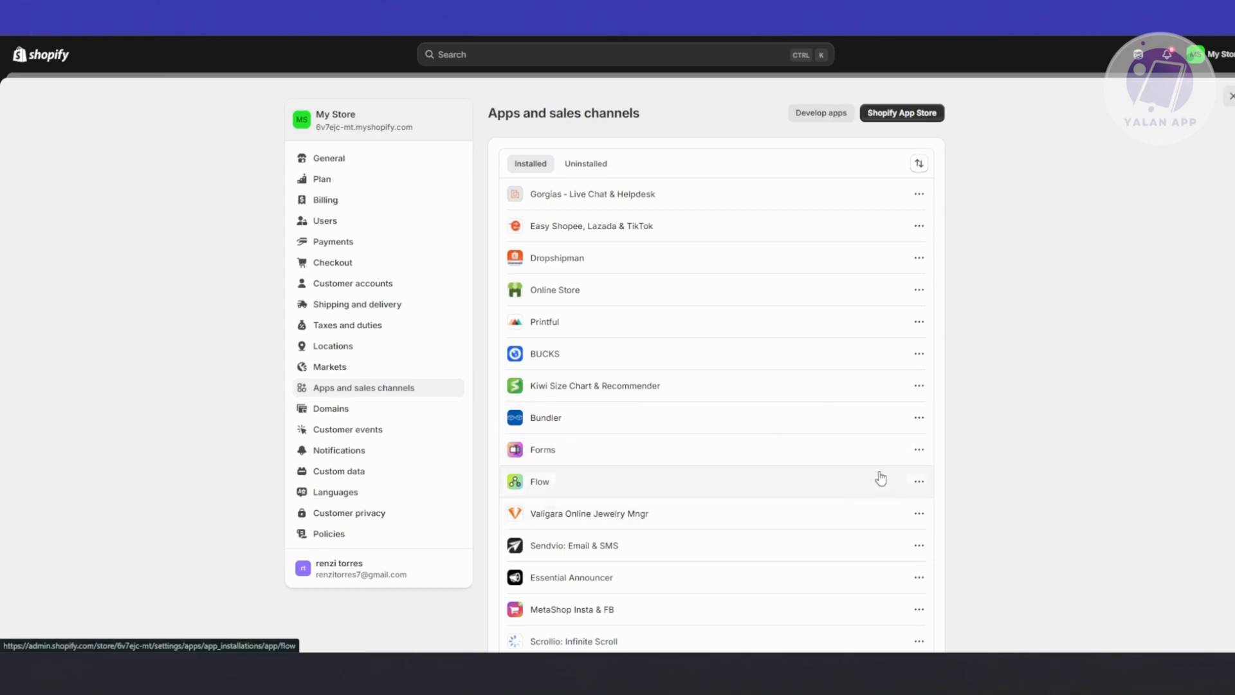
pyautogui.moveTo(1085, 468)
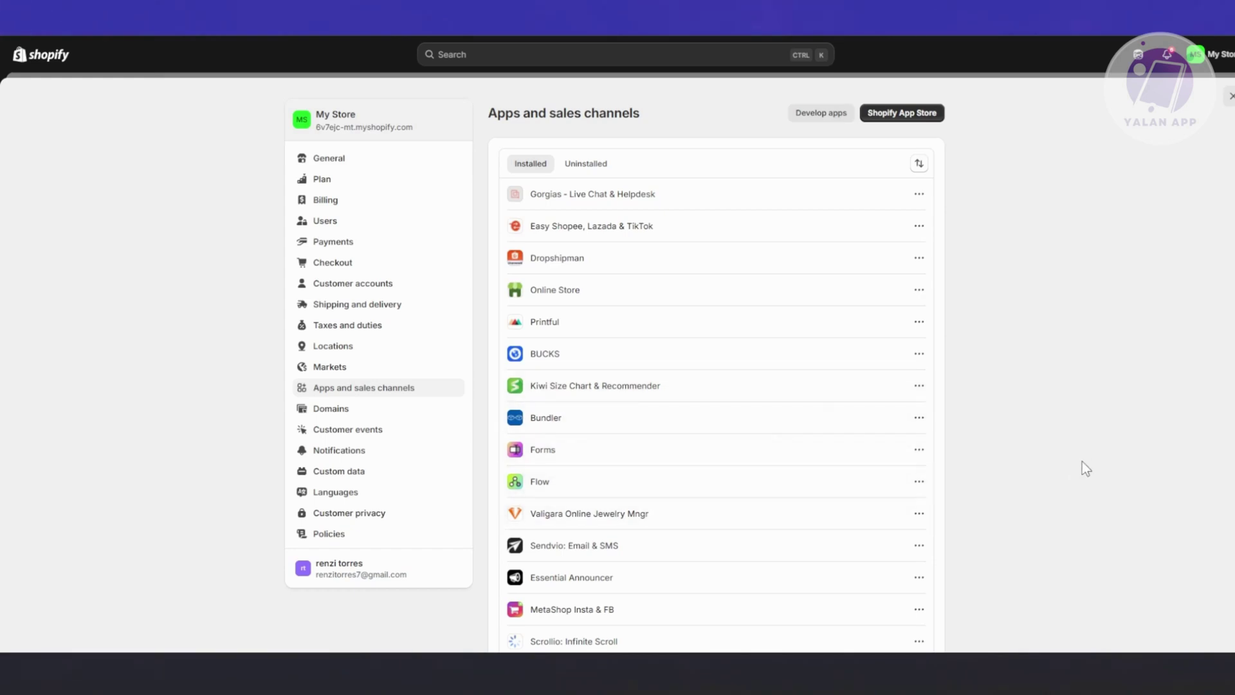
pyautogui.moveTo(1104, 440)
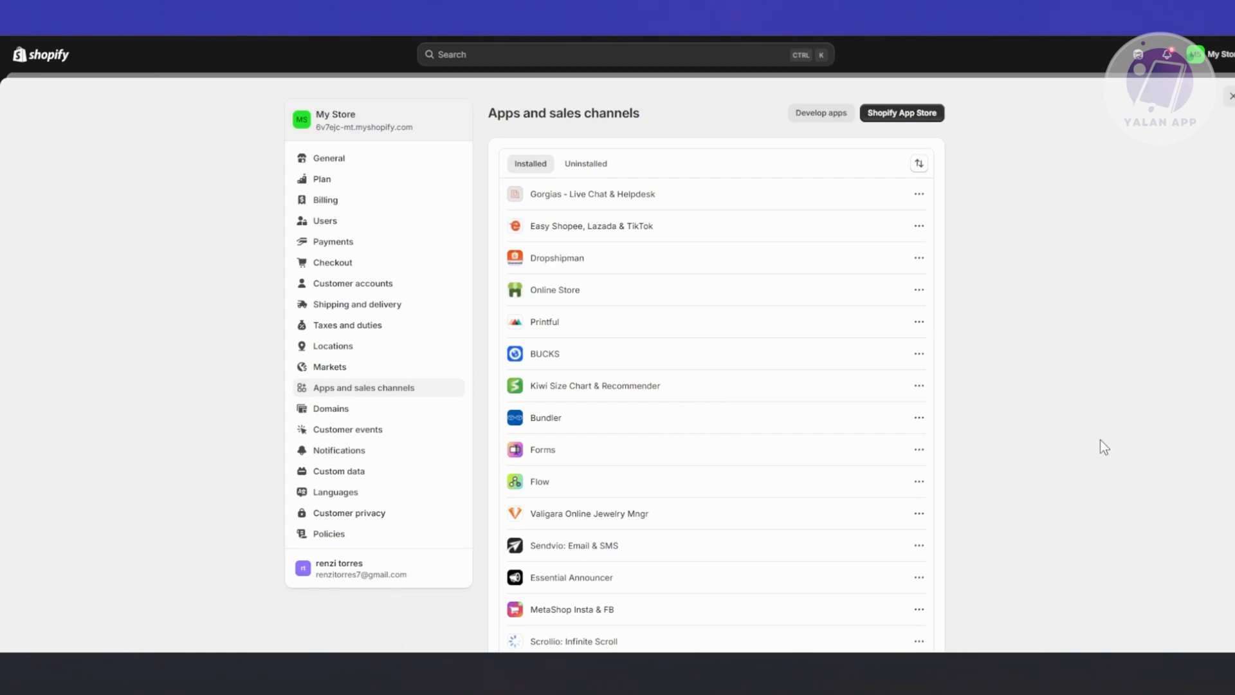
pyautogui.moveTo(541, 450)
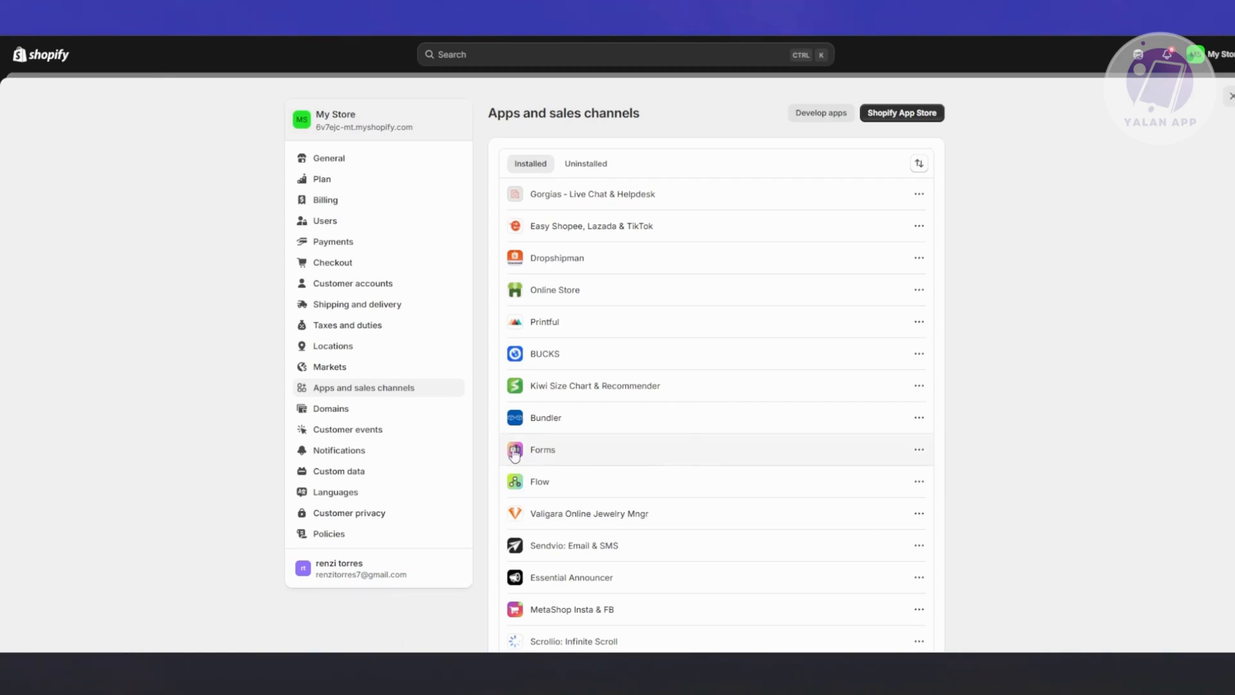
pyautogui.moveTo(548, 448)
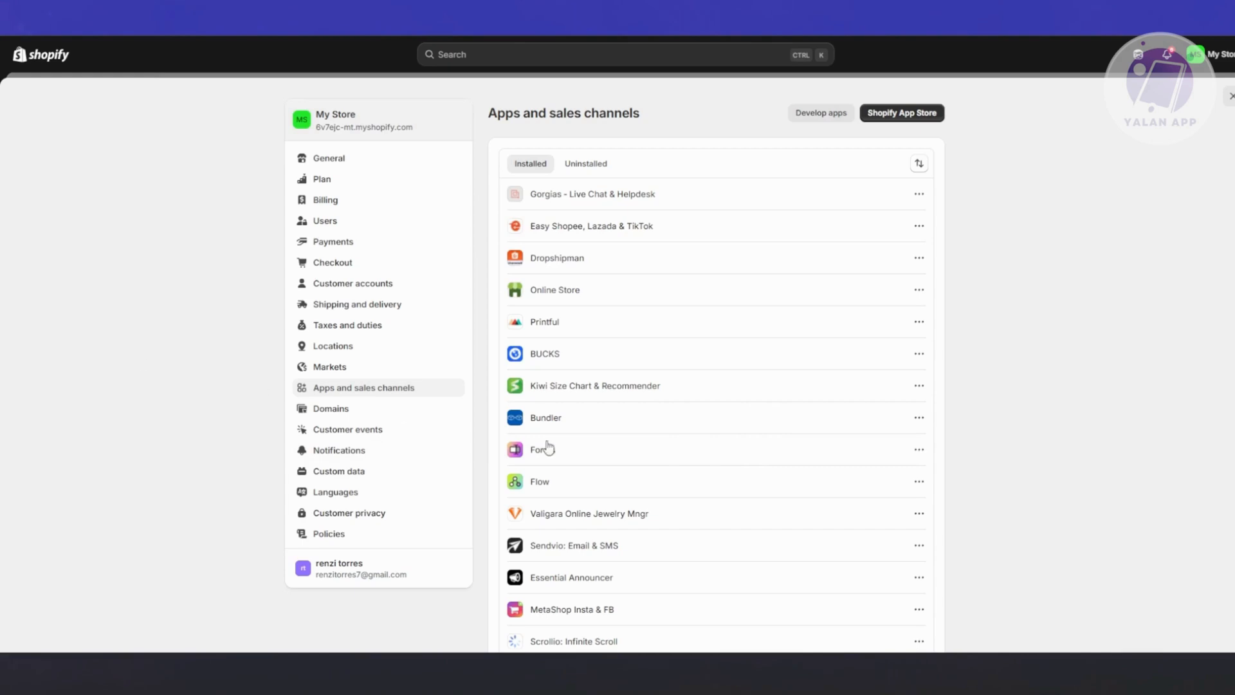